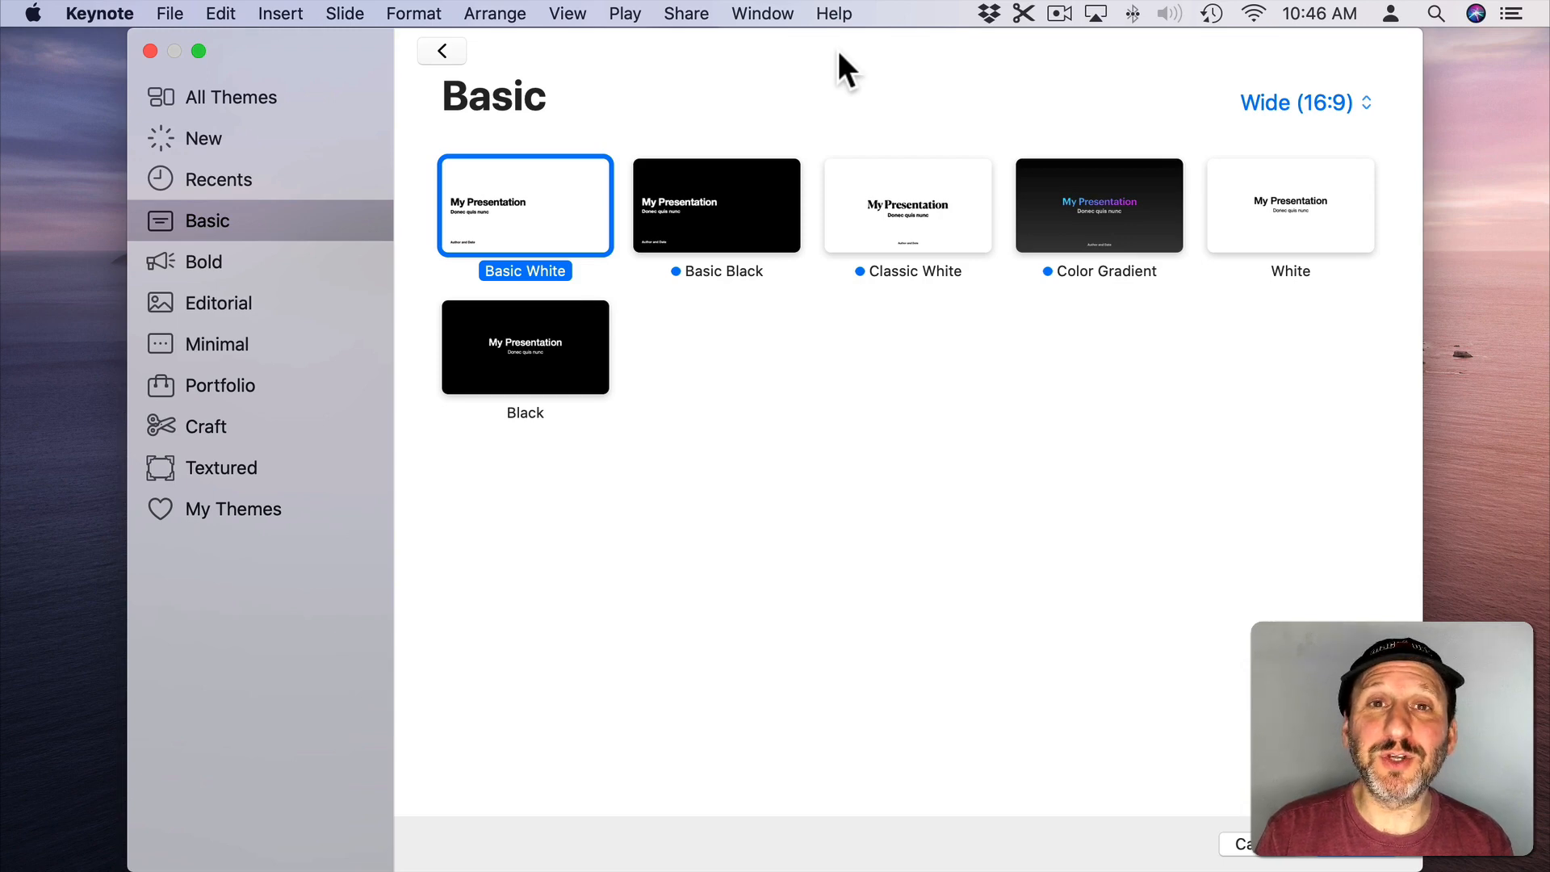
pyautogui.moveTo(1146, 137)
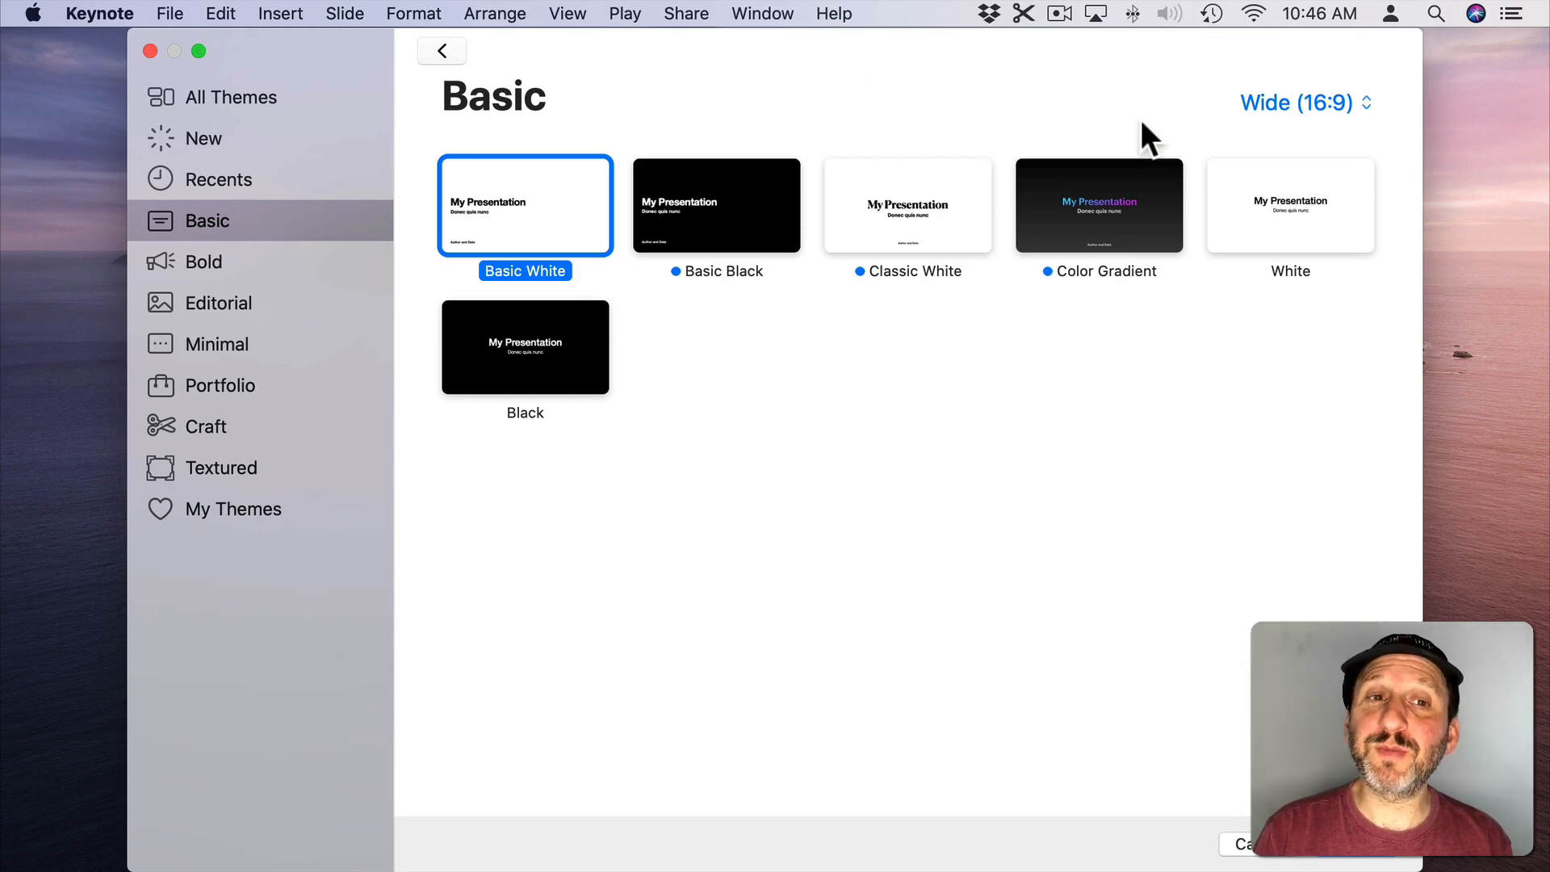
pyautogui.moveTo(491, 216)
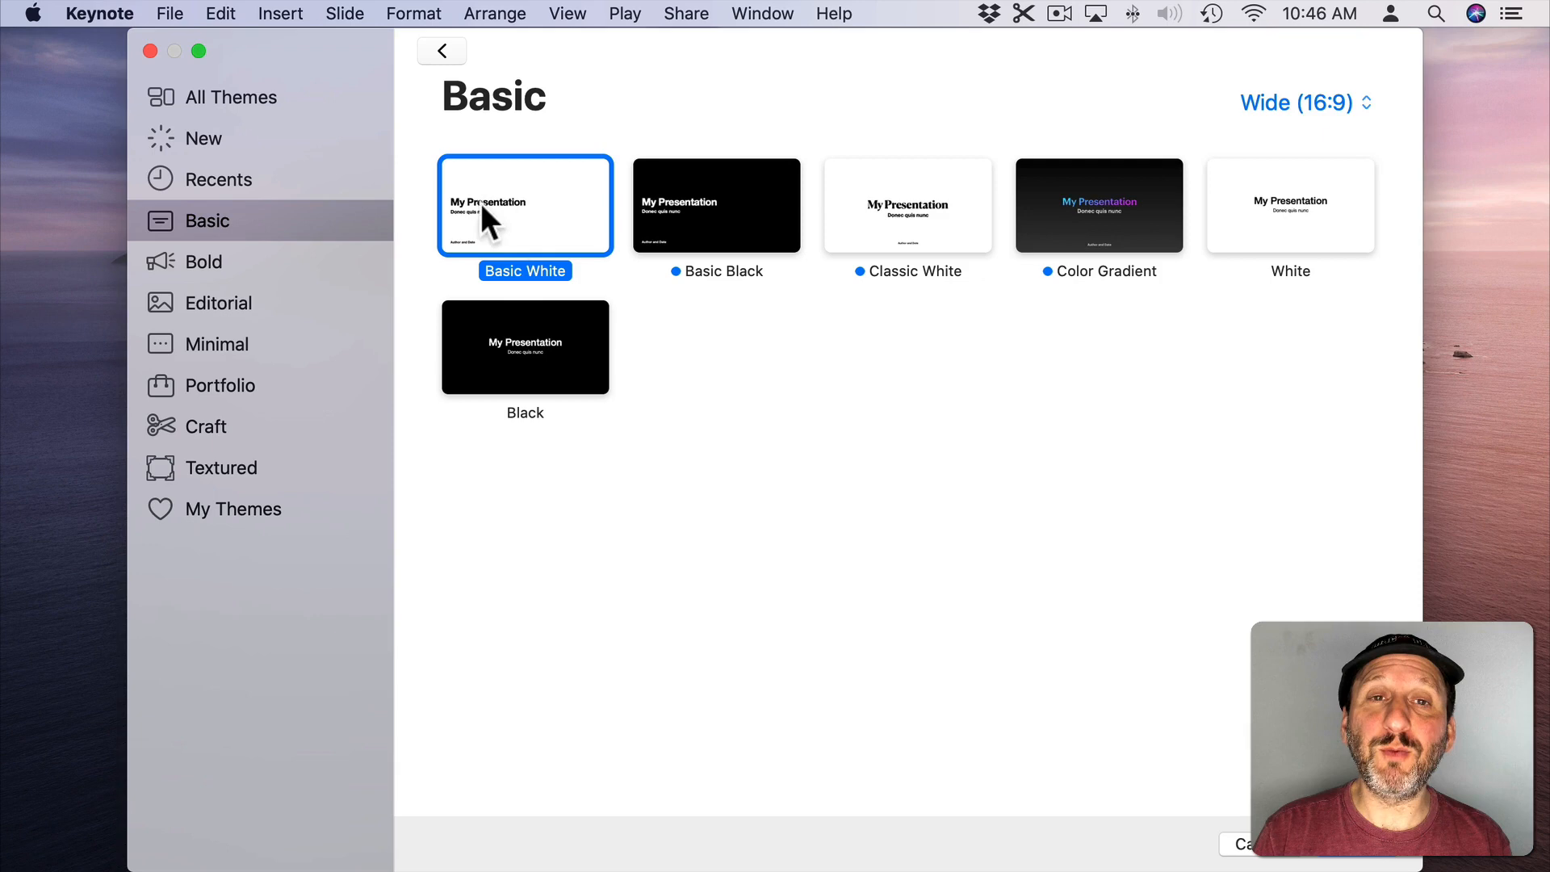
# Step: Create a Basic White presentation and delete the title slide's placeholder text boxes
pyautogui.click(1304, 103)
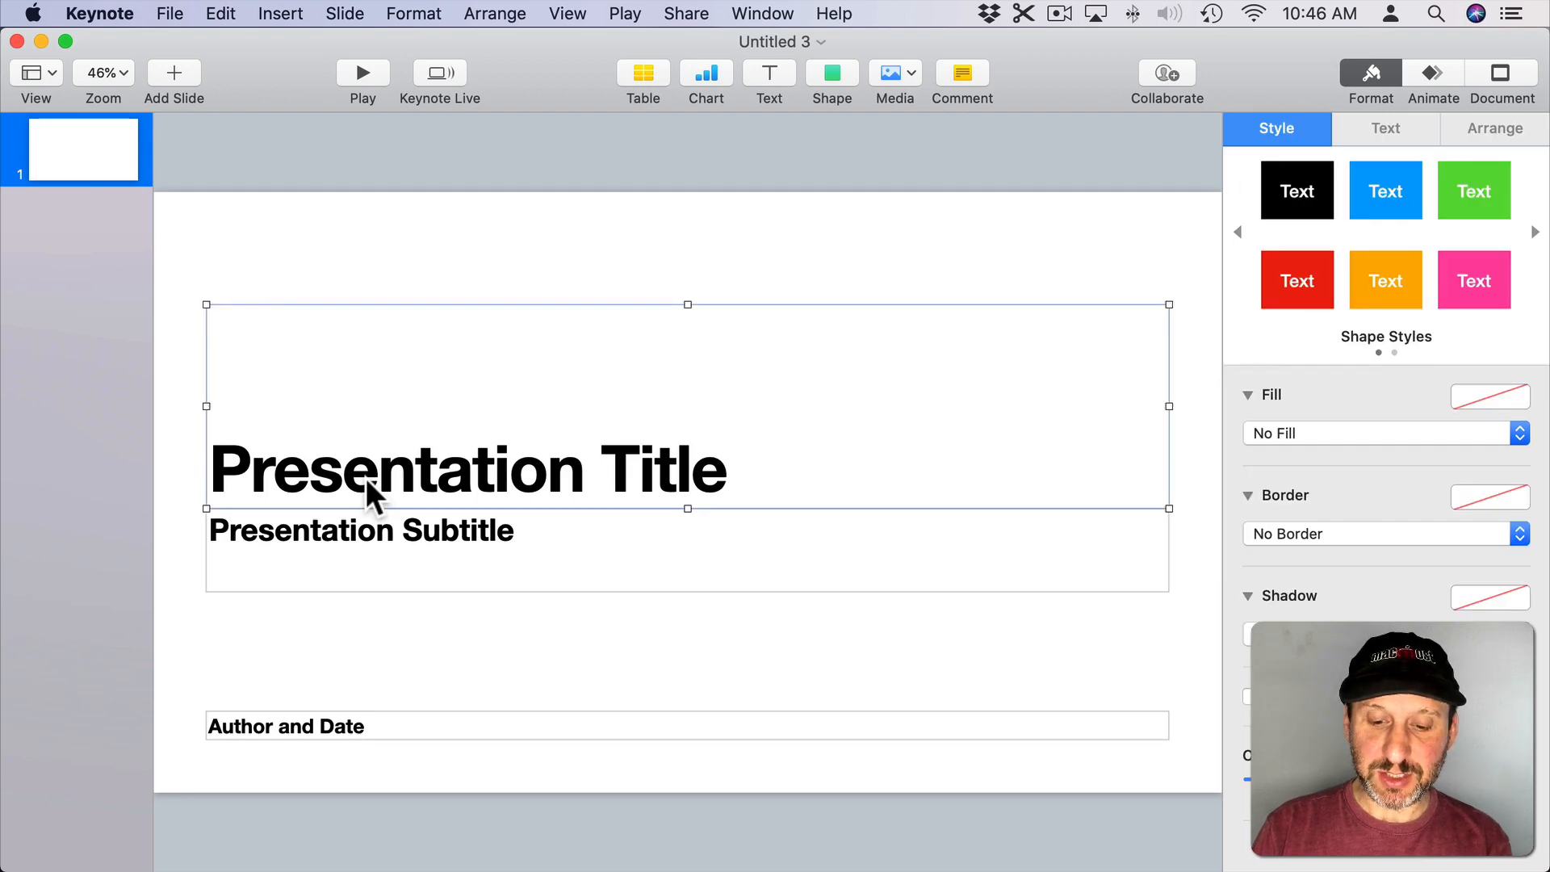
pyautogui.press('delete')
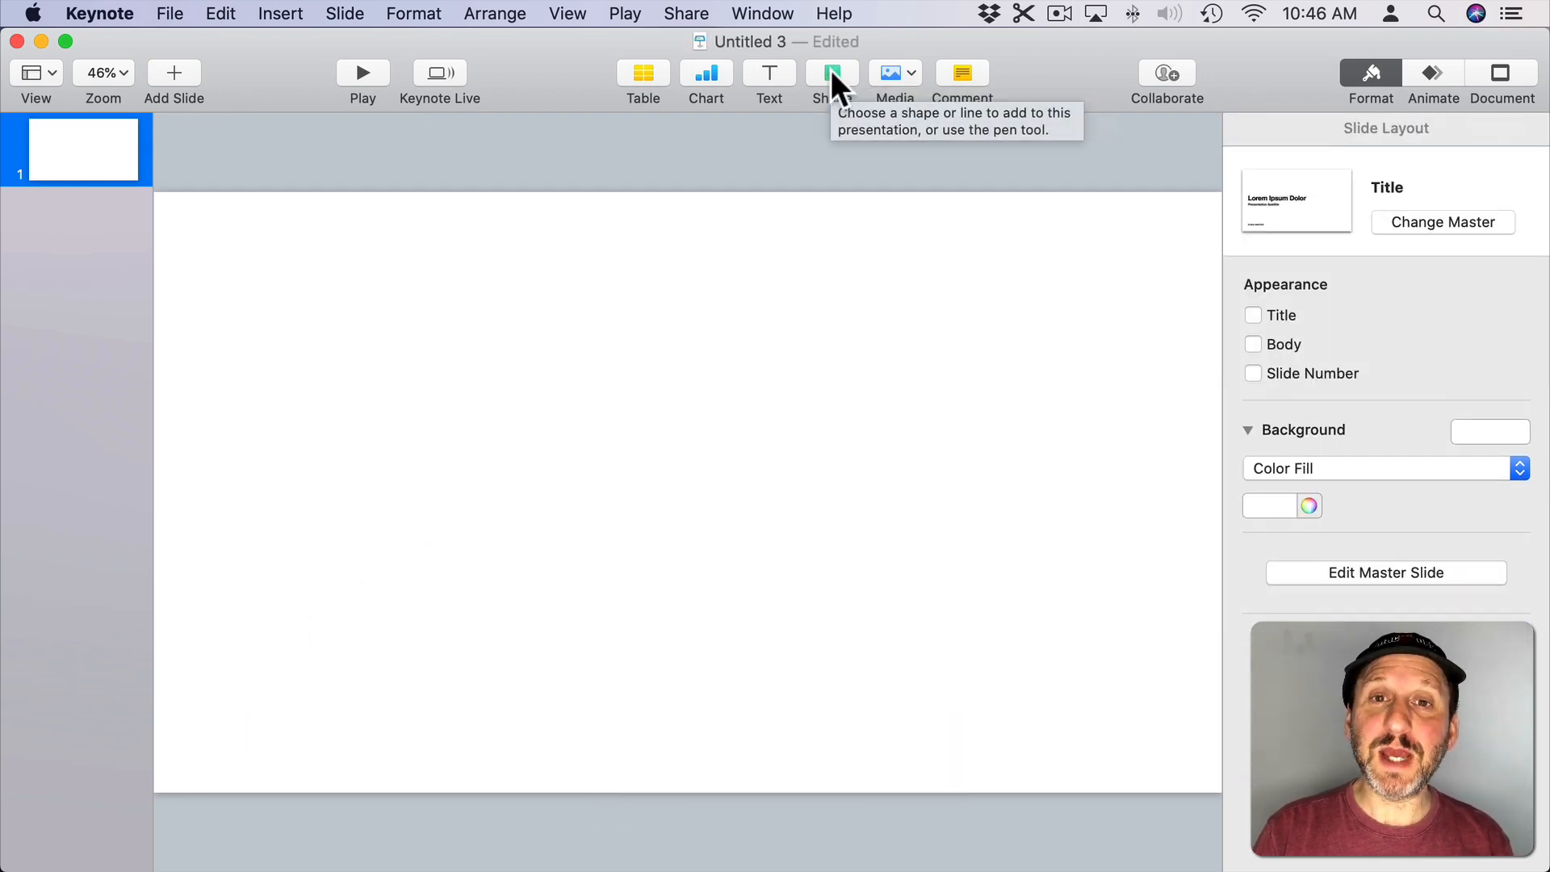
# Step: Add a black square, stretch it into a full-width bar over the top half, and copy it
pyautogui.click(831, 73)
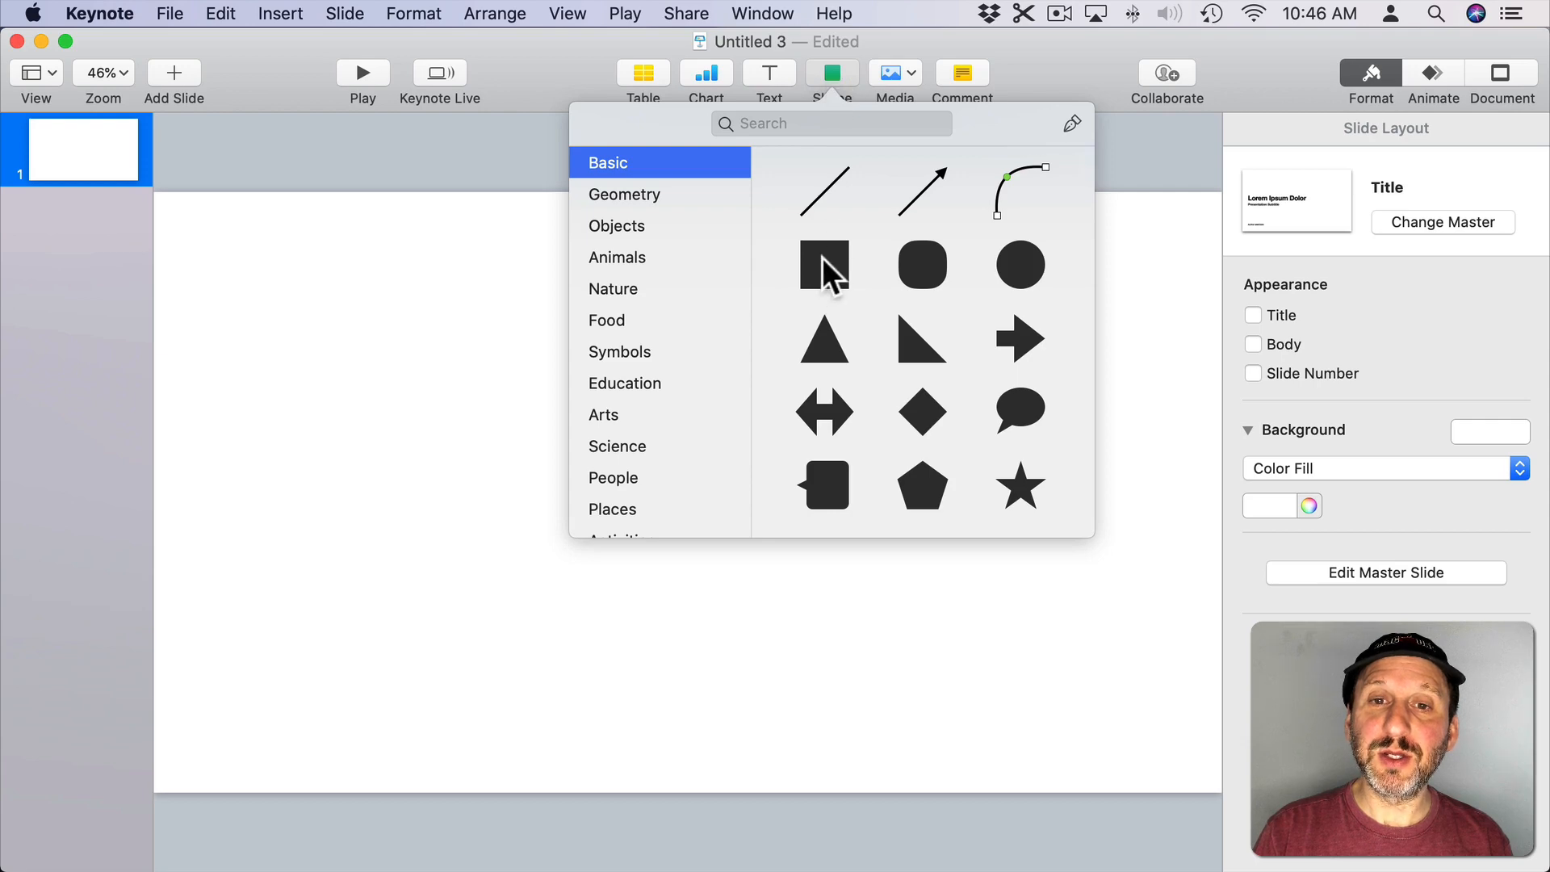
pyautogui.click(824, 265)
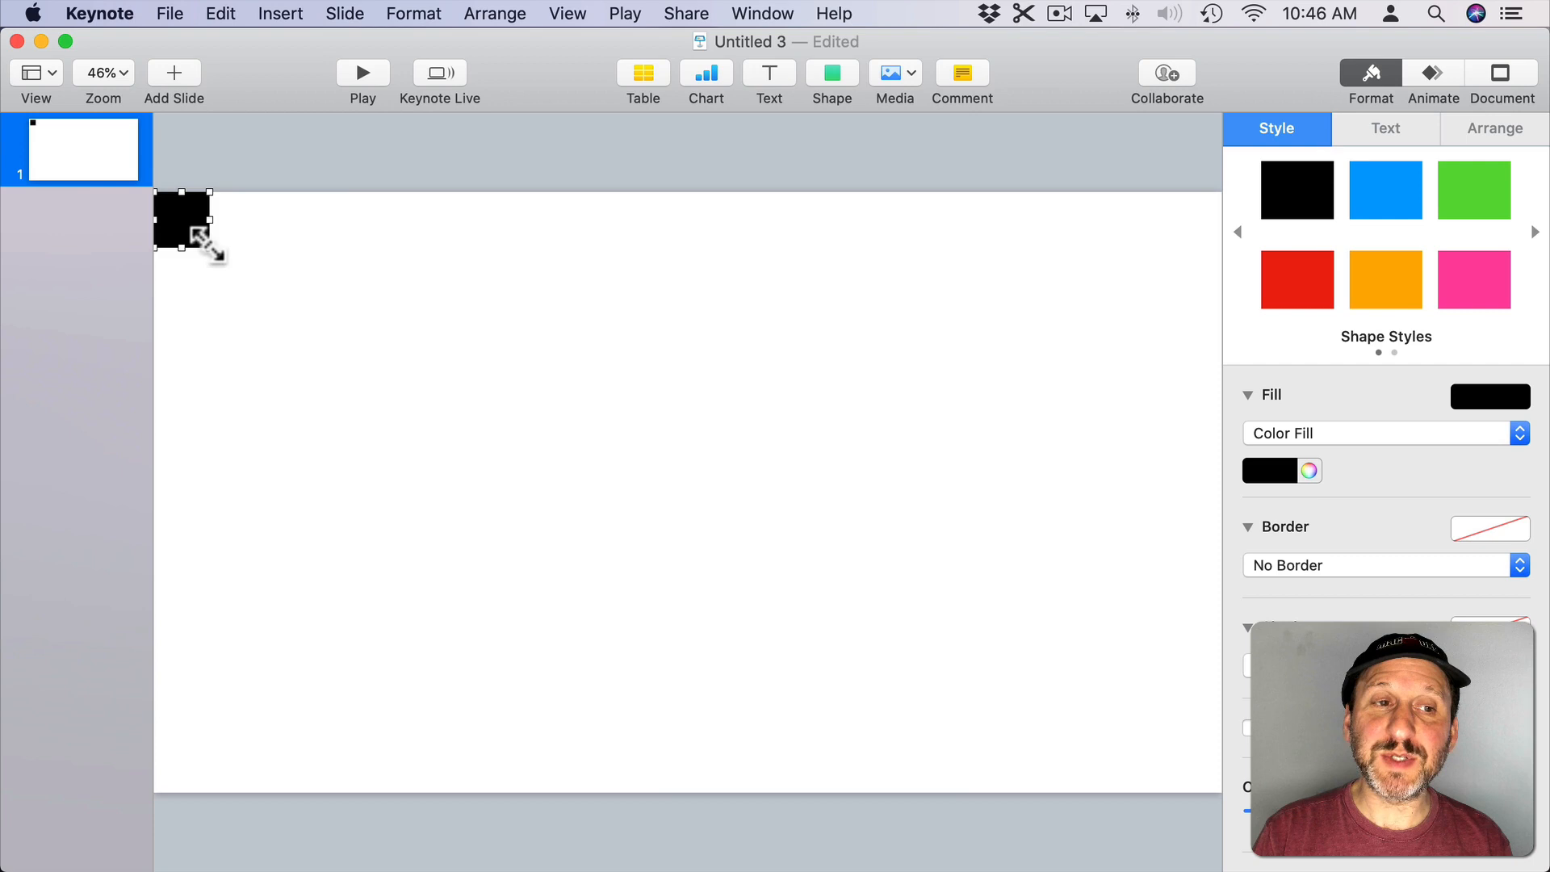
pyautogui.moveTo(205, 242); pyautogui.dragTo(1201, 494)
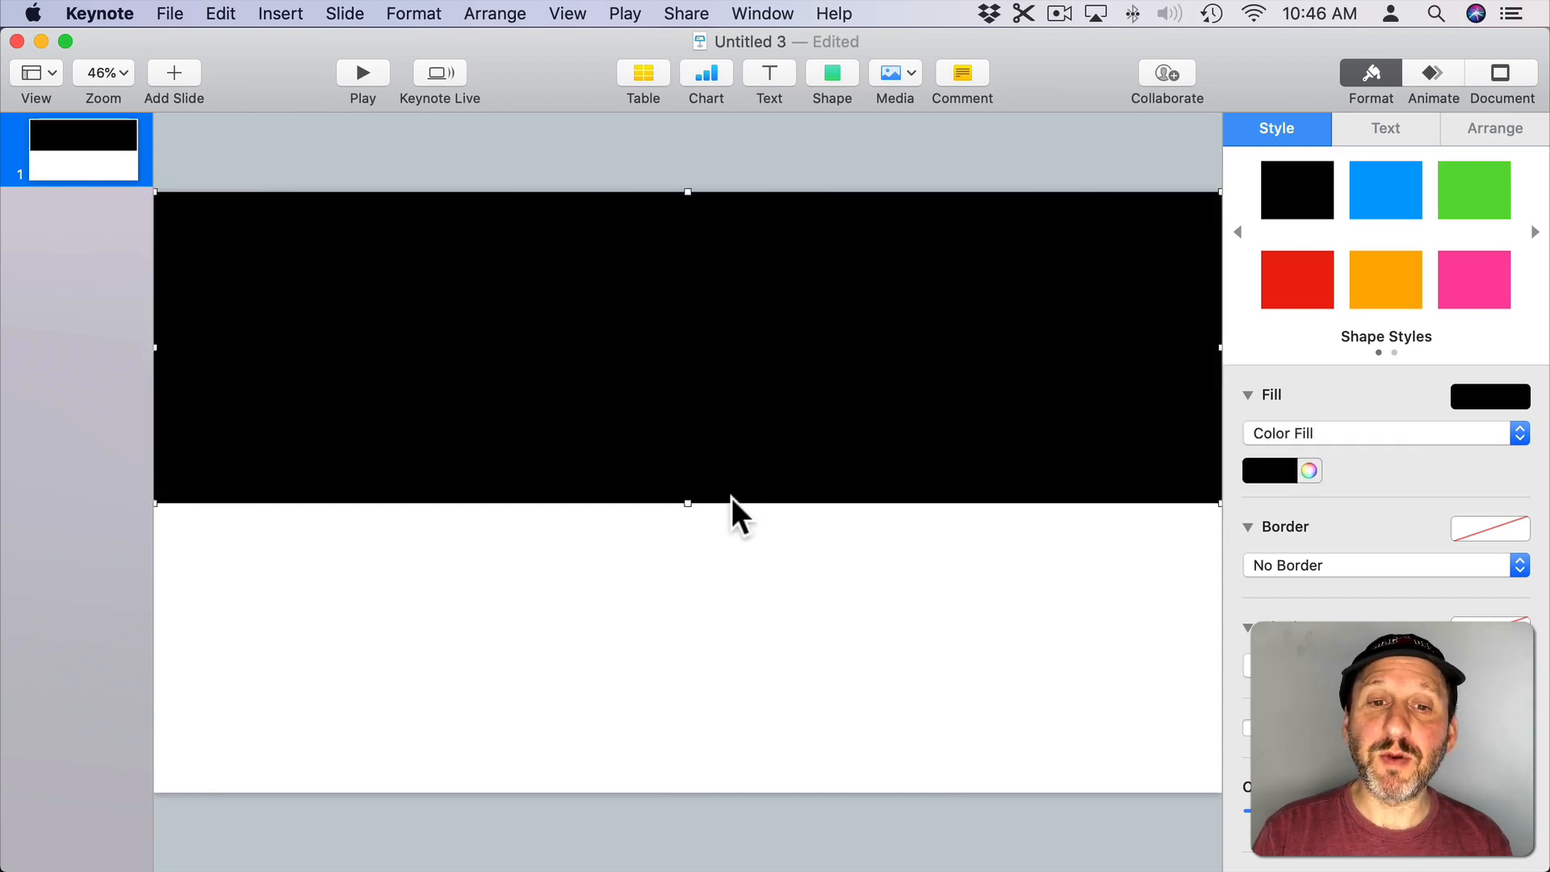
pyautogui.moveTo(688, 502); pyautogui.dragTo(680, 467)
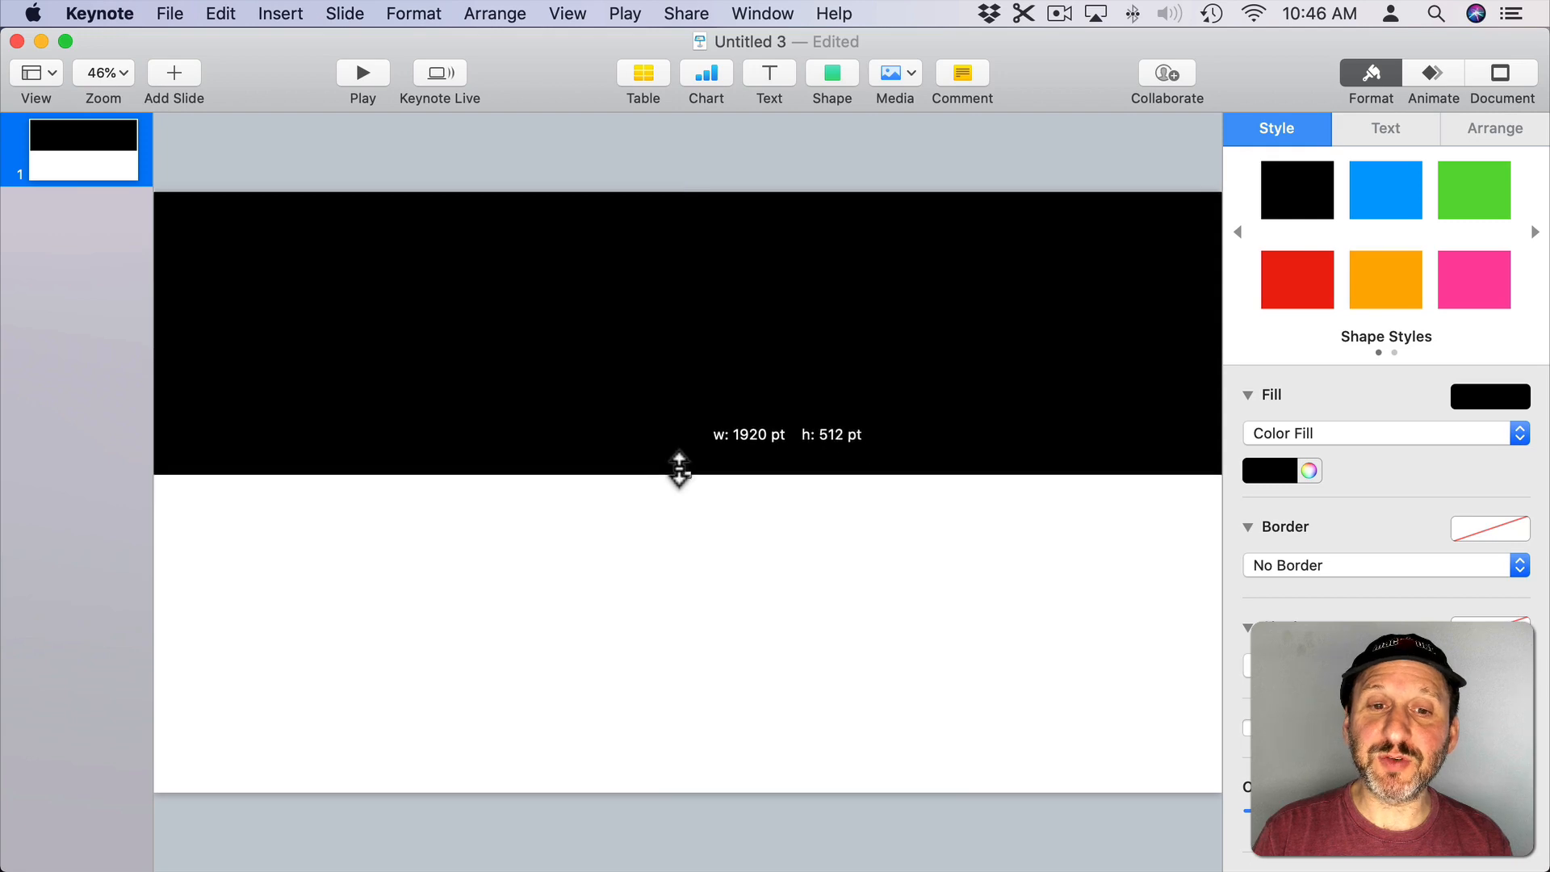
pyautogui.moveTo(680, 473); pyautogui.dragTo(684, 489)
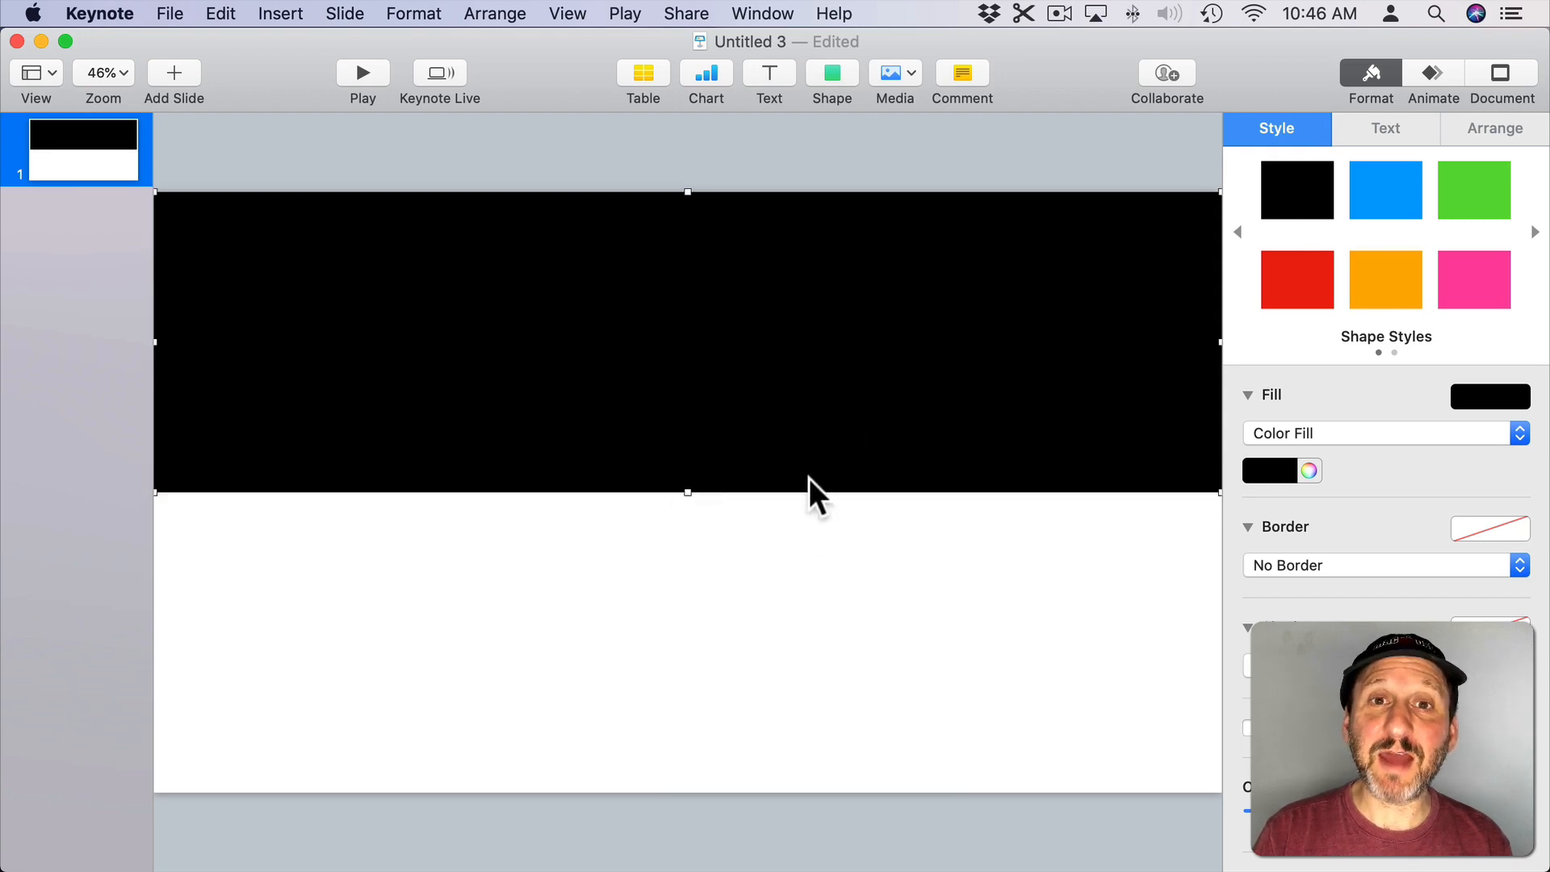
pyautogui.press('cmd+c')
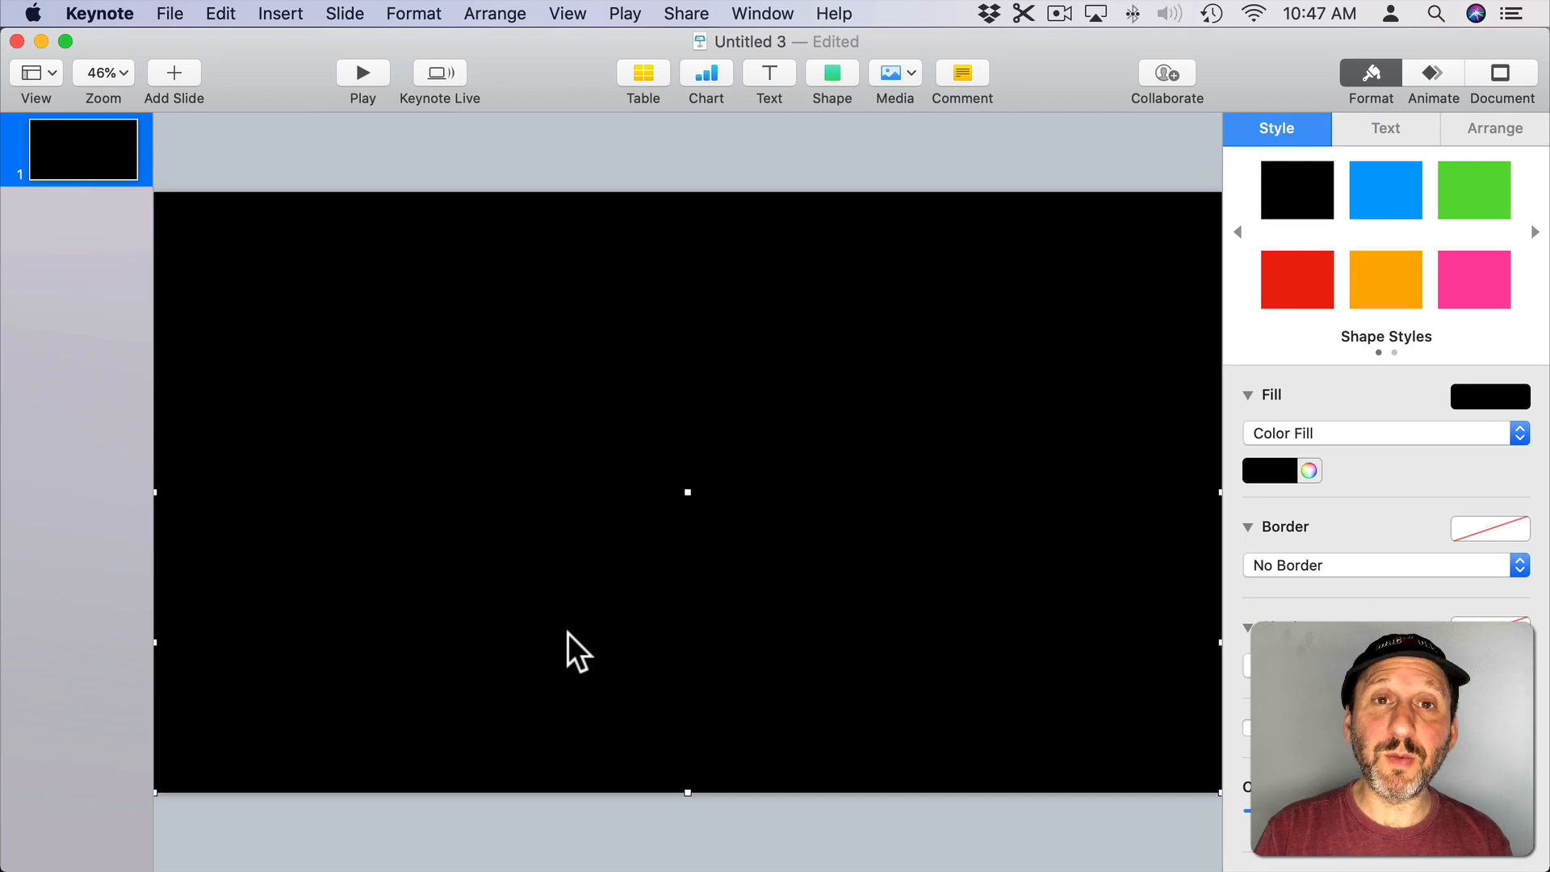
pyautogui.moveTo(714, 300)
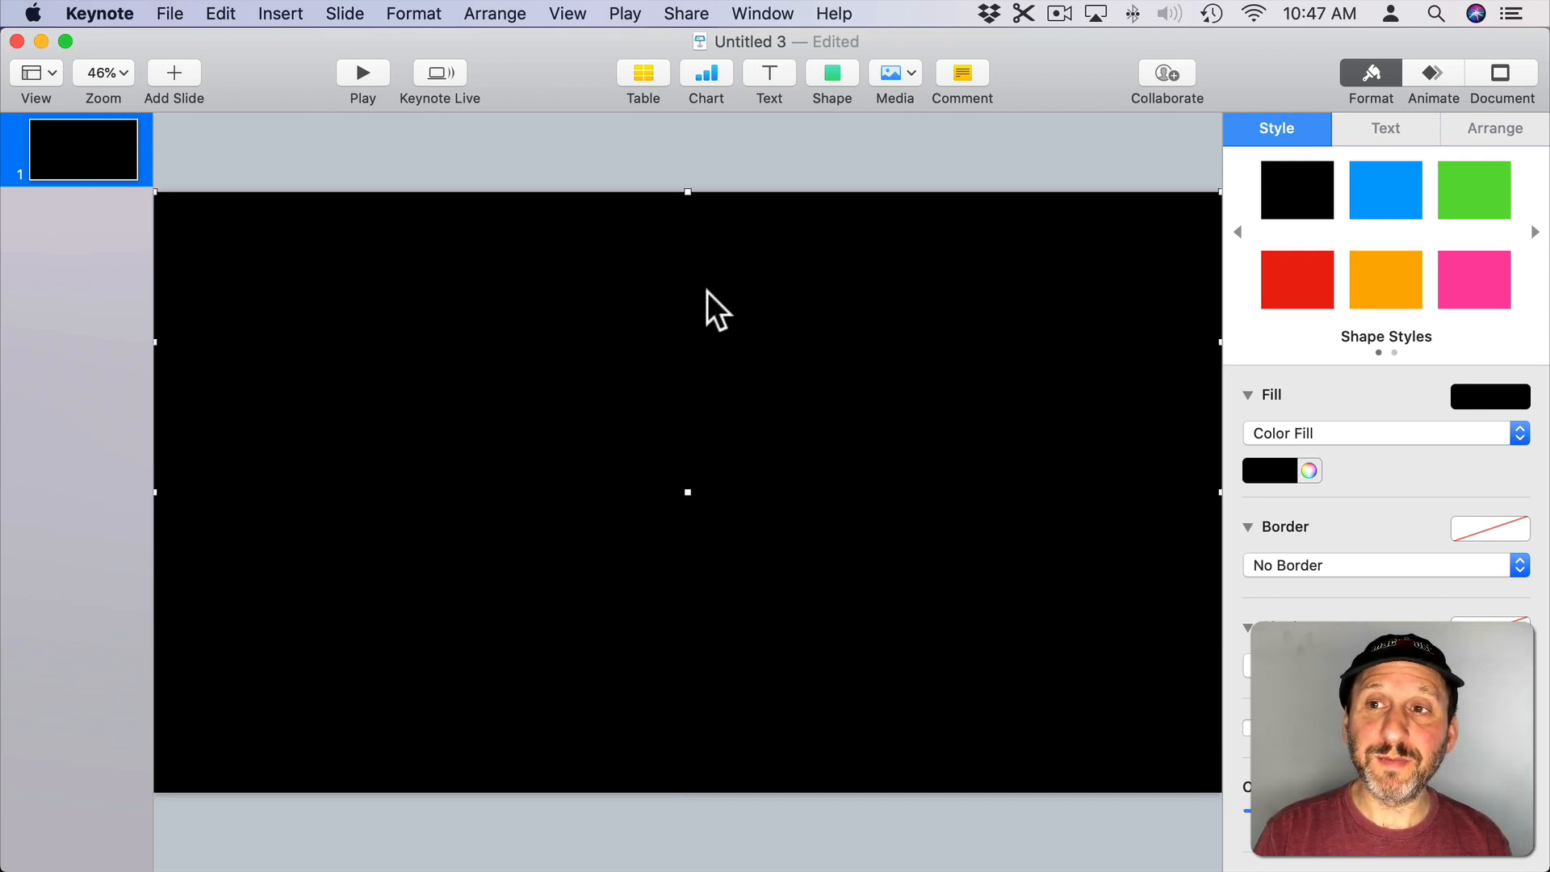
# Step: Give the selected top black bar a Move action effect
pyautogui.click(1432, 73)
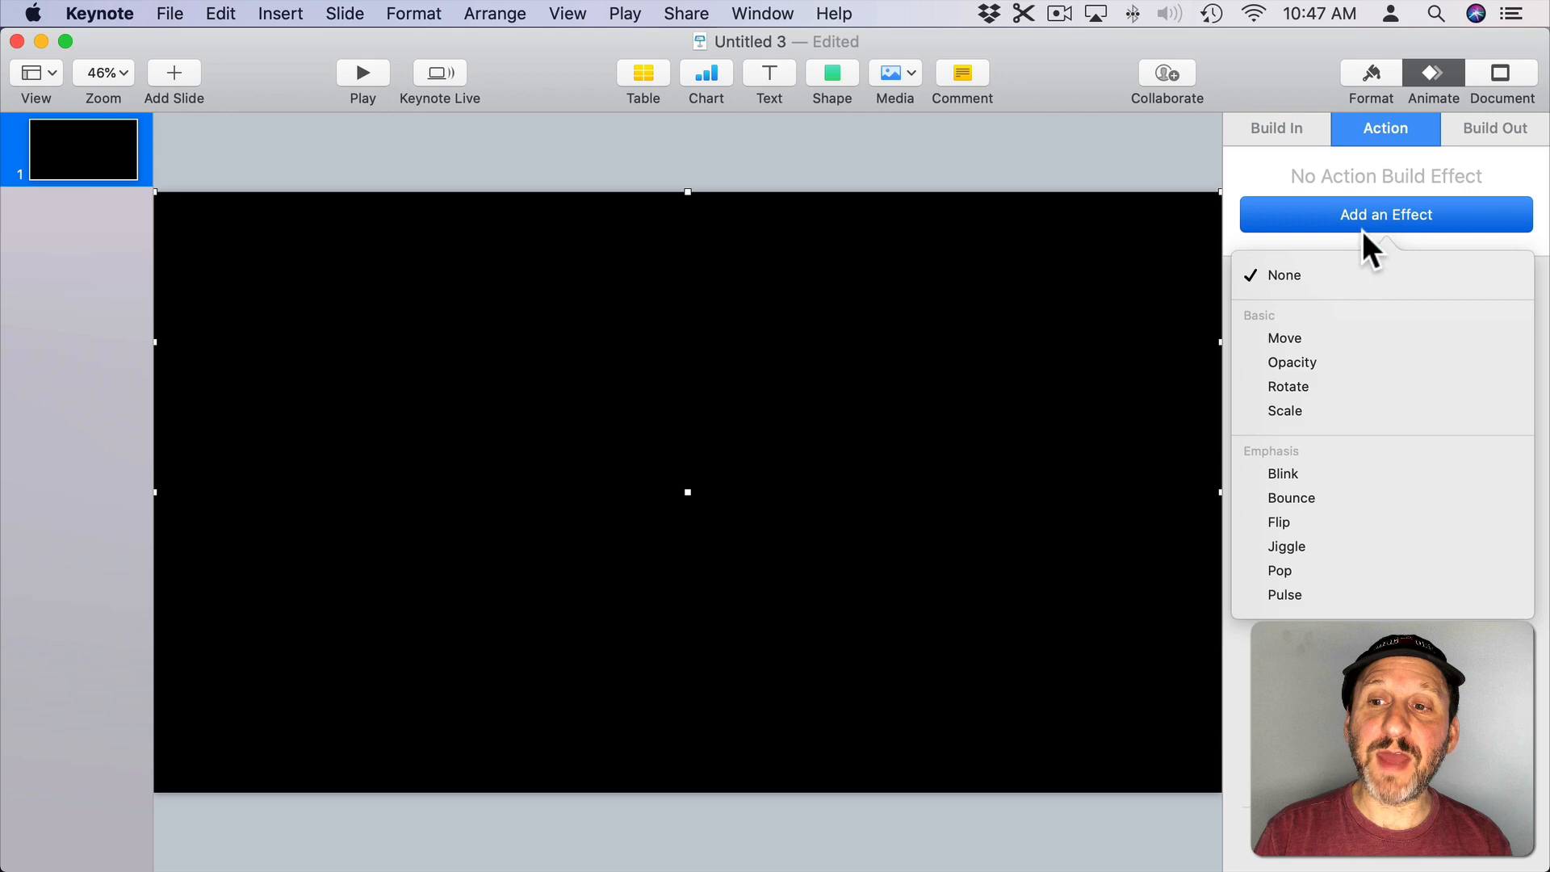
pyautogui.click(1284, 339)
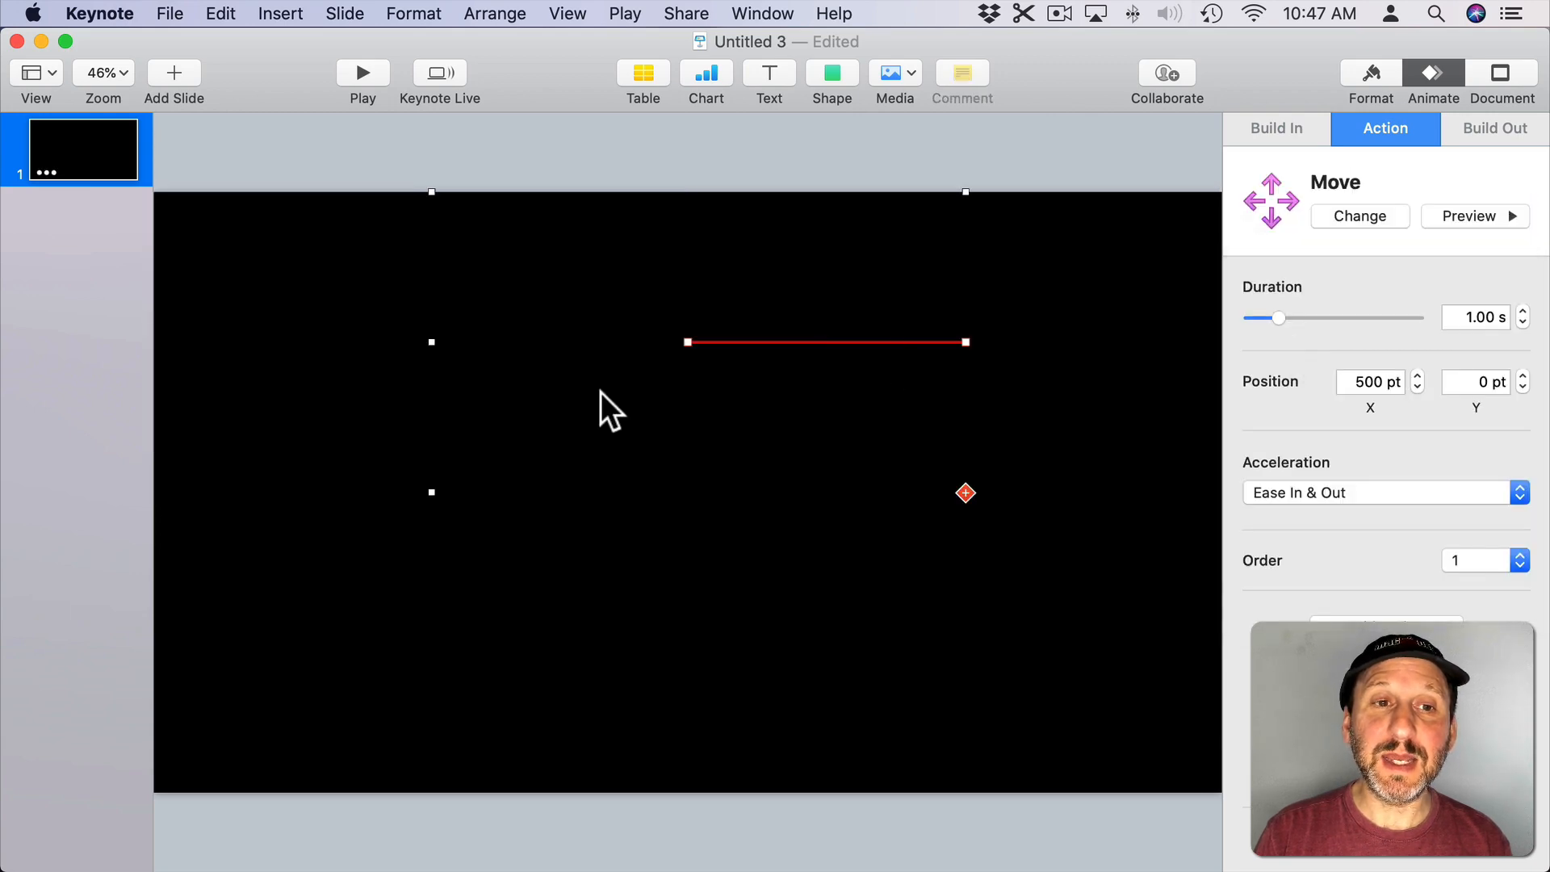
pyautogui.moveTo(158, 332)
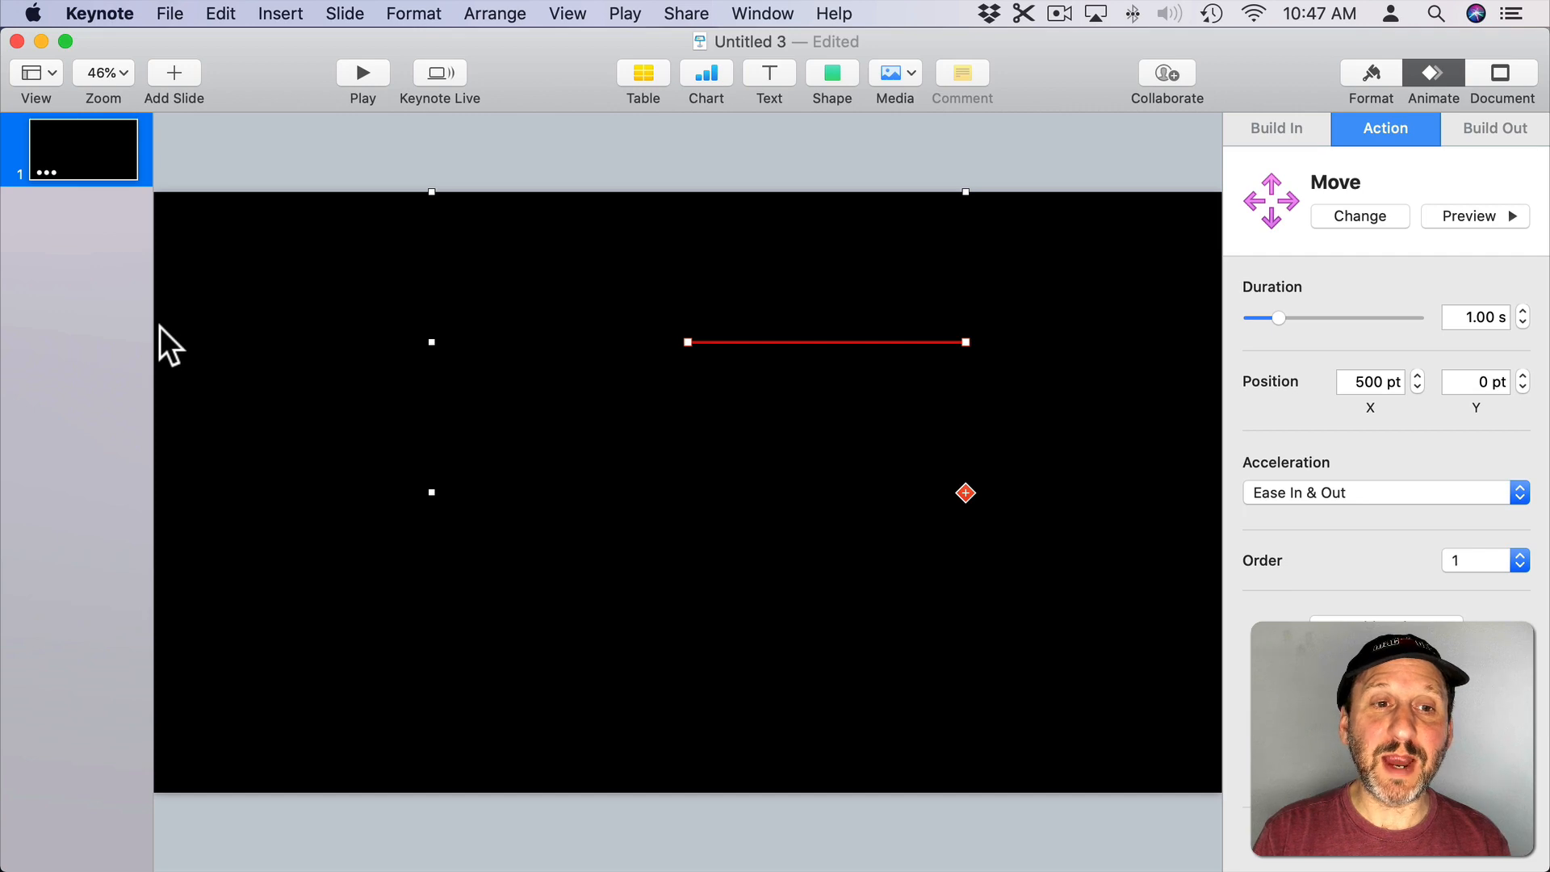
pyautogui.moveTo(368, 342)
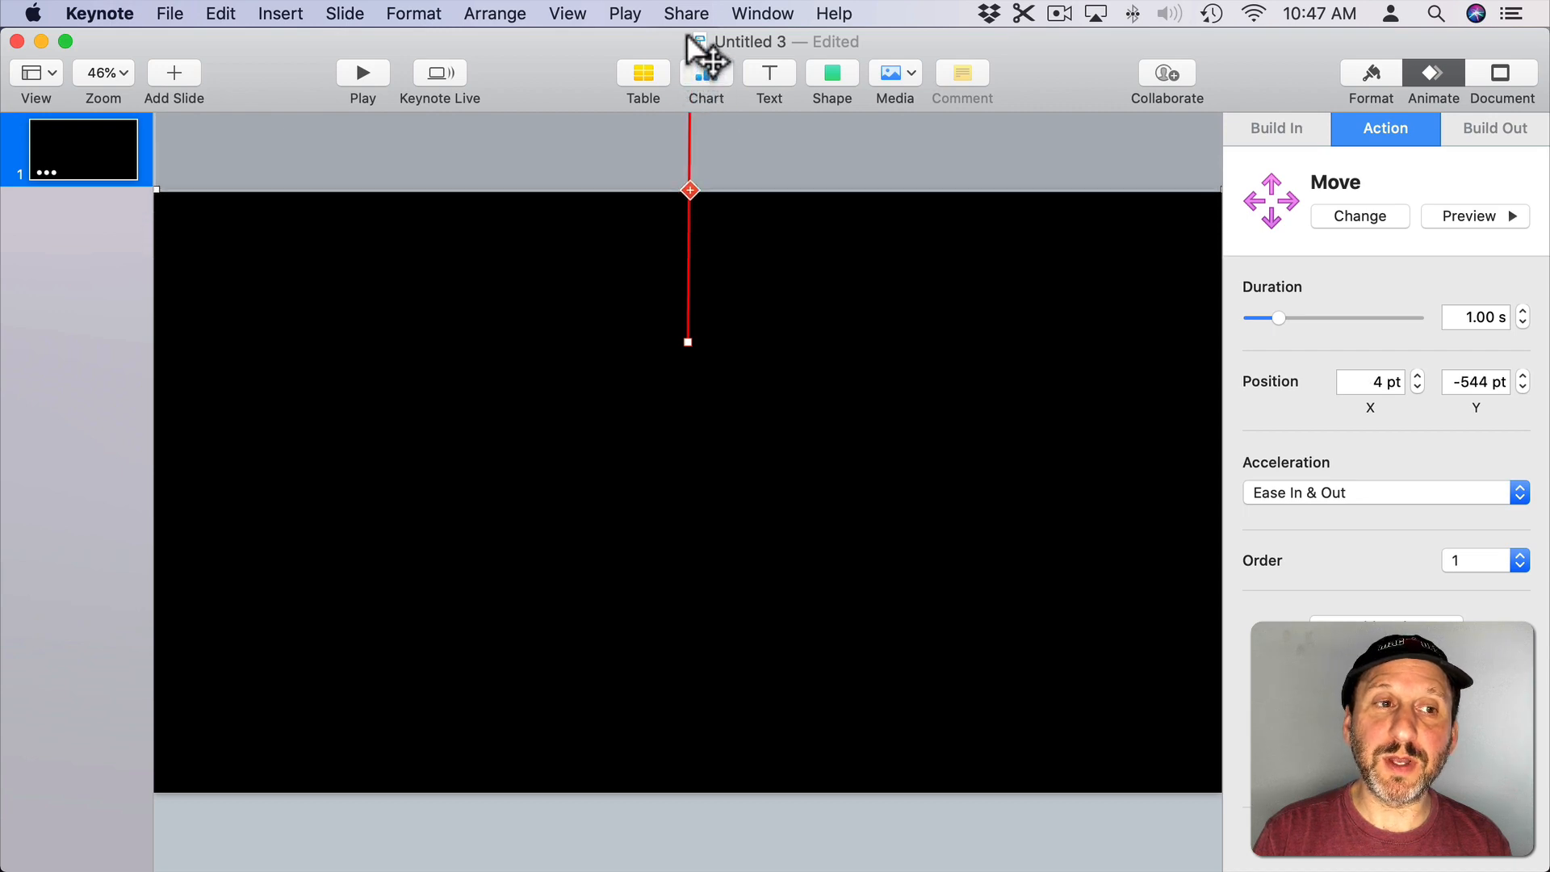
# Step: Set the top bar's move to X 0 pt and Y -540 pt and preview it
pyautogui.moveTo(689, 191); pyautogui.dragTo(715, 291)
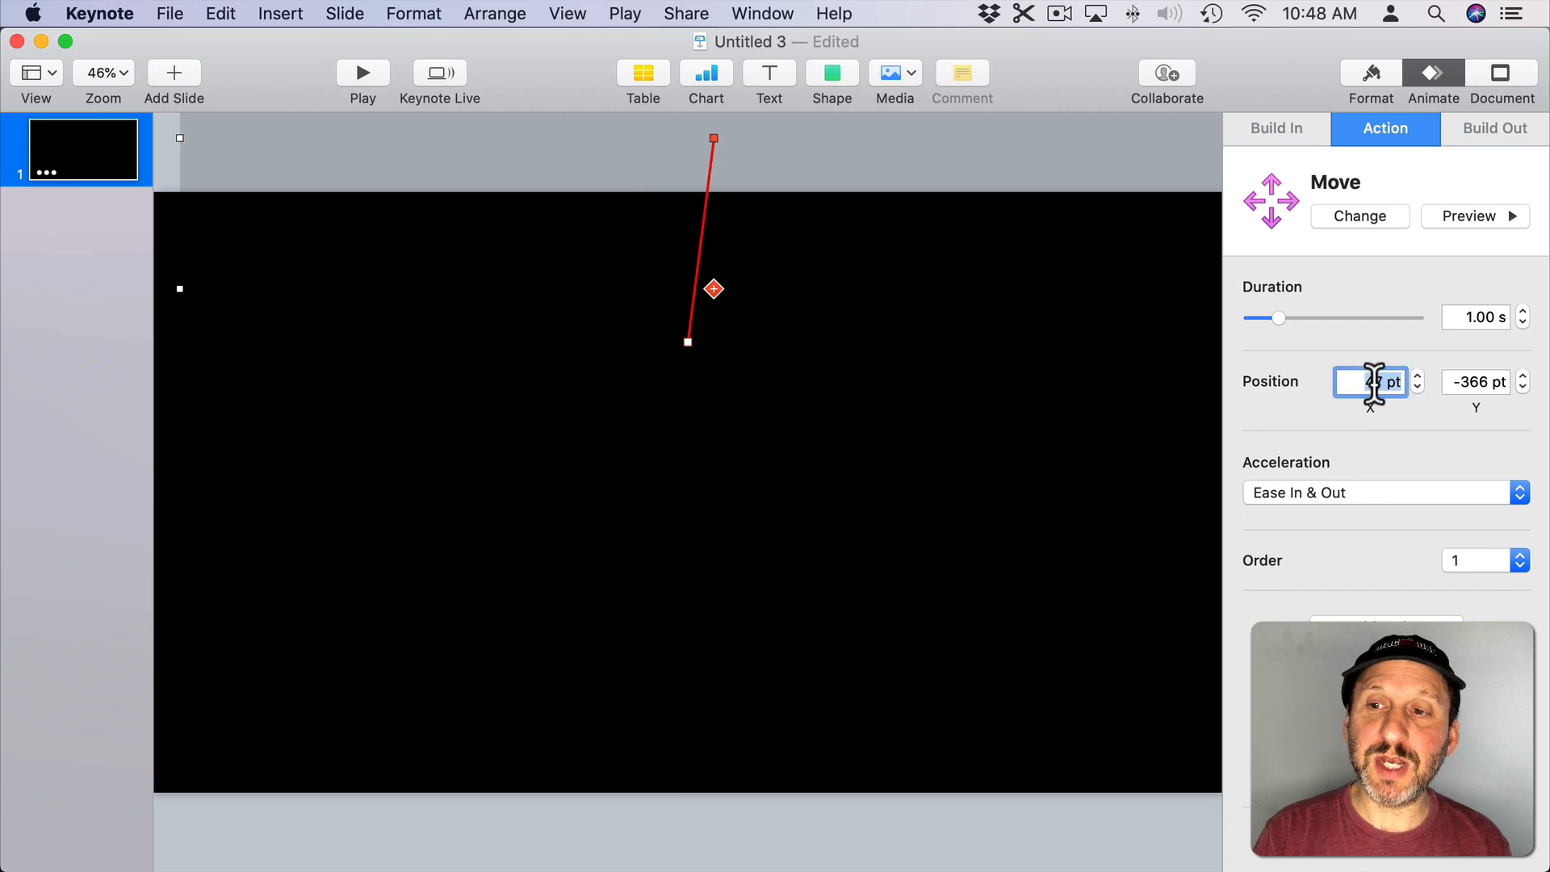
pyautogui.write('0')
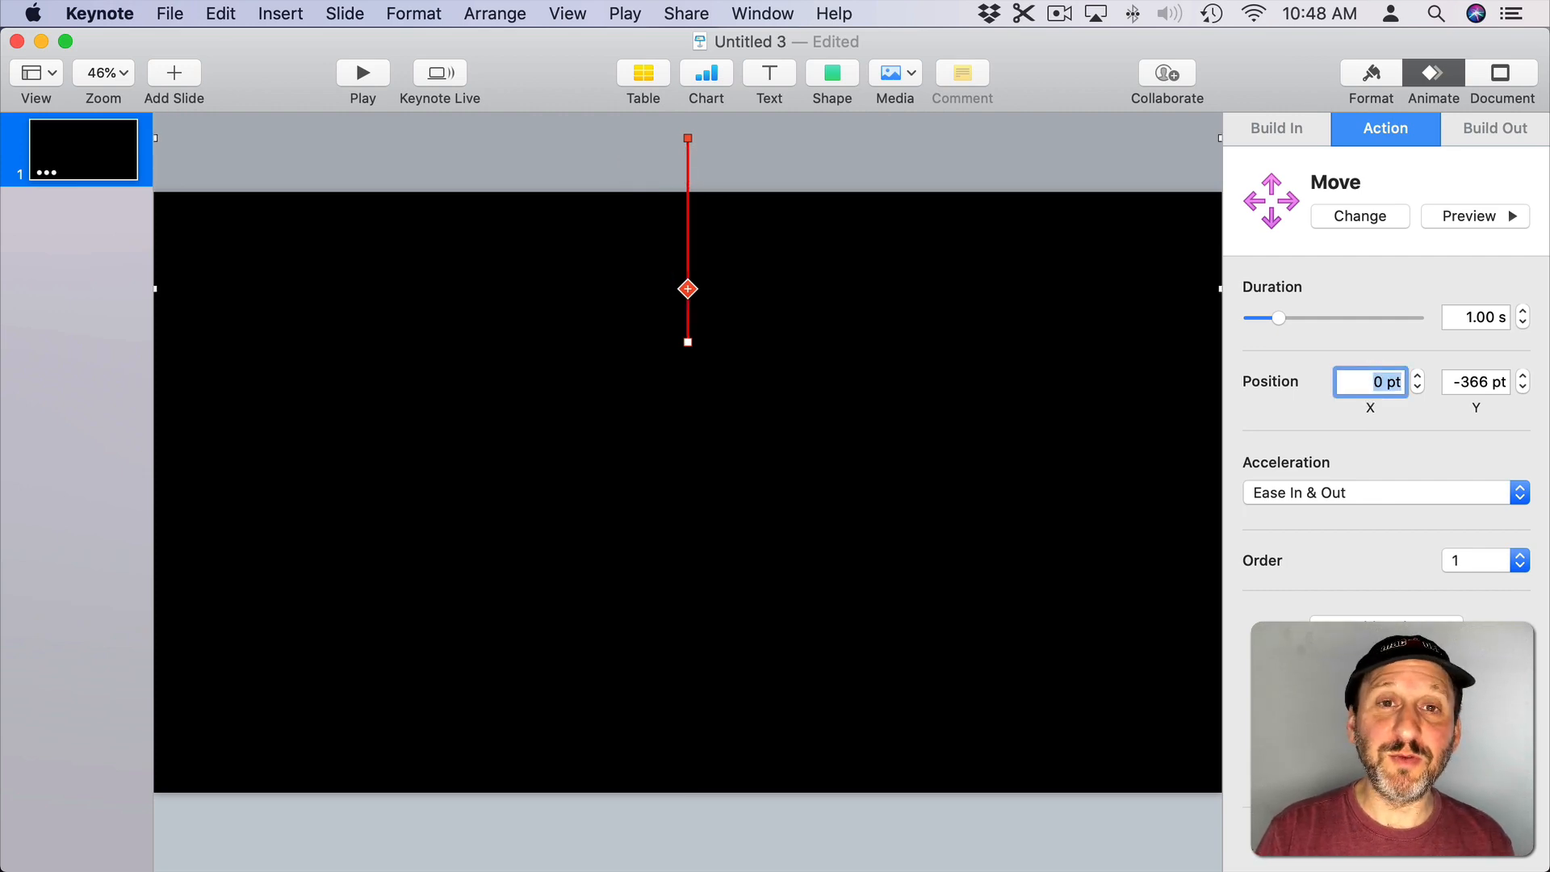
pyautogui.click(1476, 381)
pyautogui.write('-540')
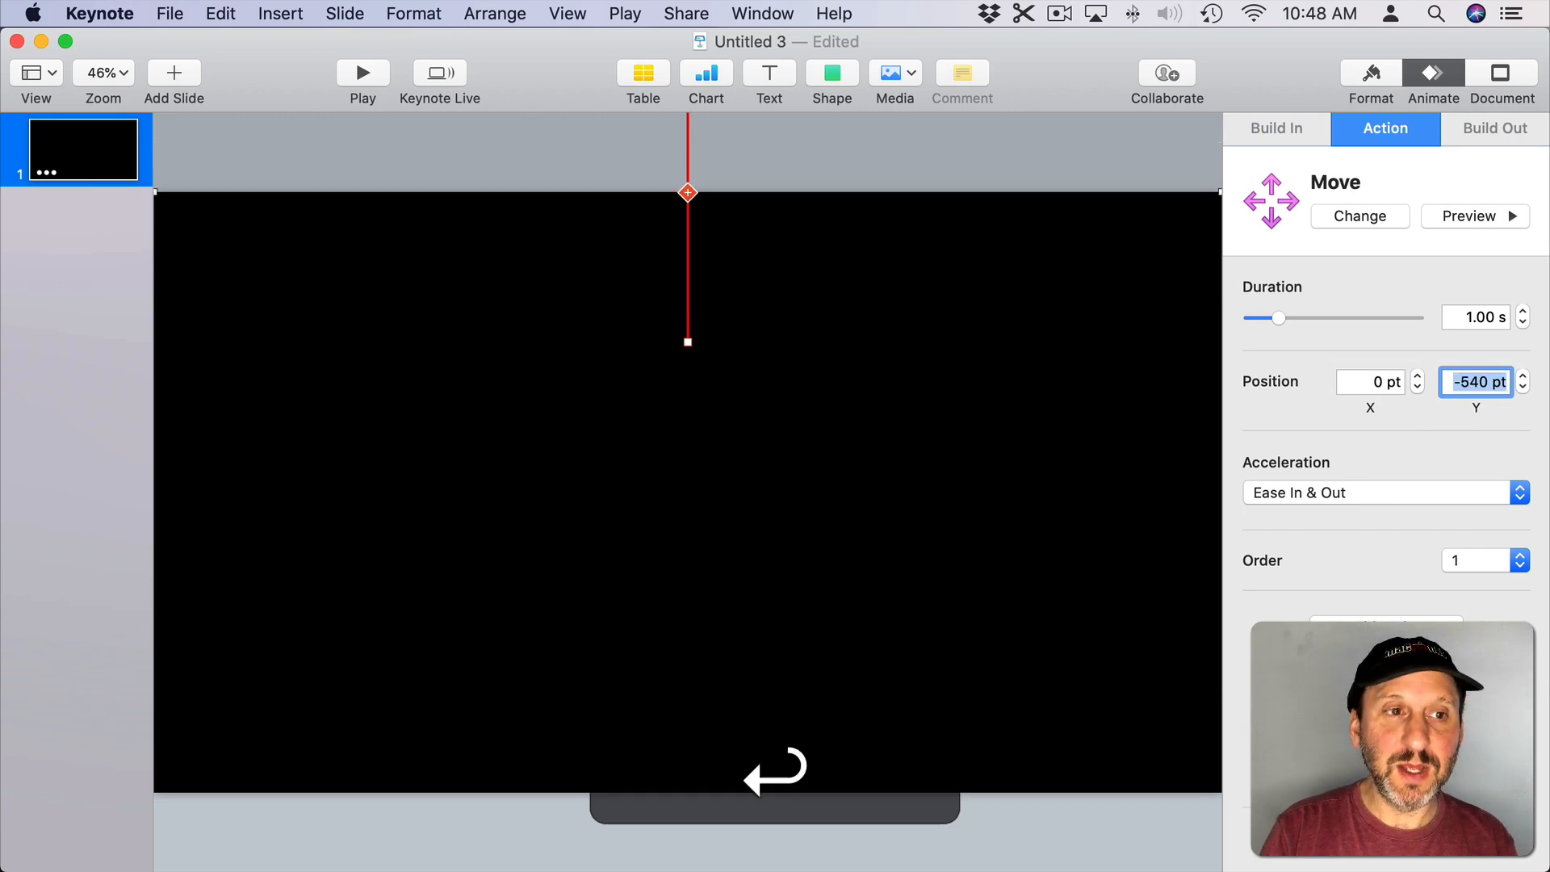
pyautogui.moveTo(662, 200)
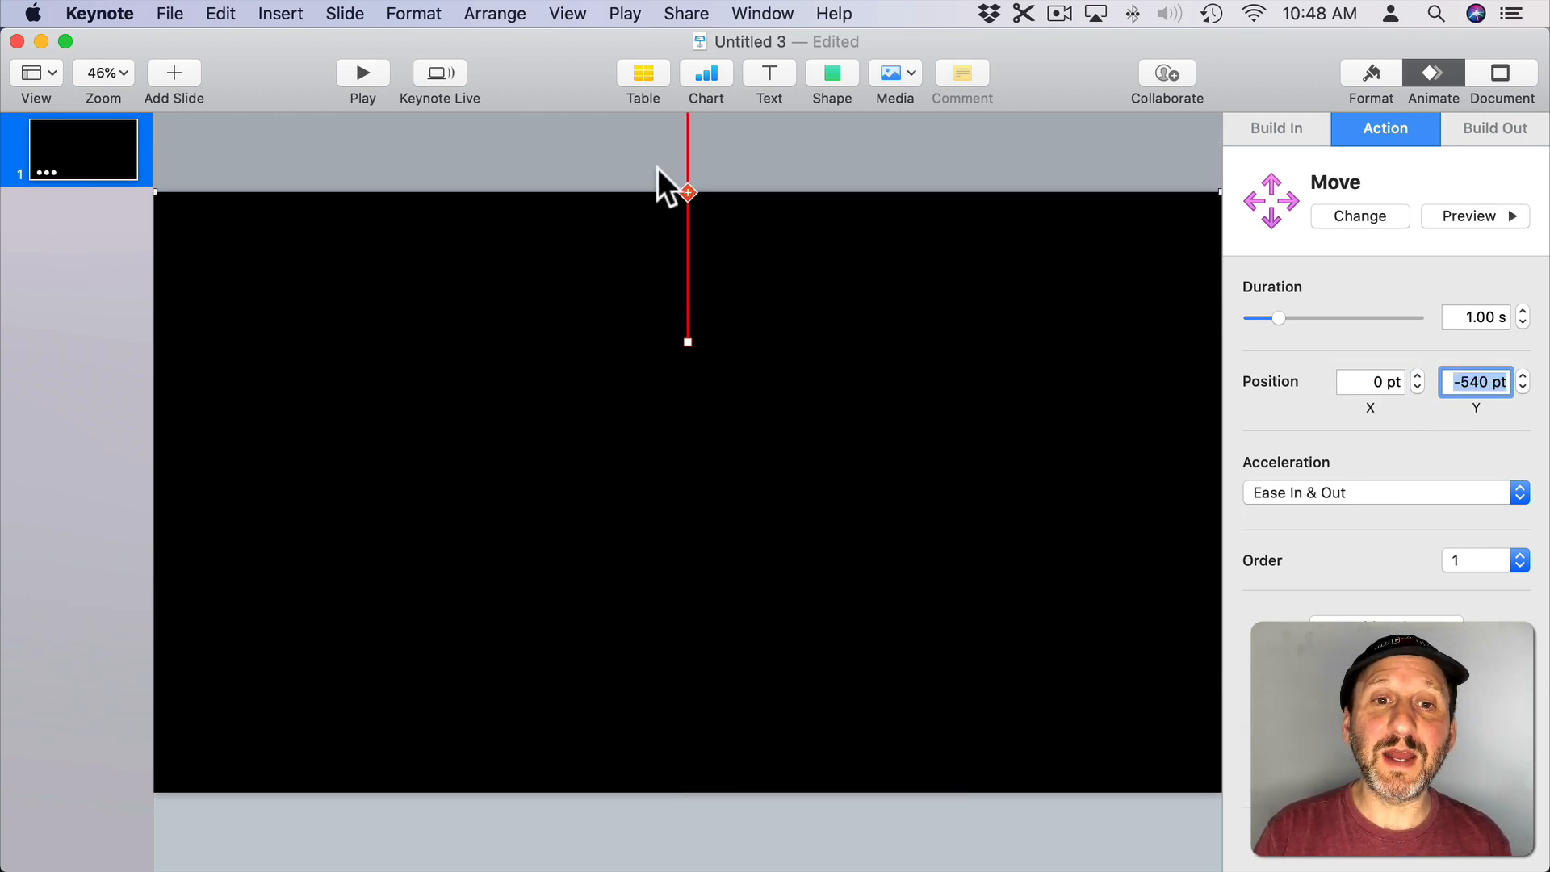
pyautogui.moveTo(1398, 189)
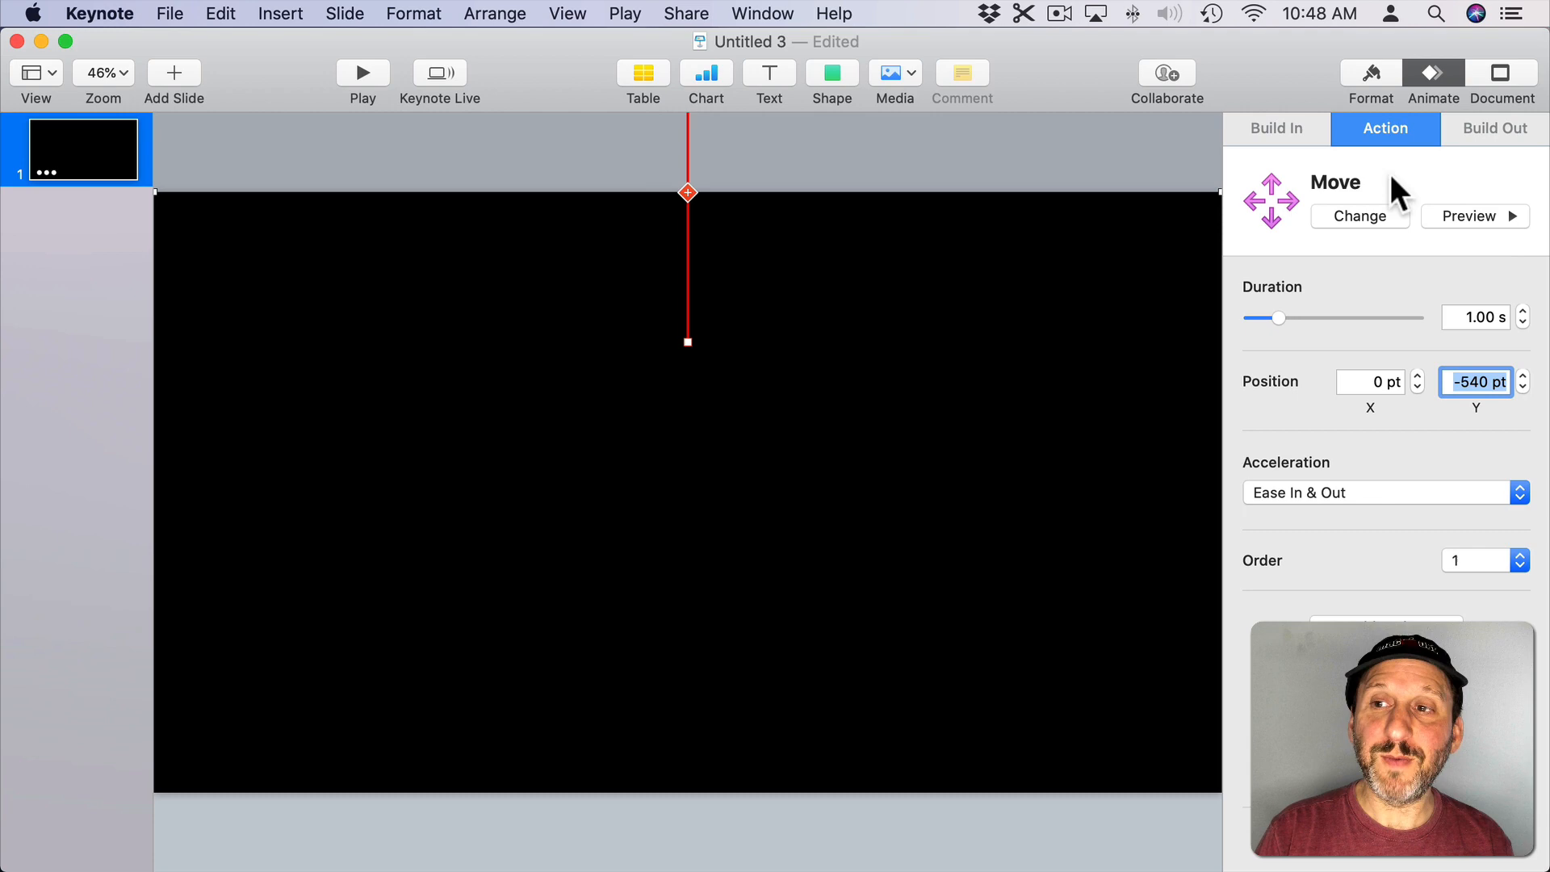
pyautogui.click(1476, 216)
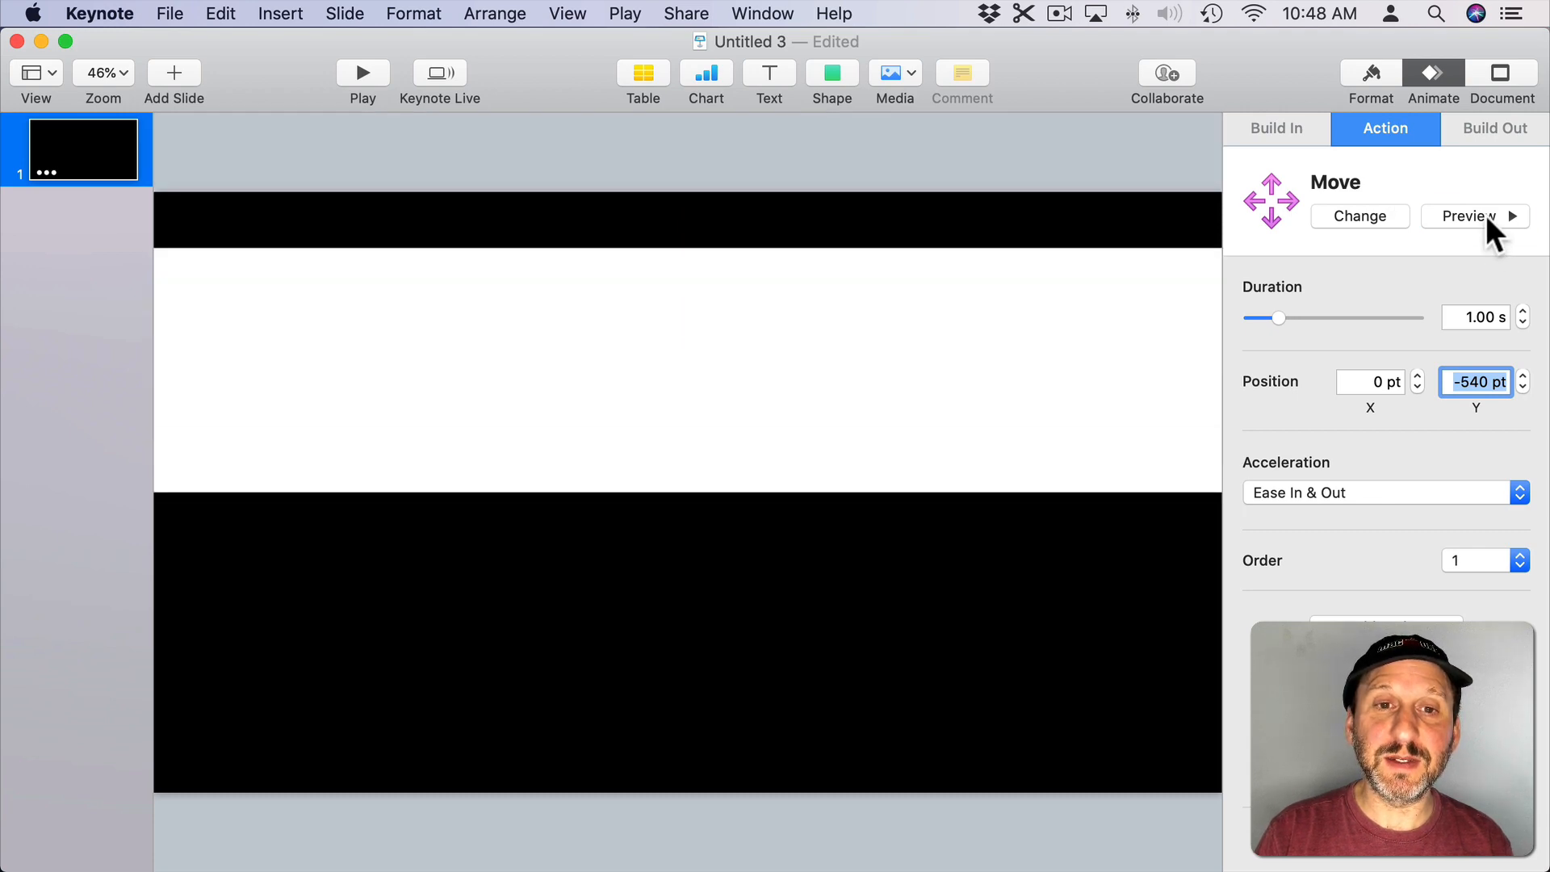
# Step: Set the move's acceleration to None, preview again, and select the bottom bar
pyautogui.click(1385, 492)
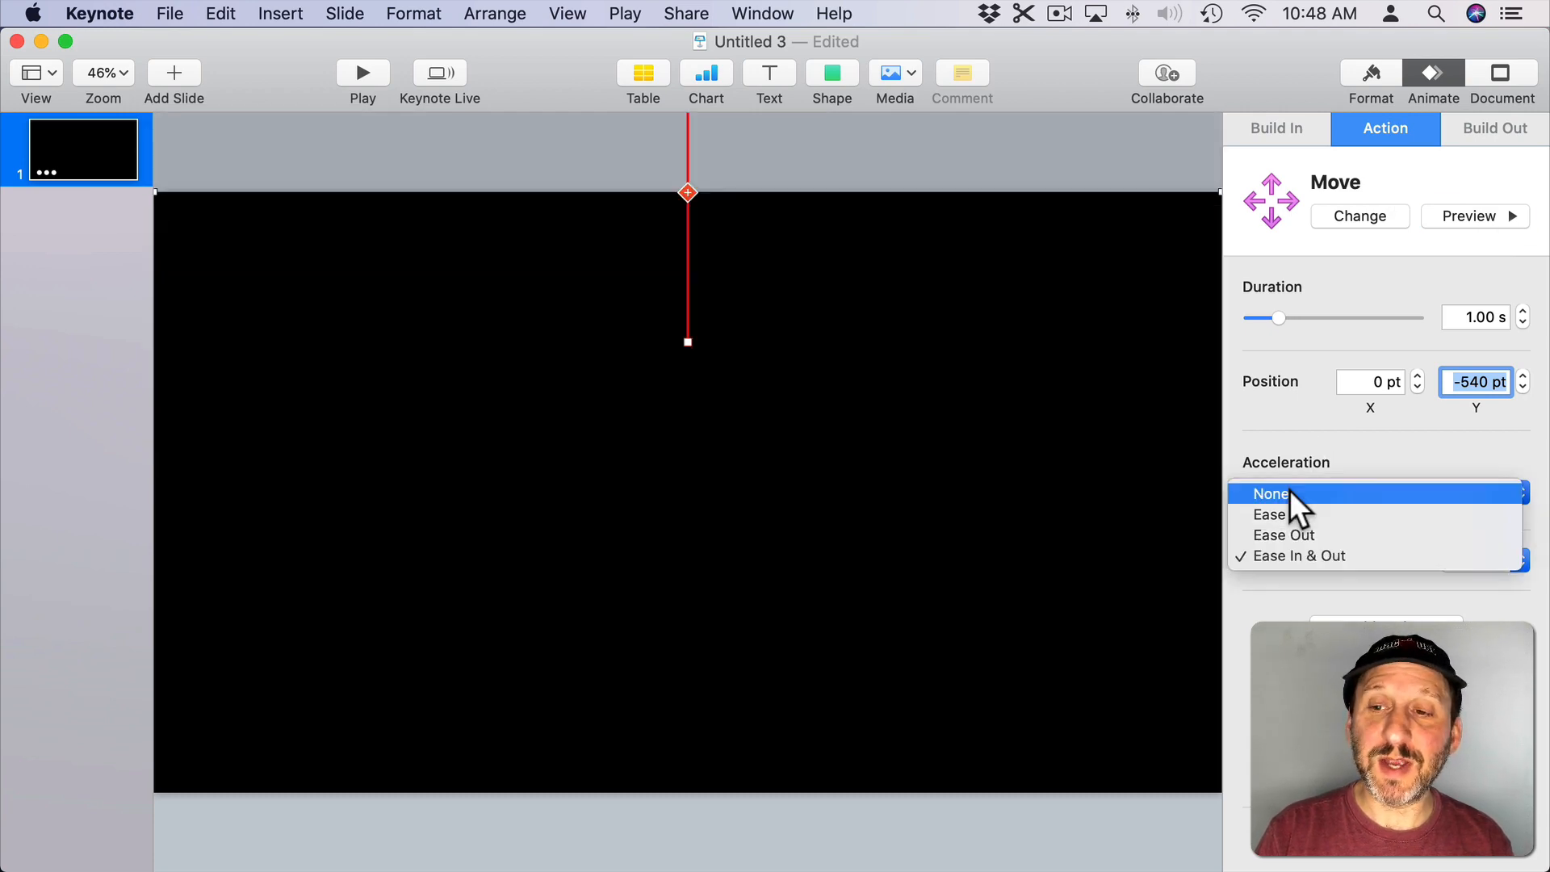
pyautogui.click(1272, 494)
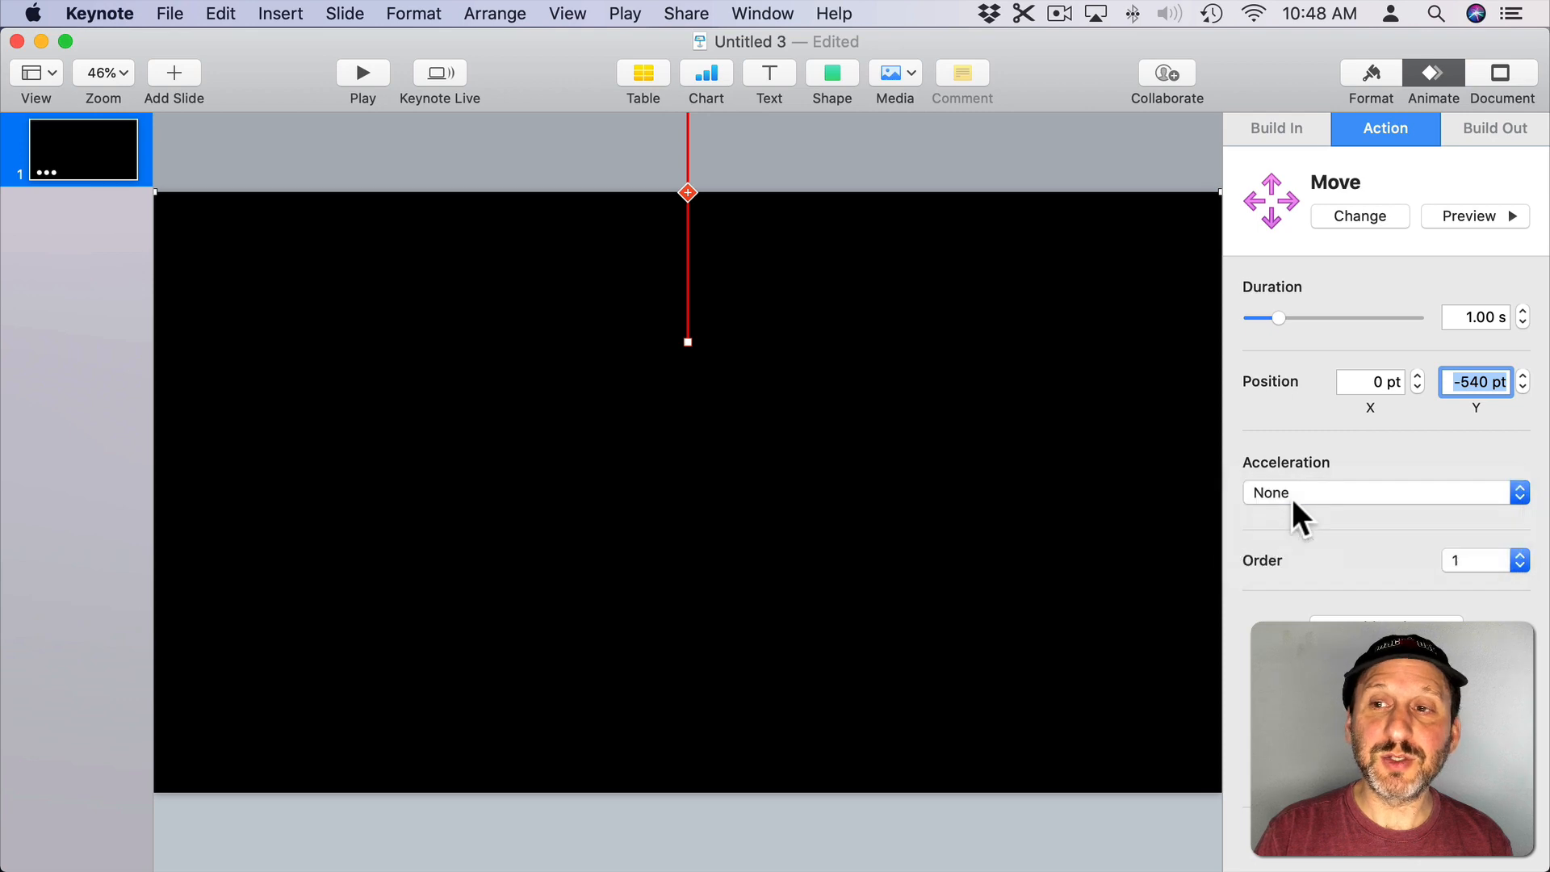
pyautogui.click(1474, 216)
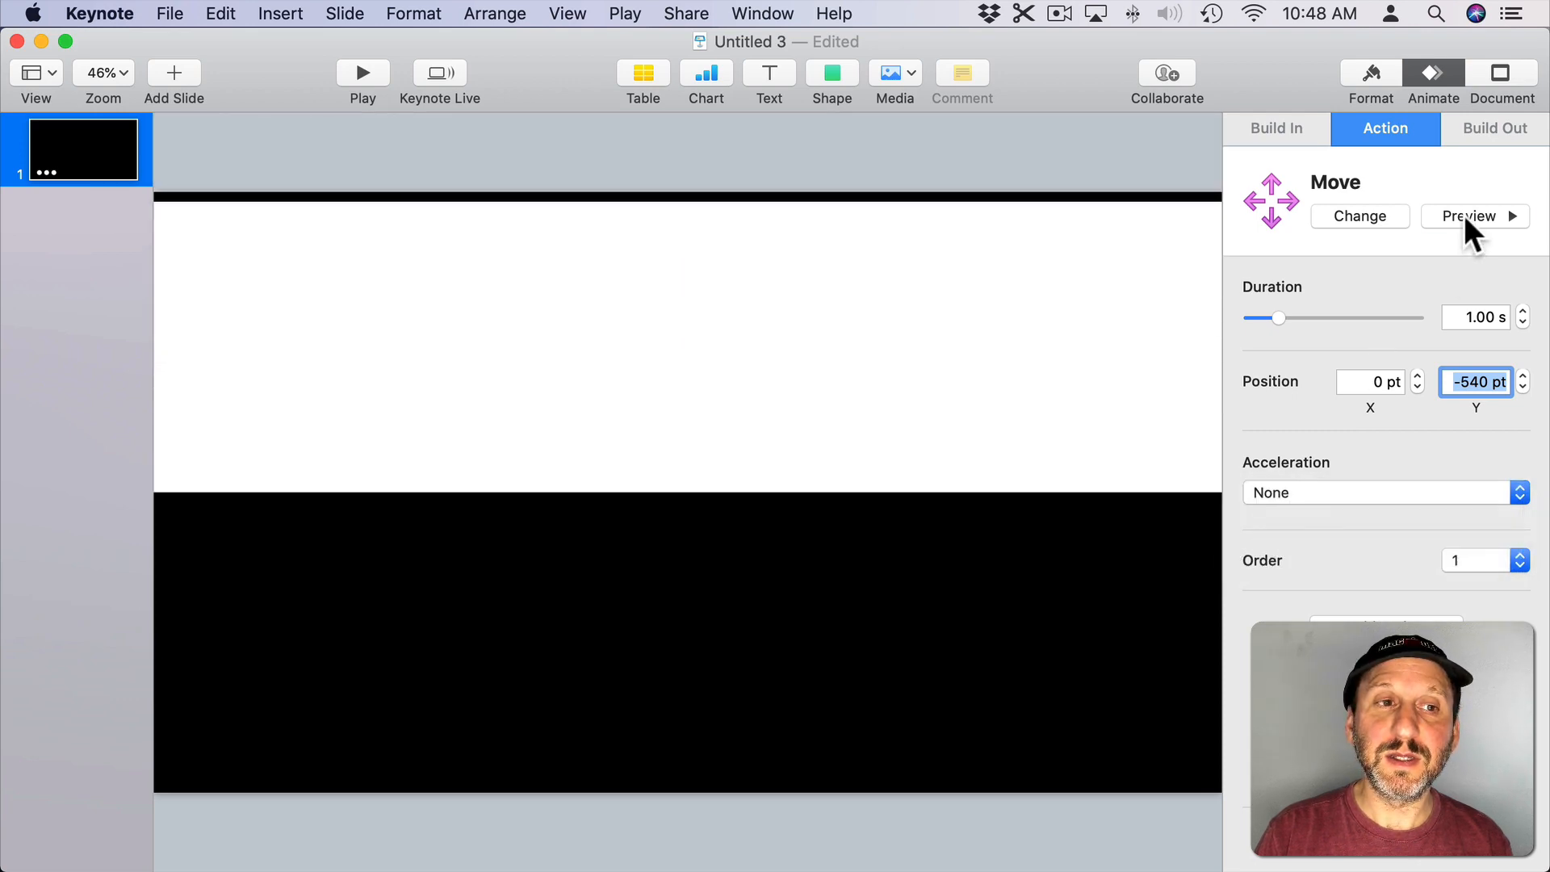
pyautogui.click(1474, 217)
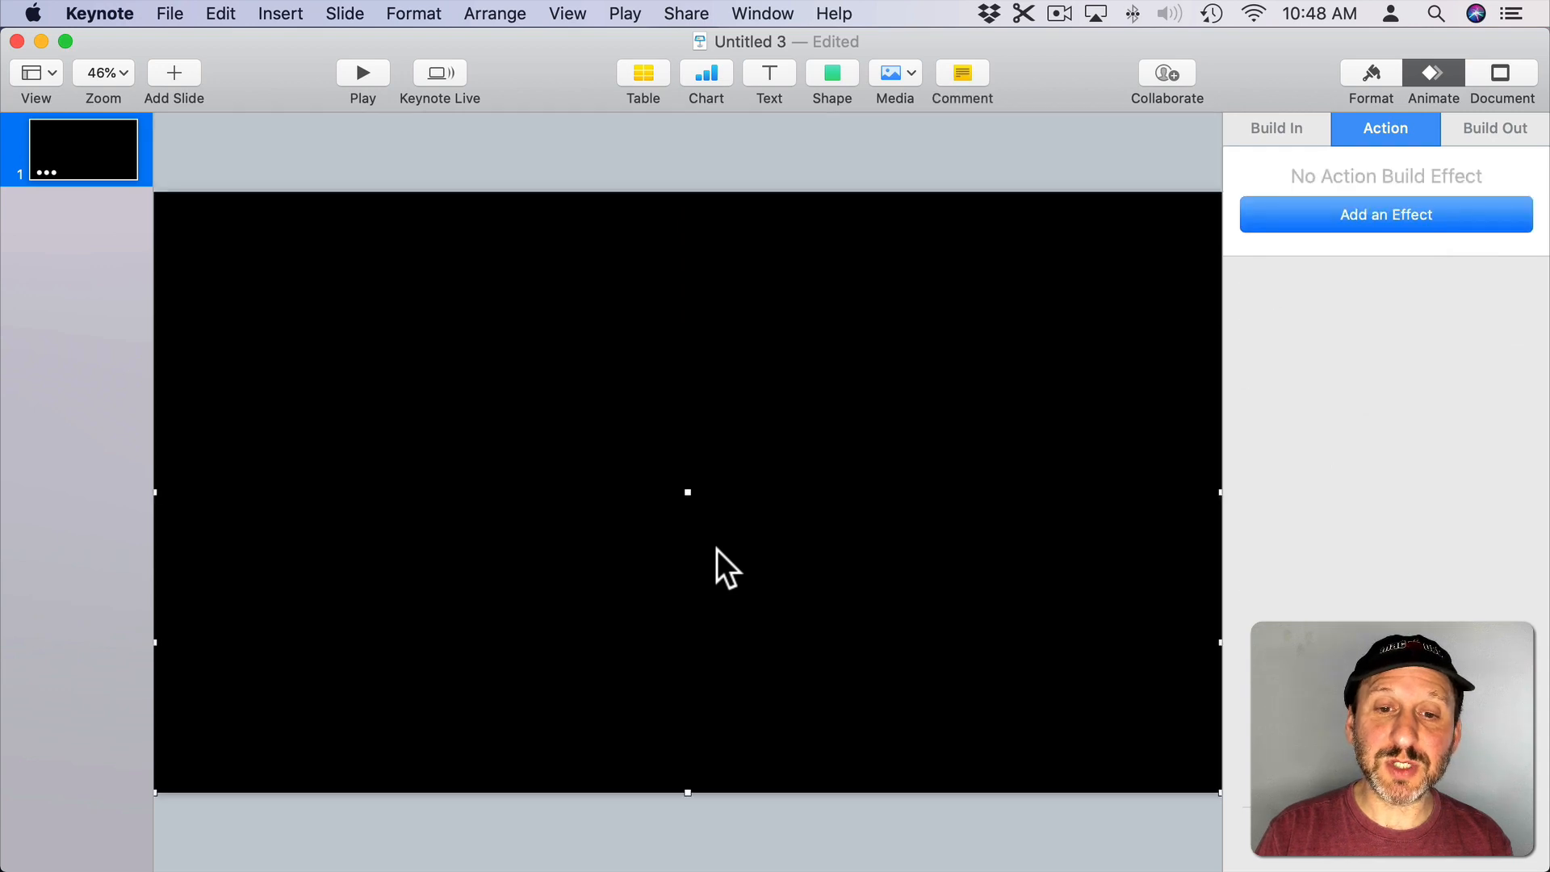
# Step: Give the lower bar a Move action sending it straight down below the slide's bottom edge
pyautogui.click(1385, 214)
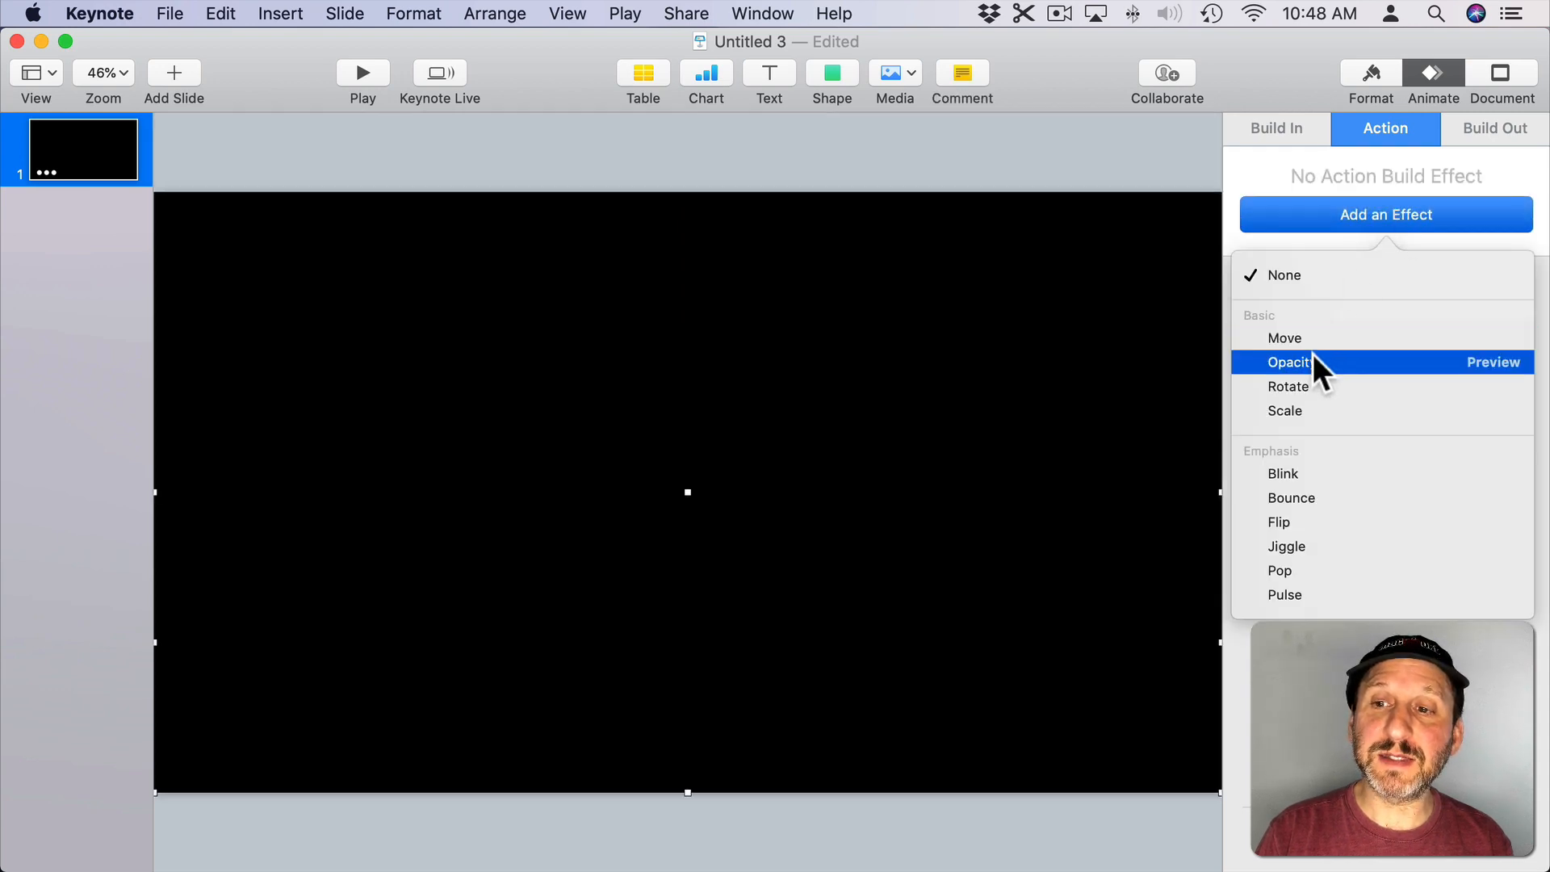
pyautogui.click(1285, 337)
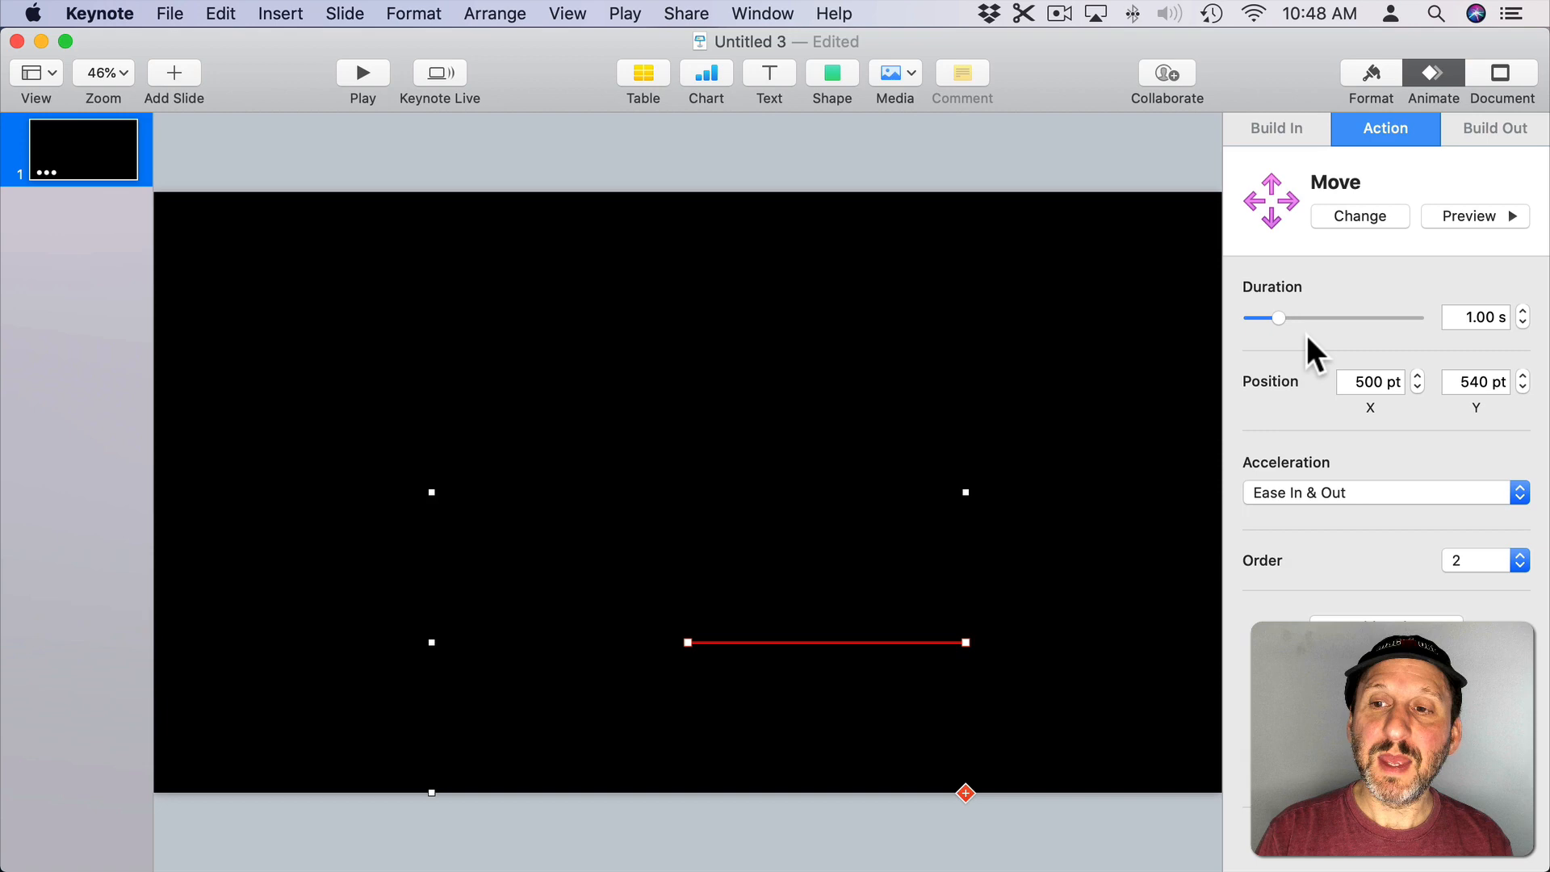
pyautogui.moveTo(965, 791); pyautogui.dragTo(698, 783)
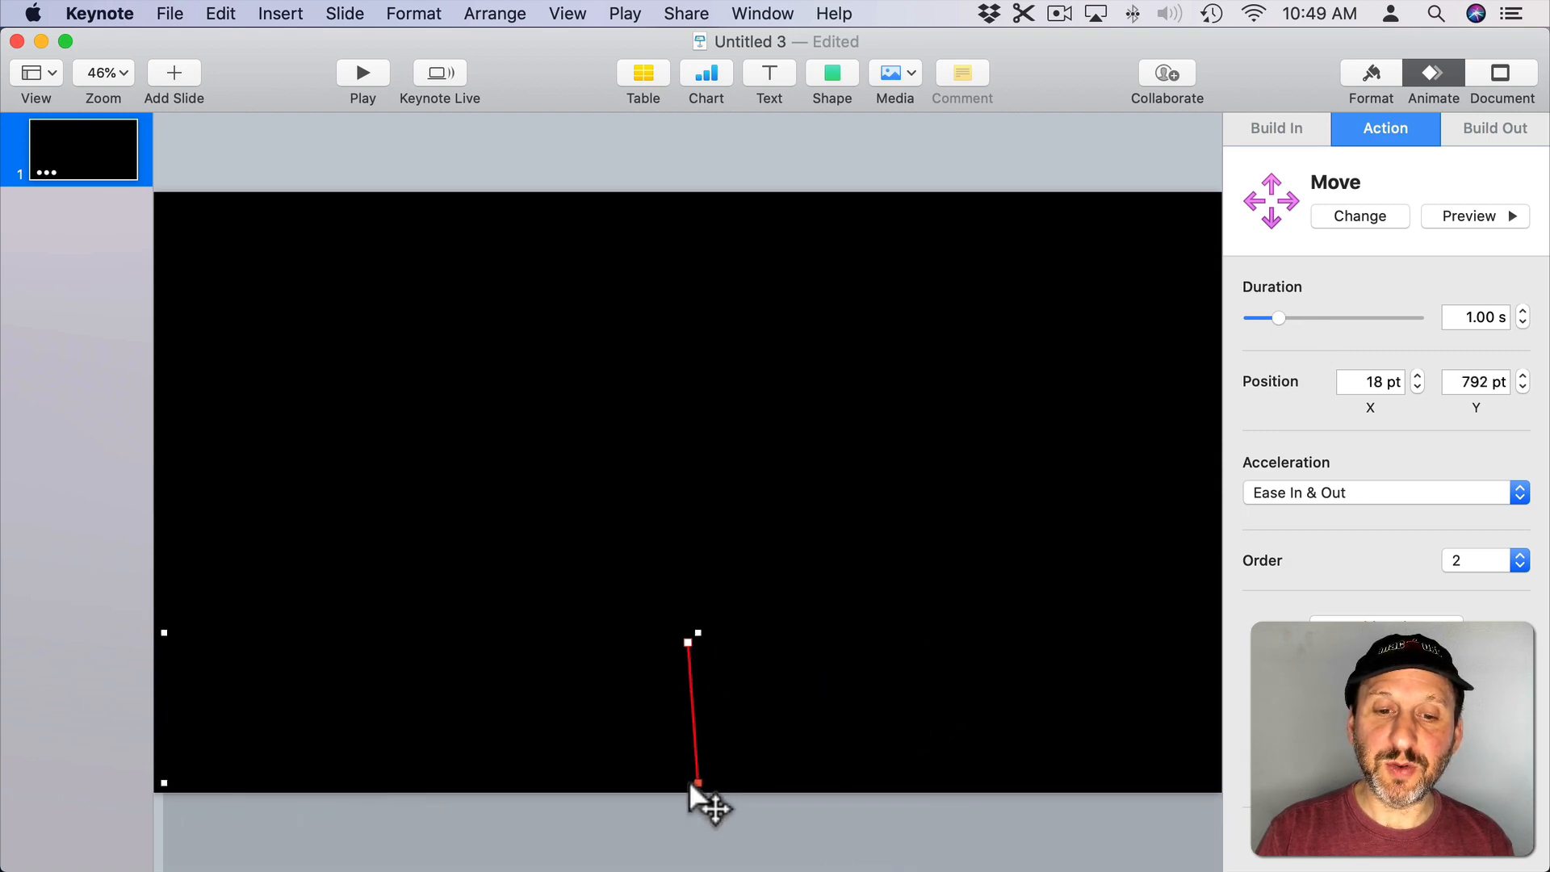
pyautogui.moveTo(697, 782); pyautogui.dragTo(682, 794)
pyautogui.write('1080')
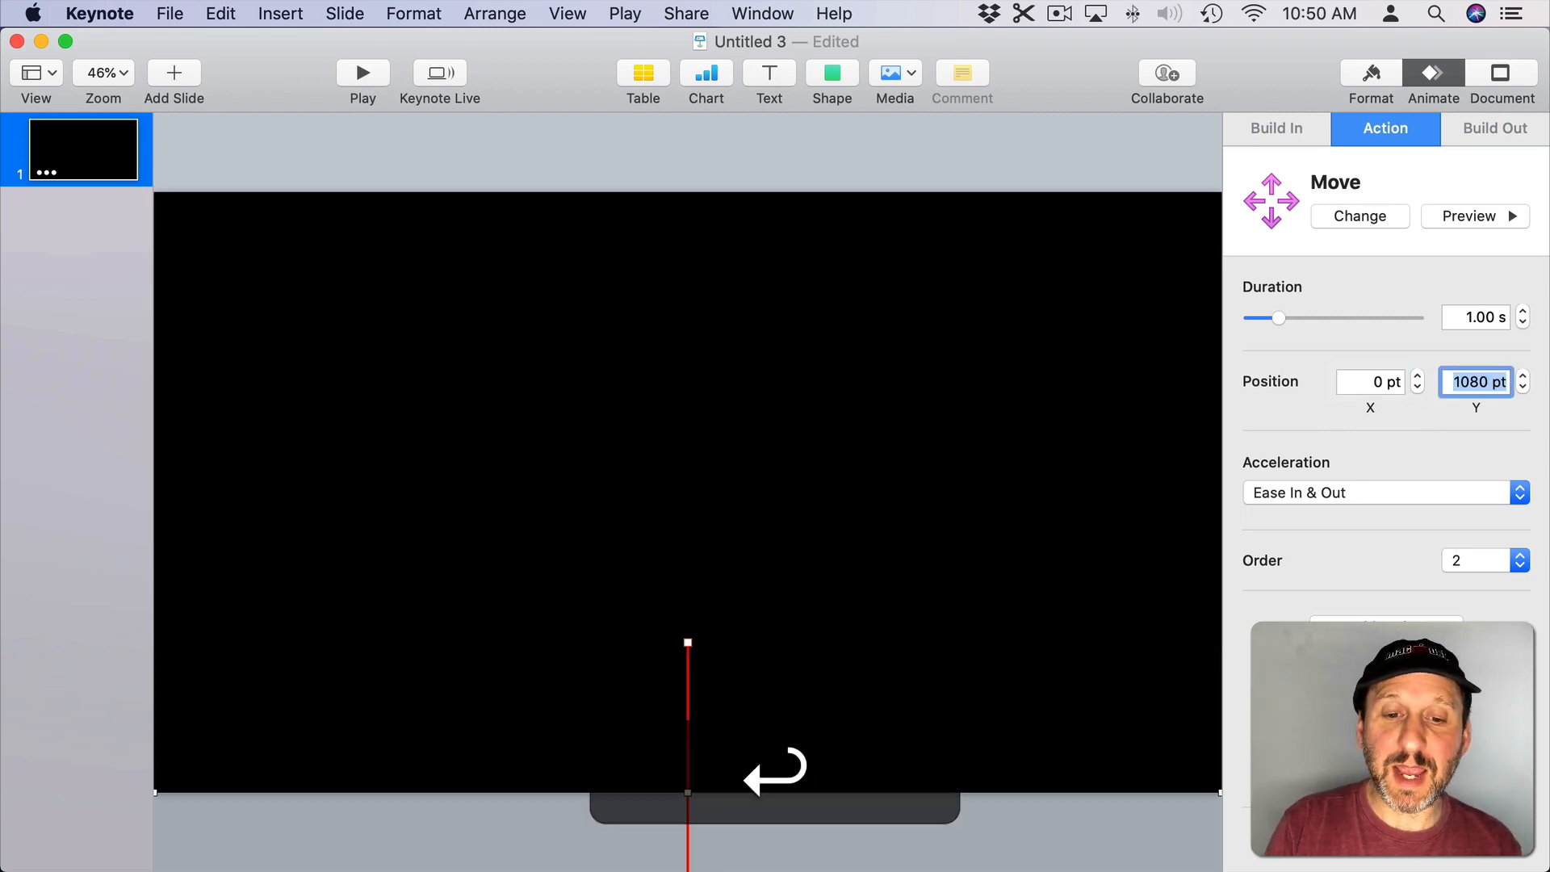
pyautogui.click(1476, 217)
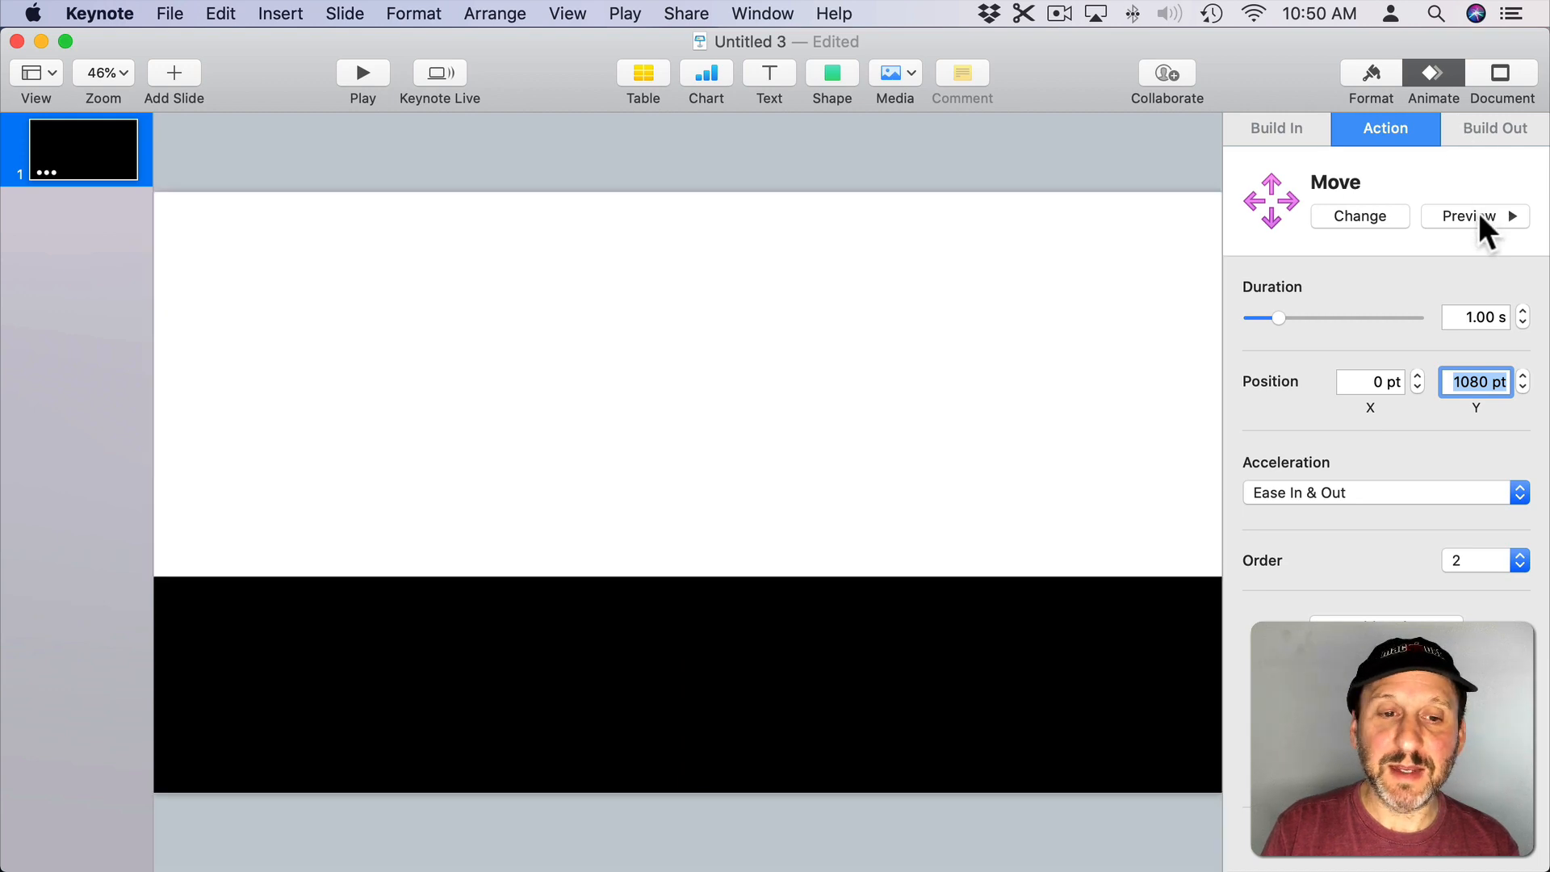
# Step: Set the lower bar's move acceleration to None and preview it
pyautogui.click(1385, 492)
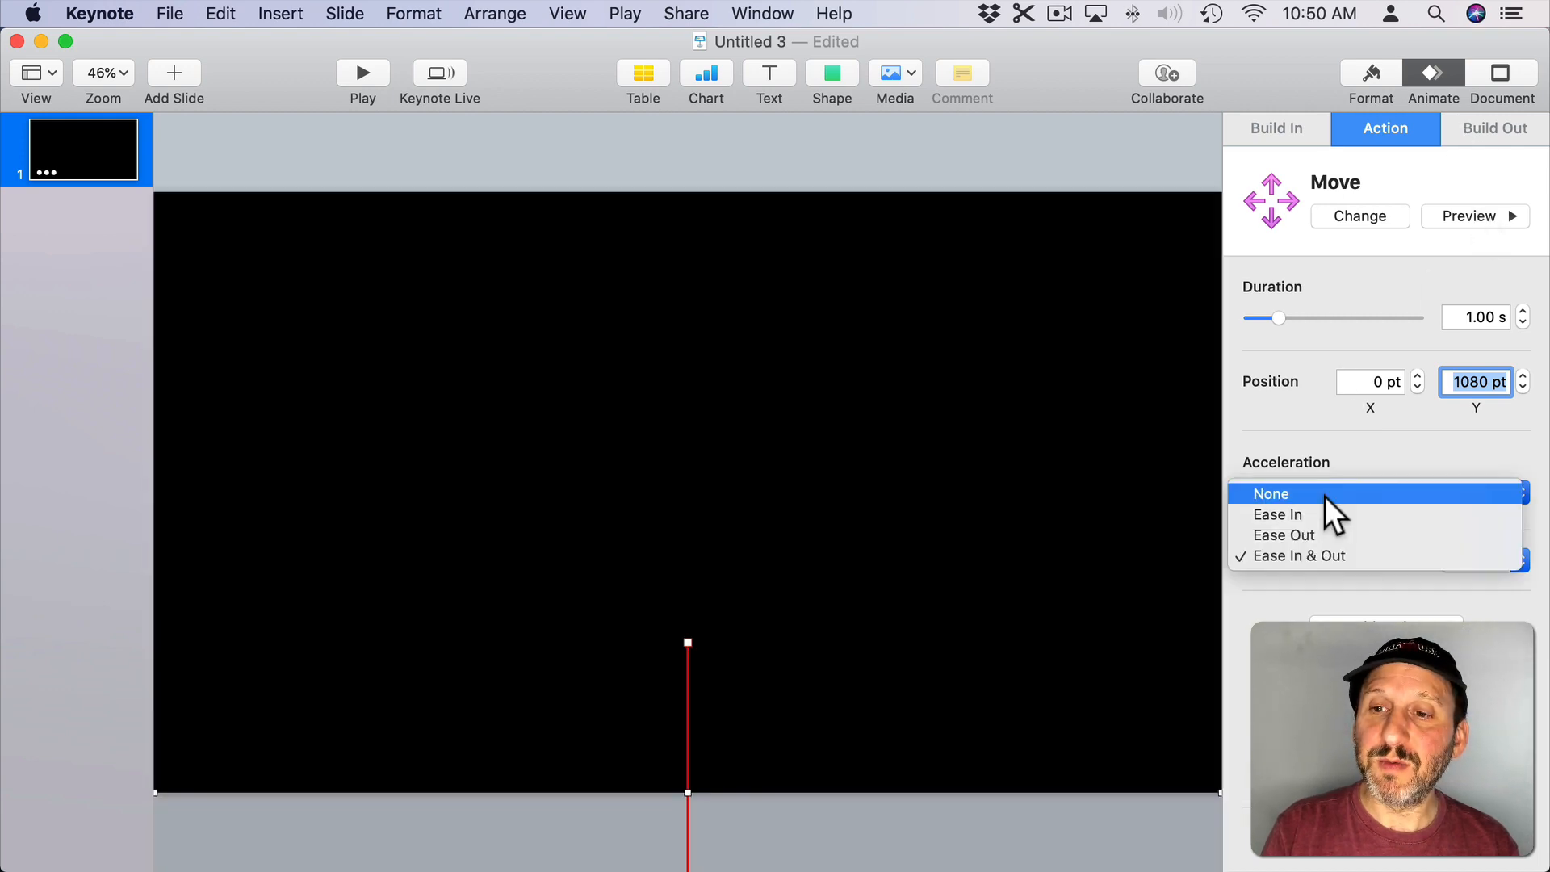
pyautogui.click(1271, 494)
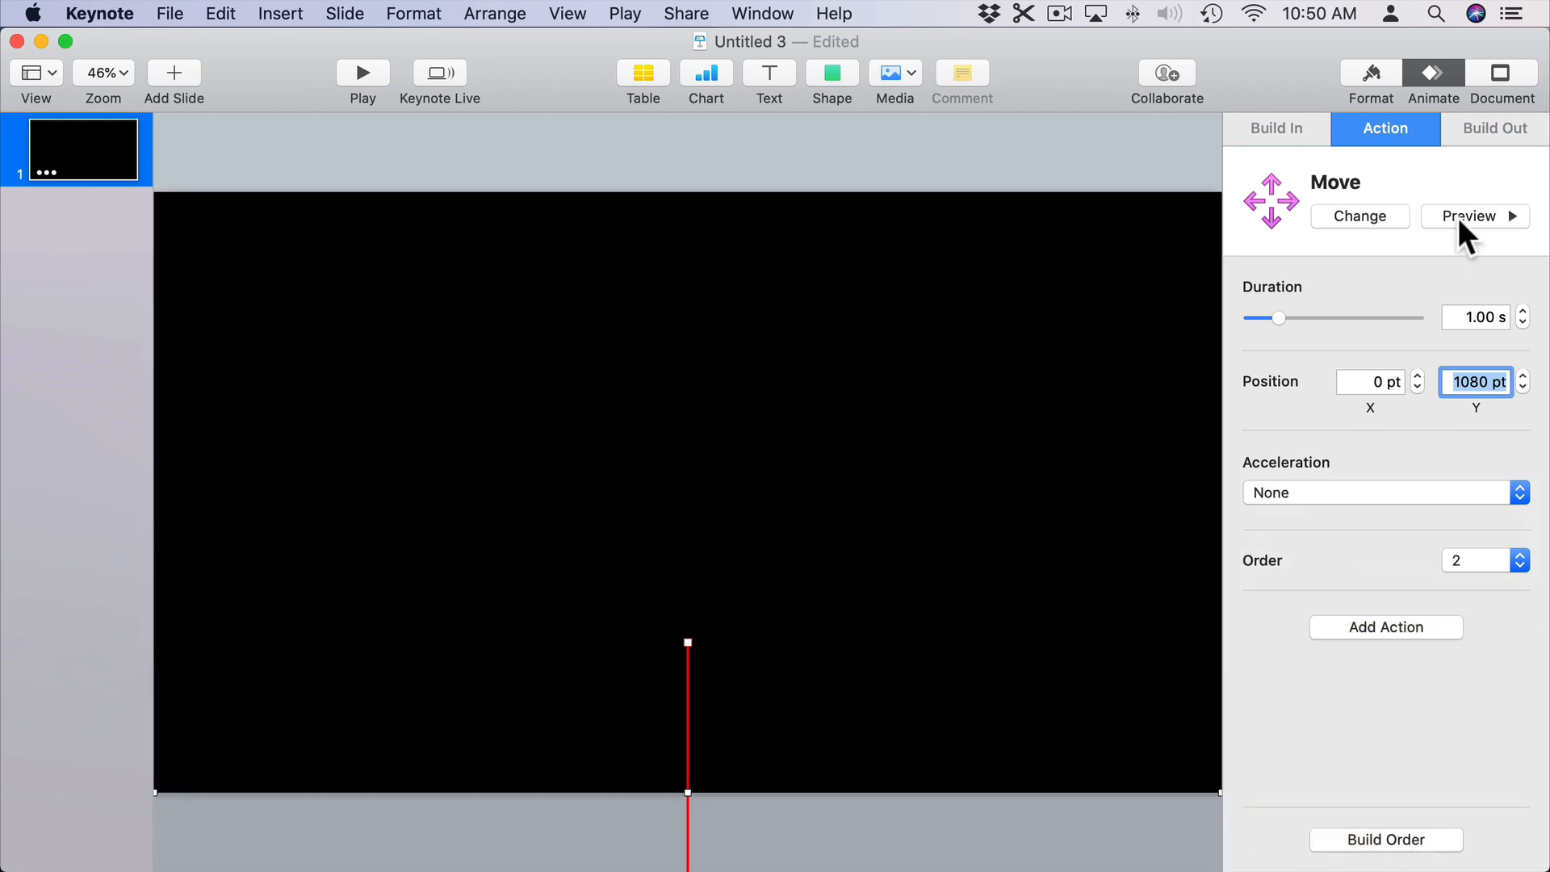
pyautogui.click(1385, 862)
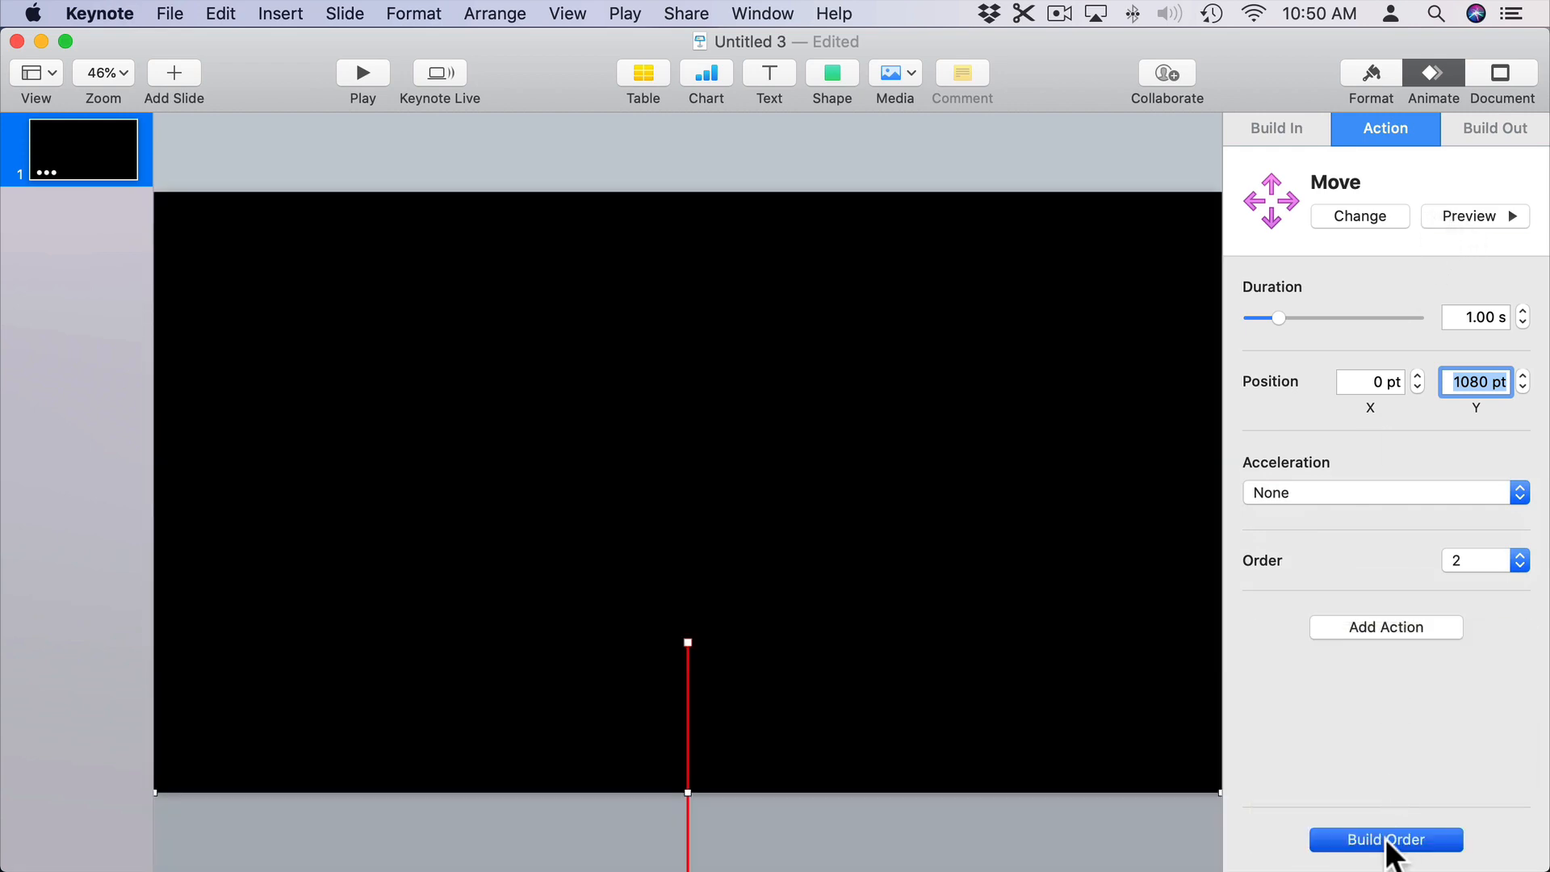
# Step: In Build Order, start Rectangle 1's move After Transition
pyautogui.click(1385, 862)
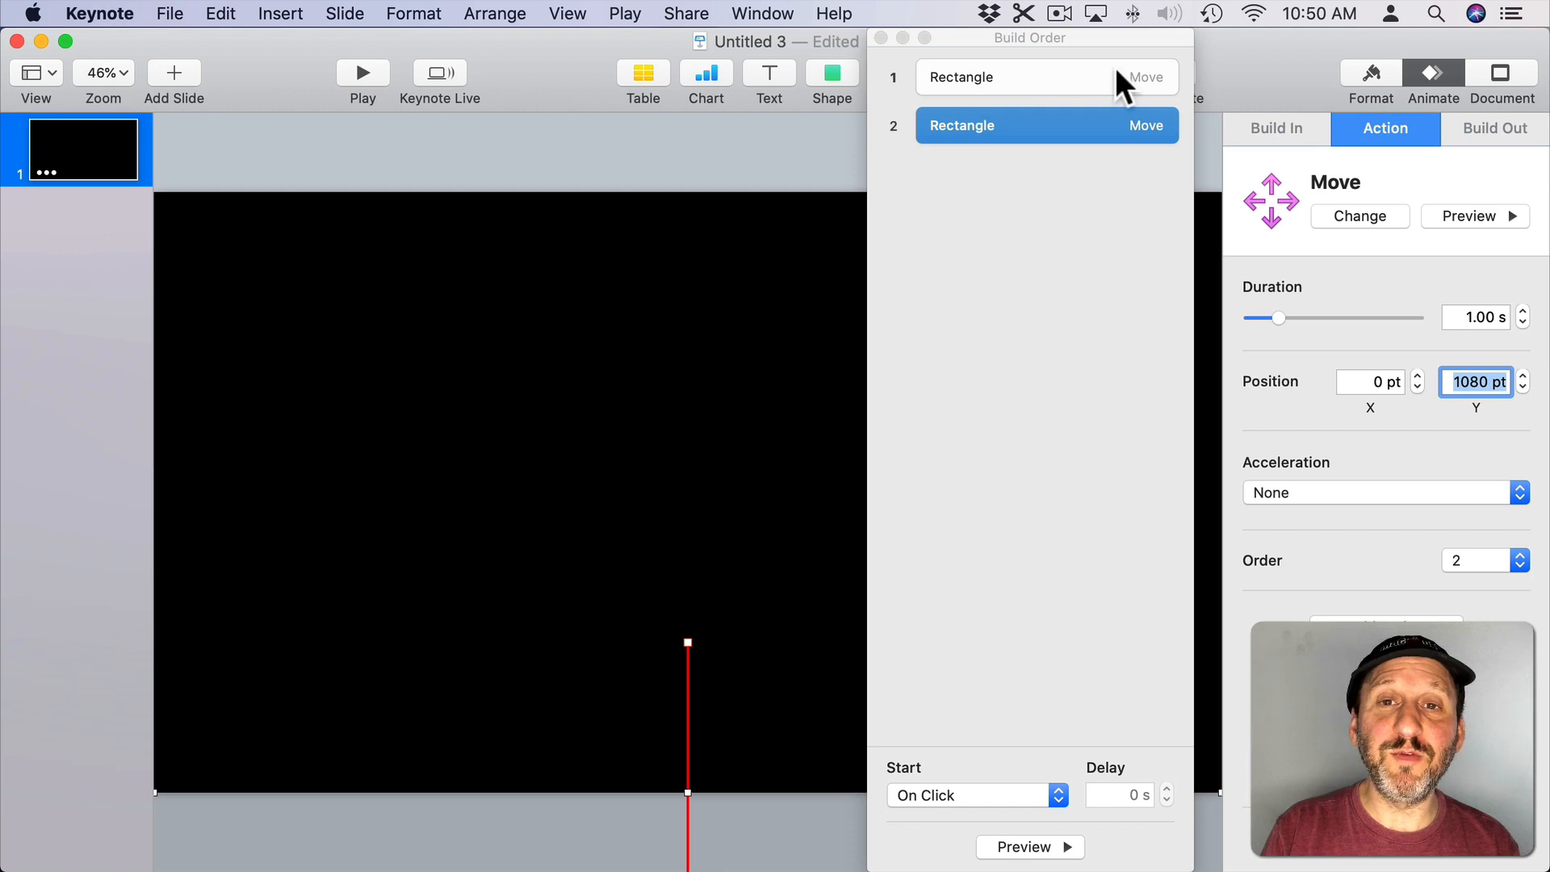
pyautogui.click(1007, 78)
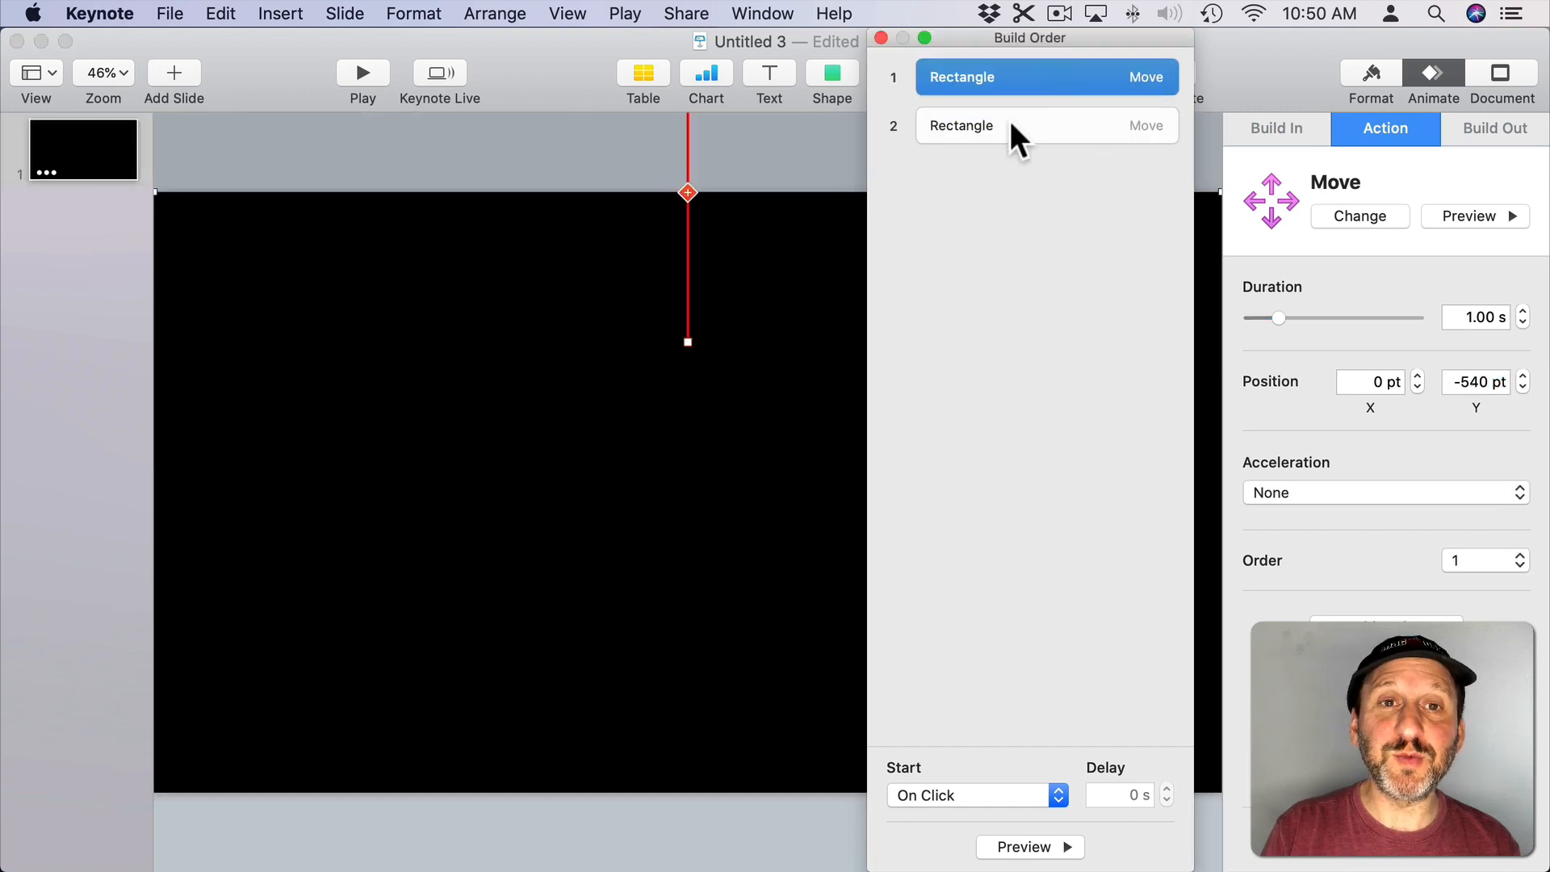
pyautogui.click(1007, 126)
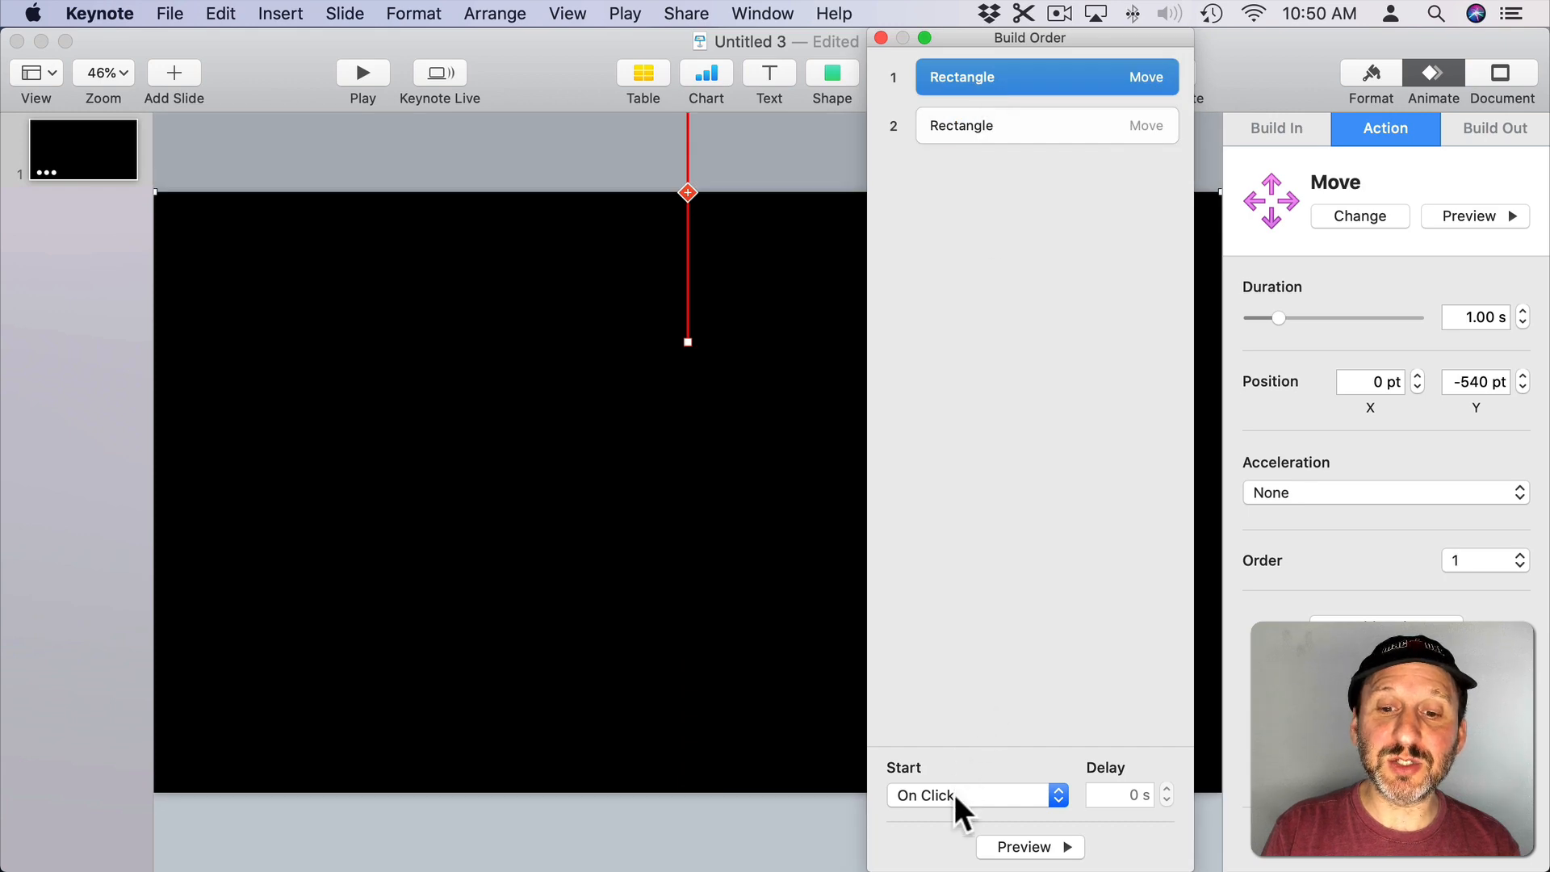
pyautogui.click(977, 794)
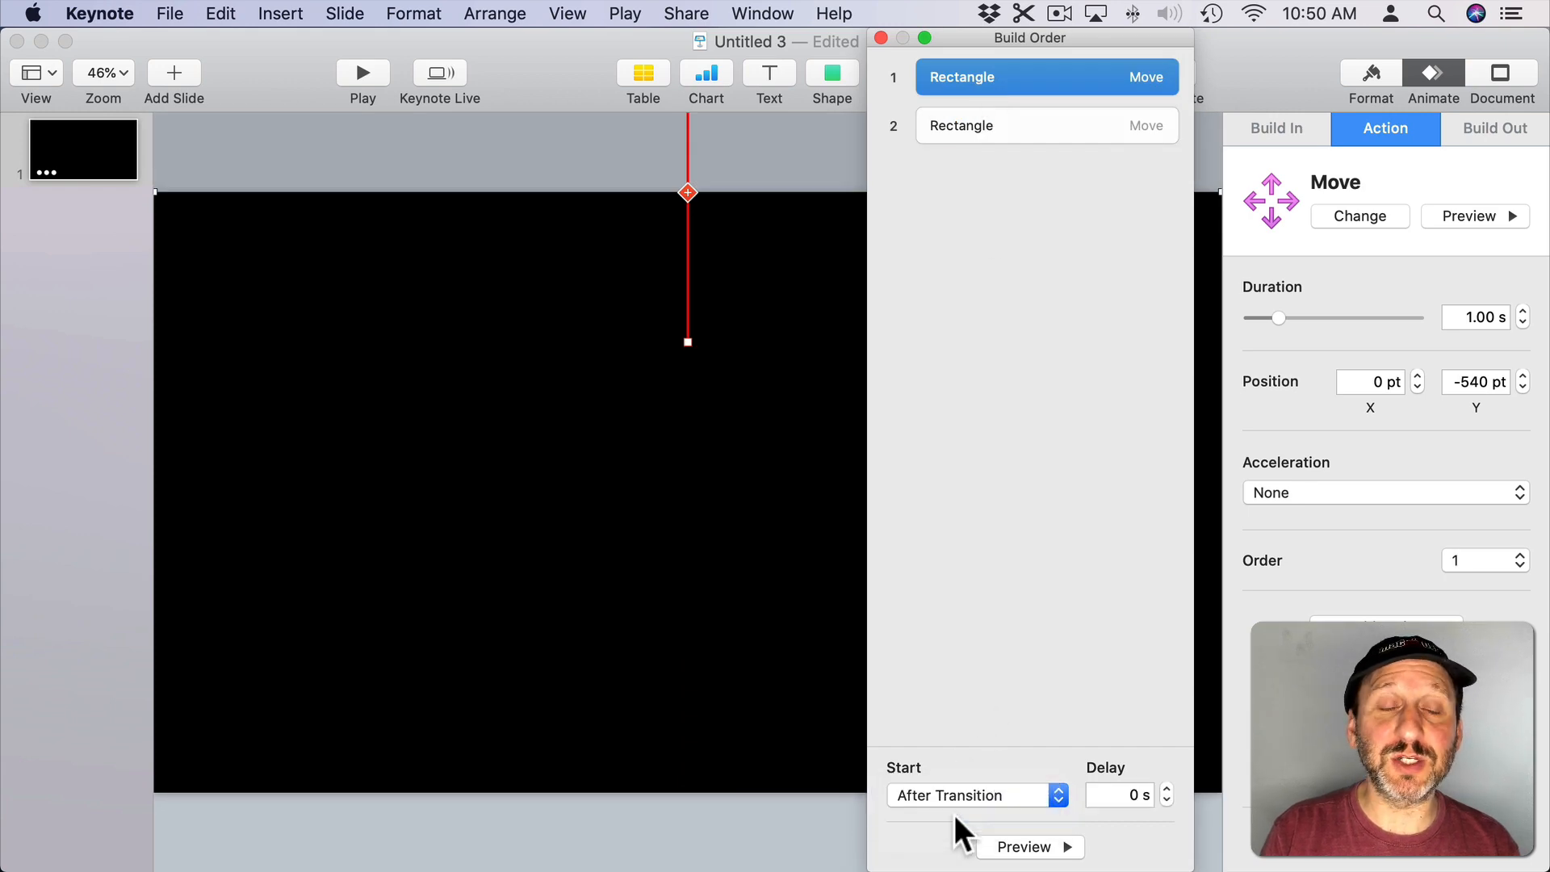
pyautogui.moveTo(665, 307)
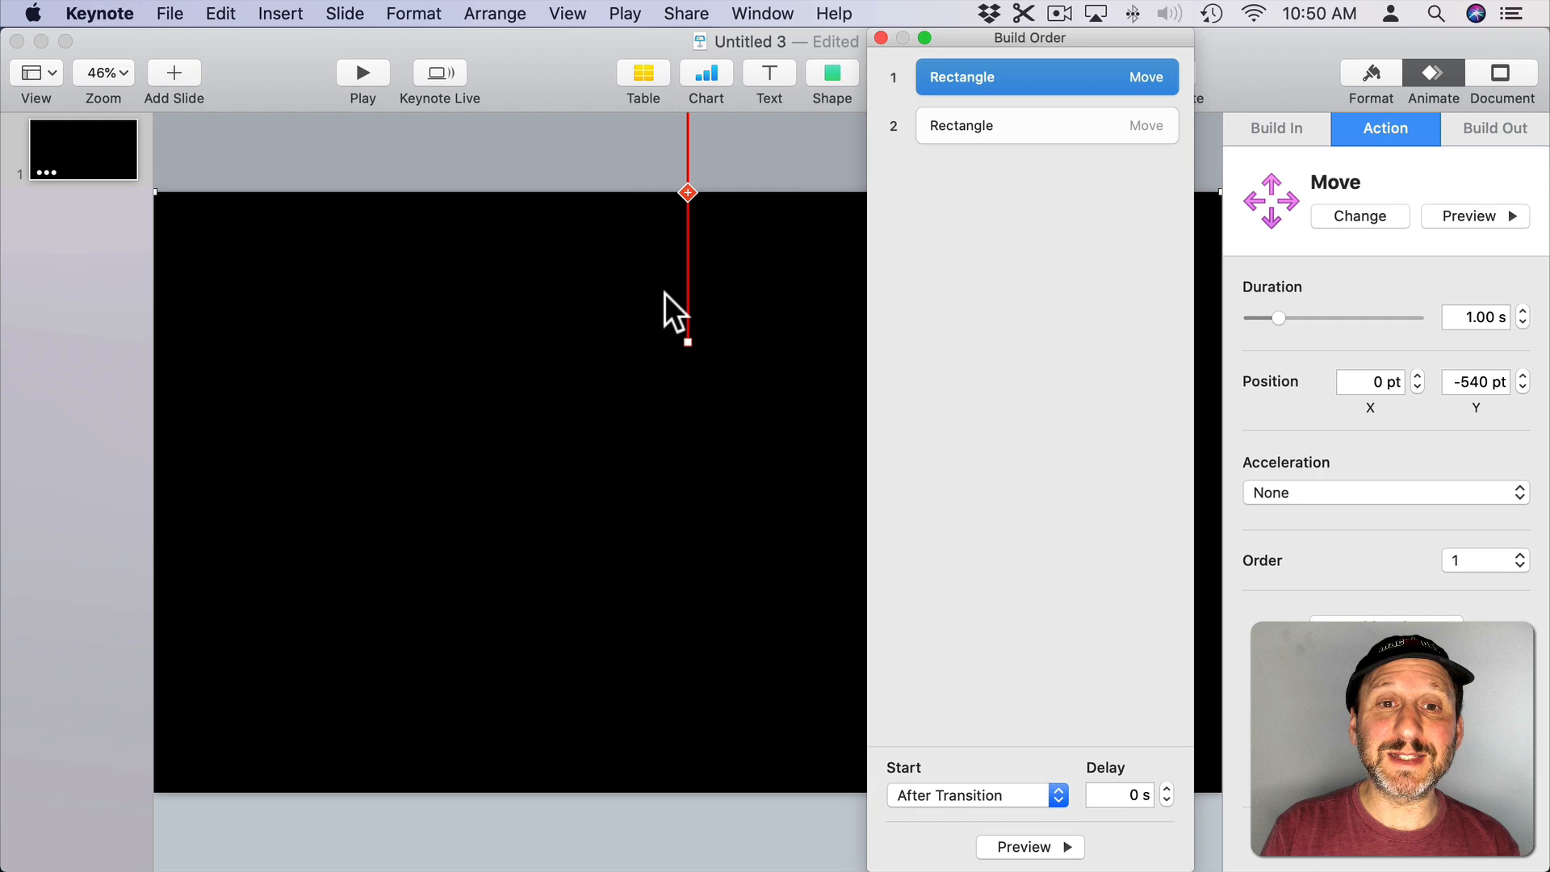
# Step: Run Rectangle 2's move With Build 1 and set the move duration to 10.00 s
pyautogui.click(1046, 126)
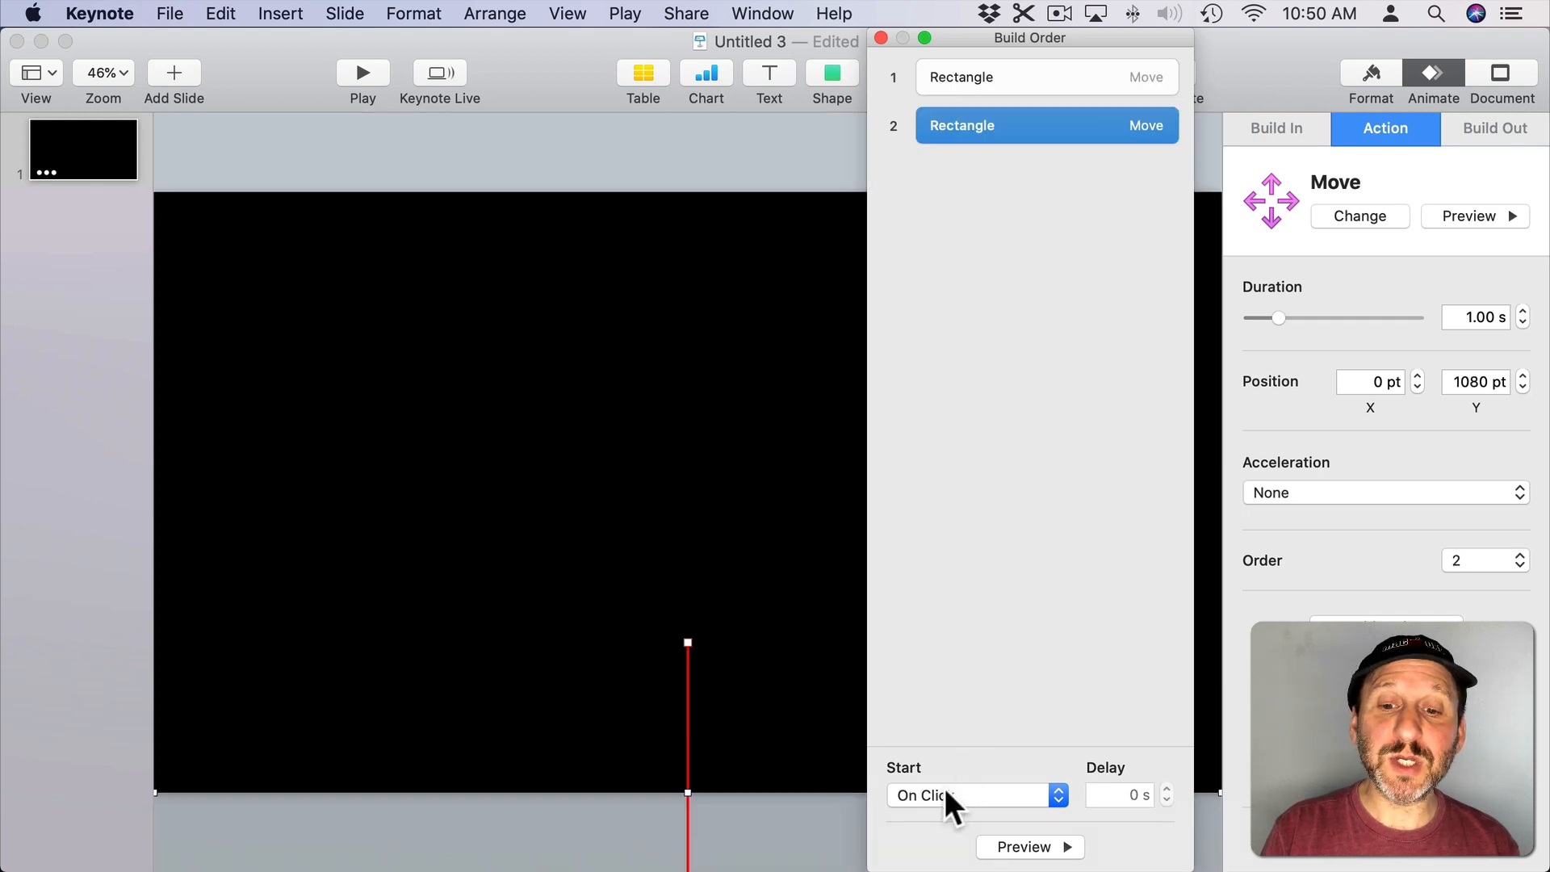
pyautogui.click(968, 794)
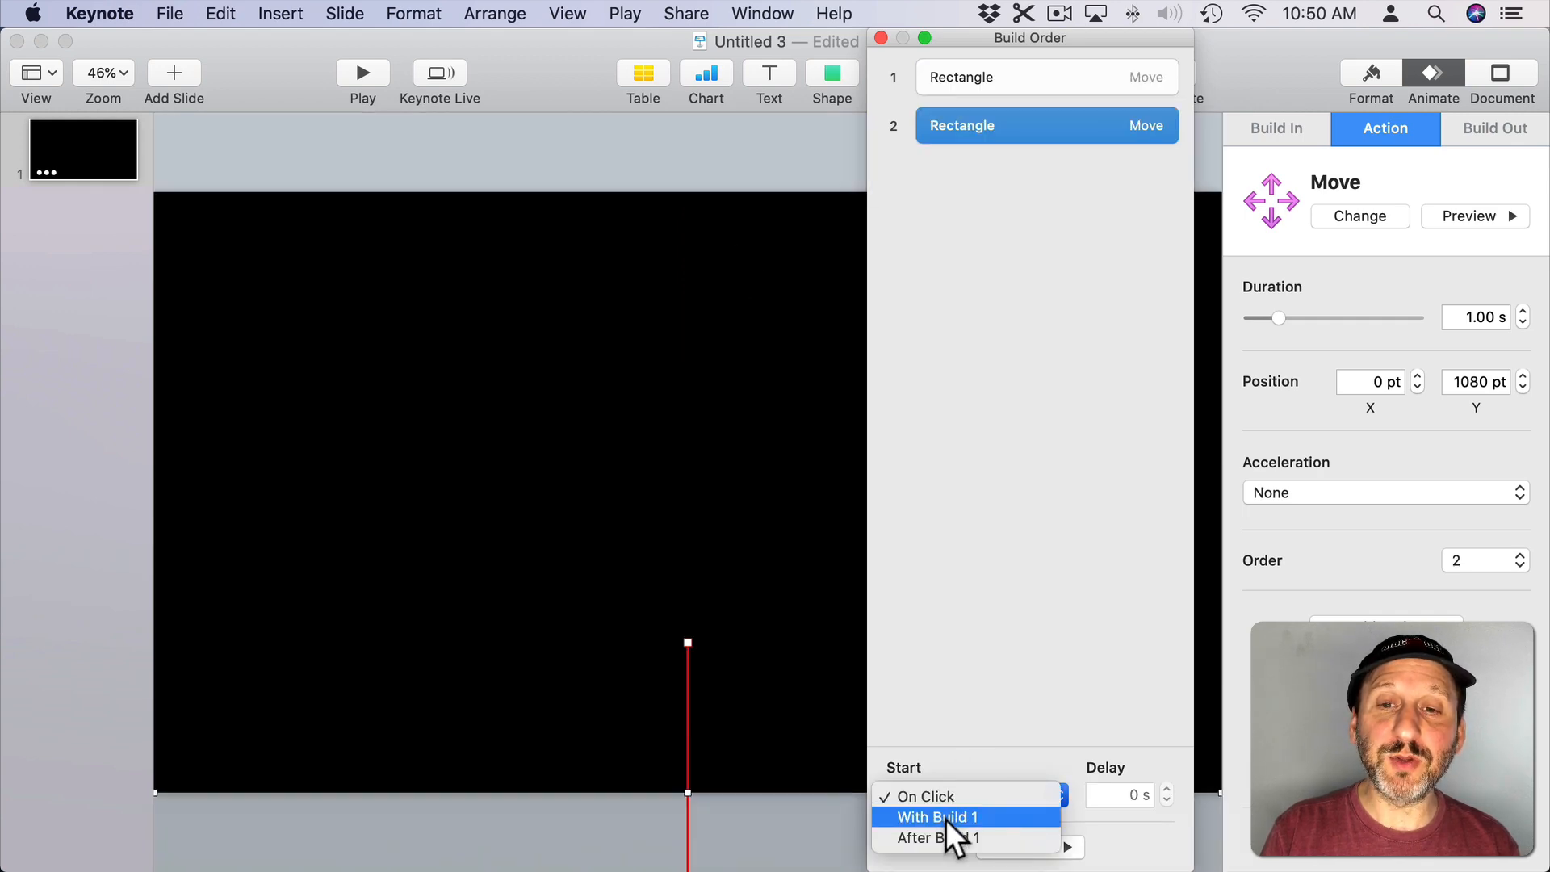
pyautogui.click(937, 816)
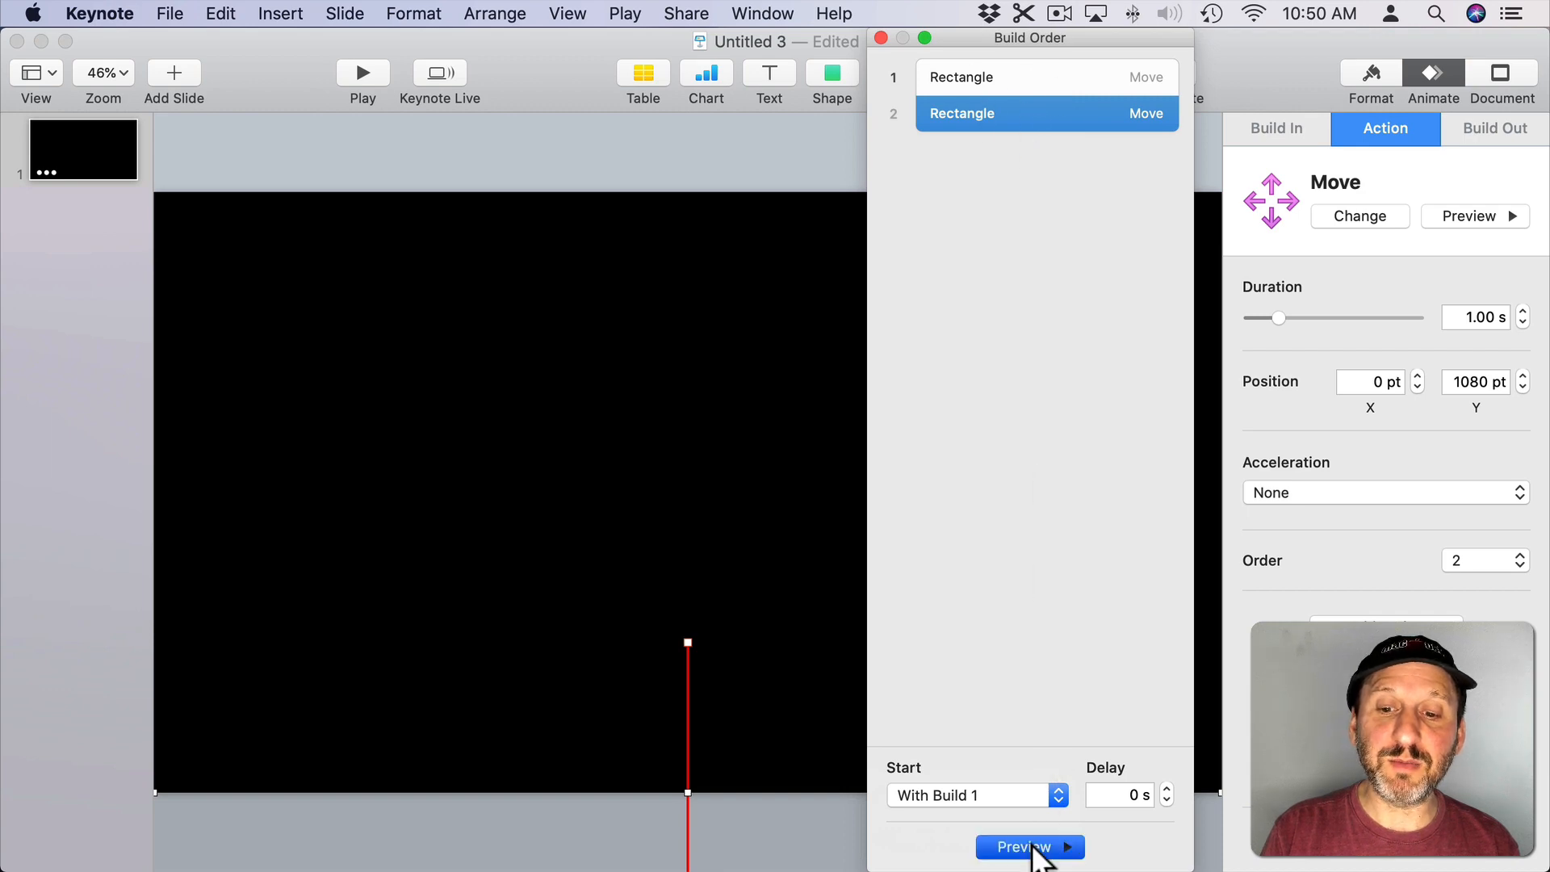
pyautogui.moveTo(885, 126)
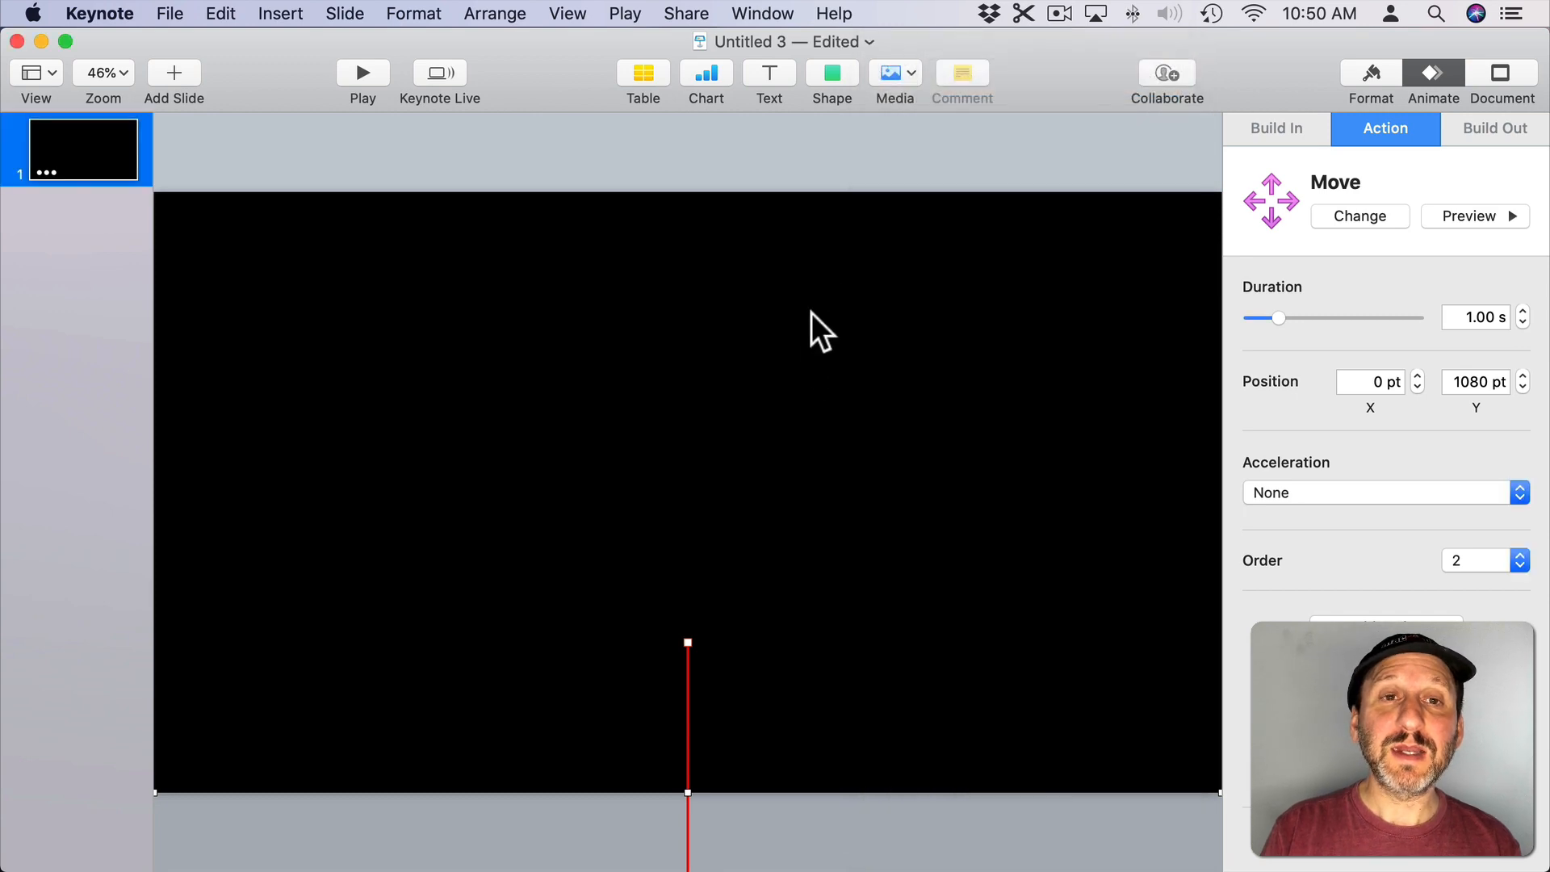
pyautogui.moveTo(609, 358)
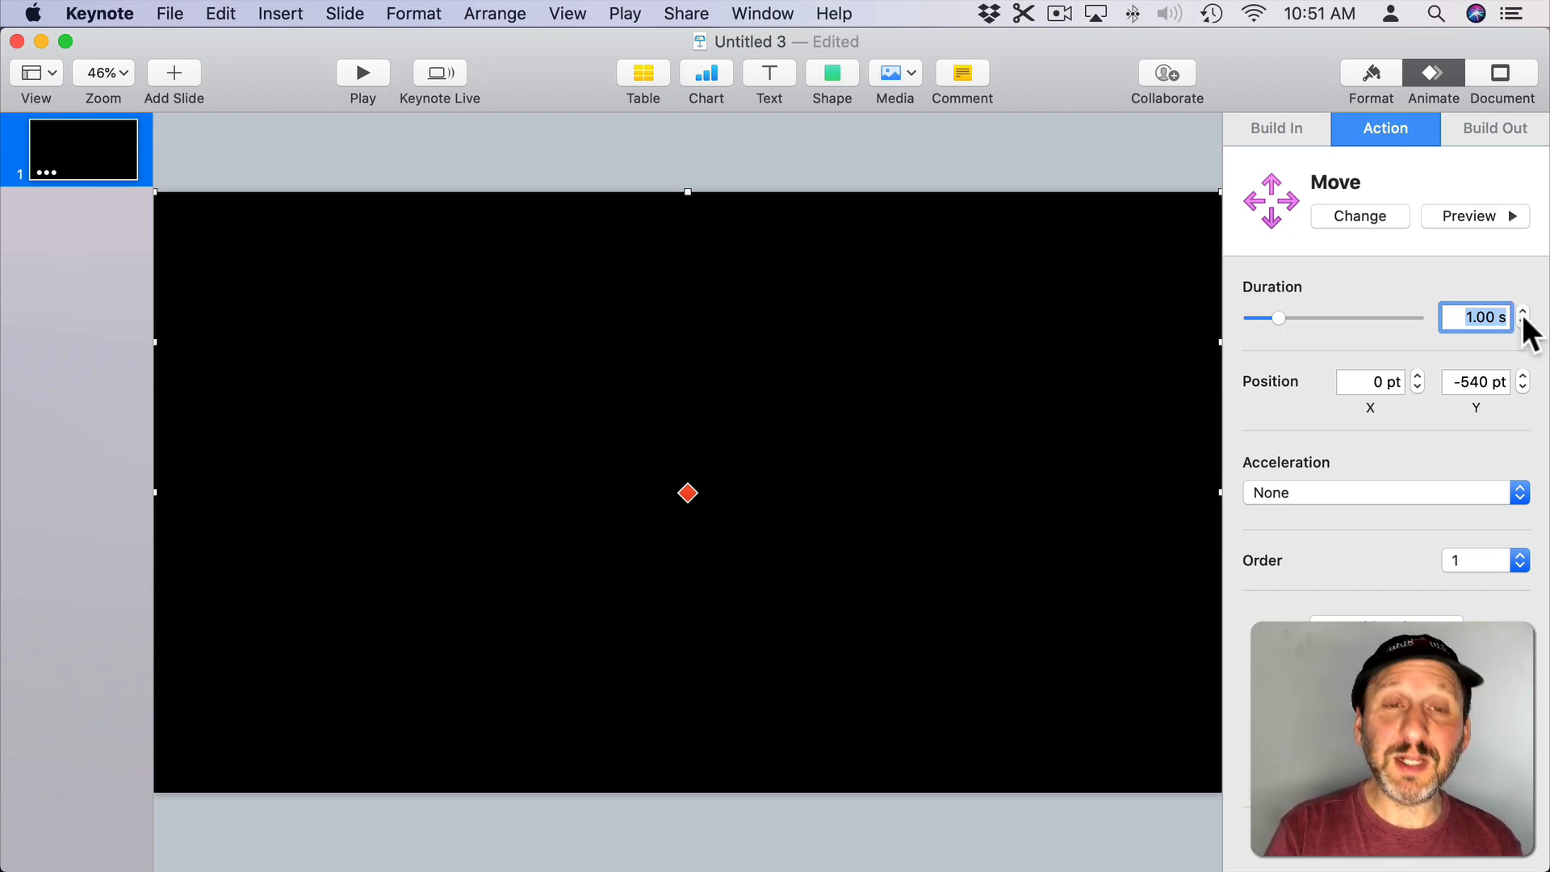
pyautogui.write('10.00 s')
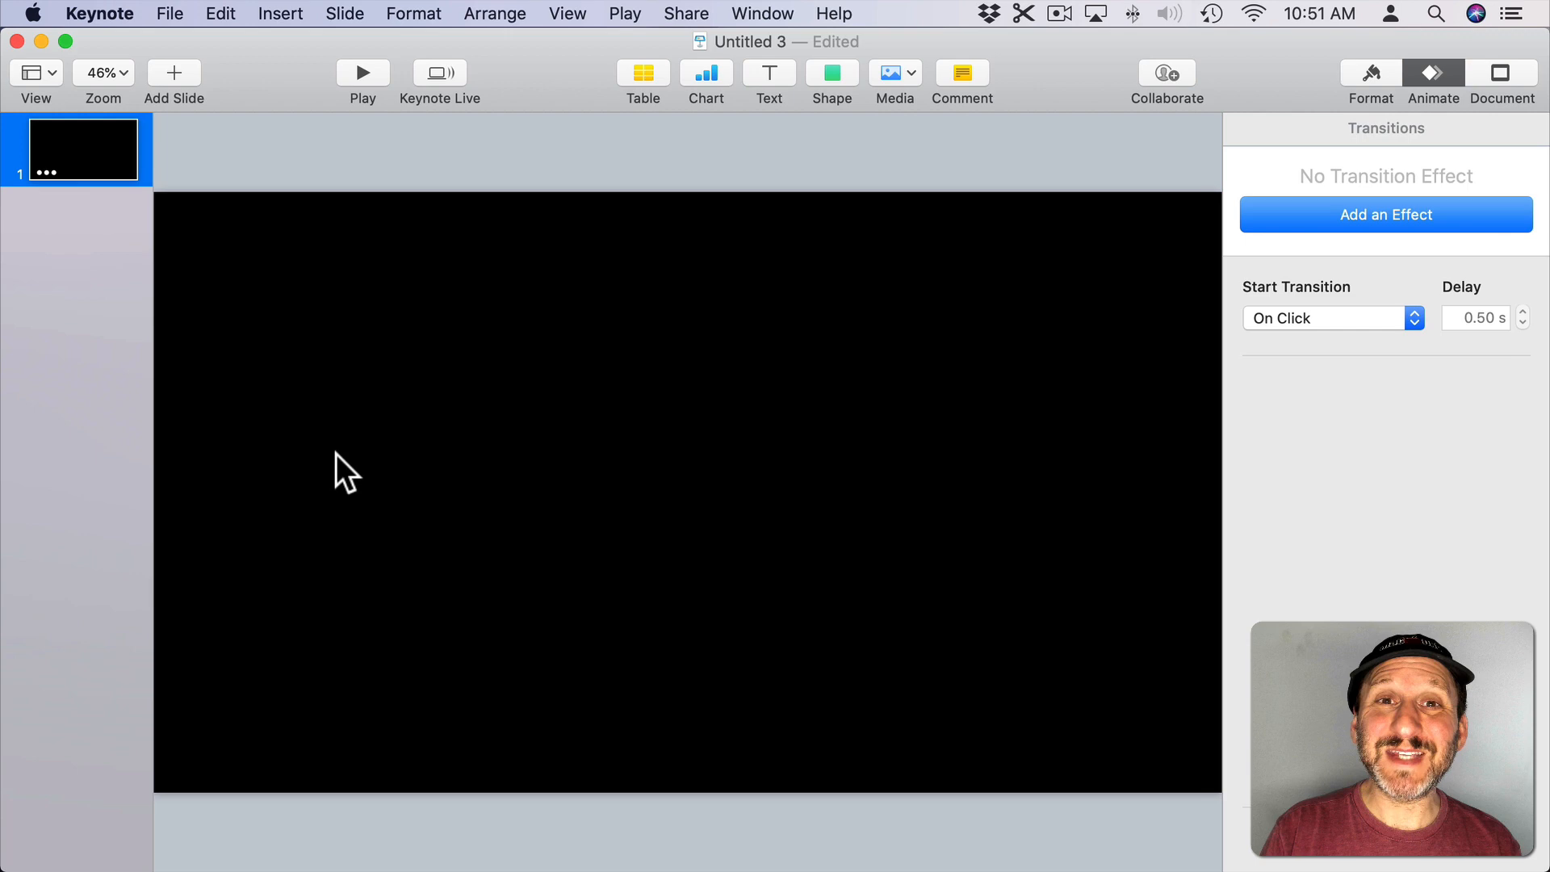
pyautogui.moveTo(504, 557)
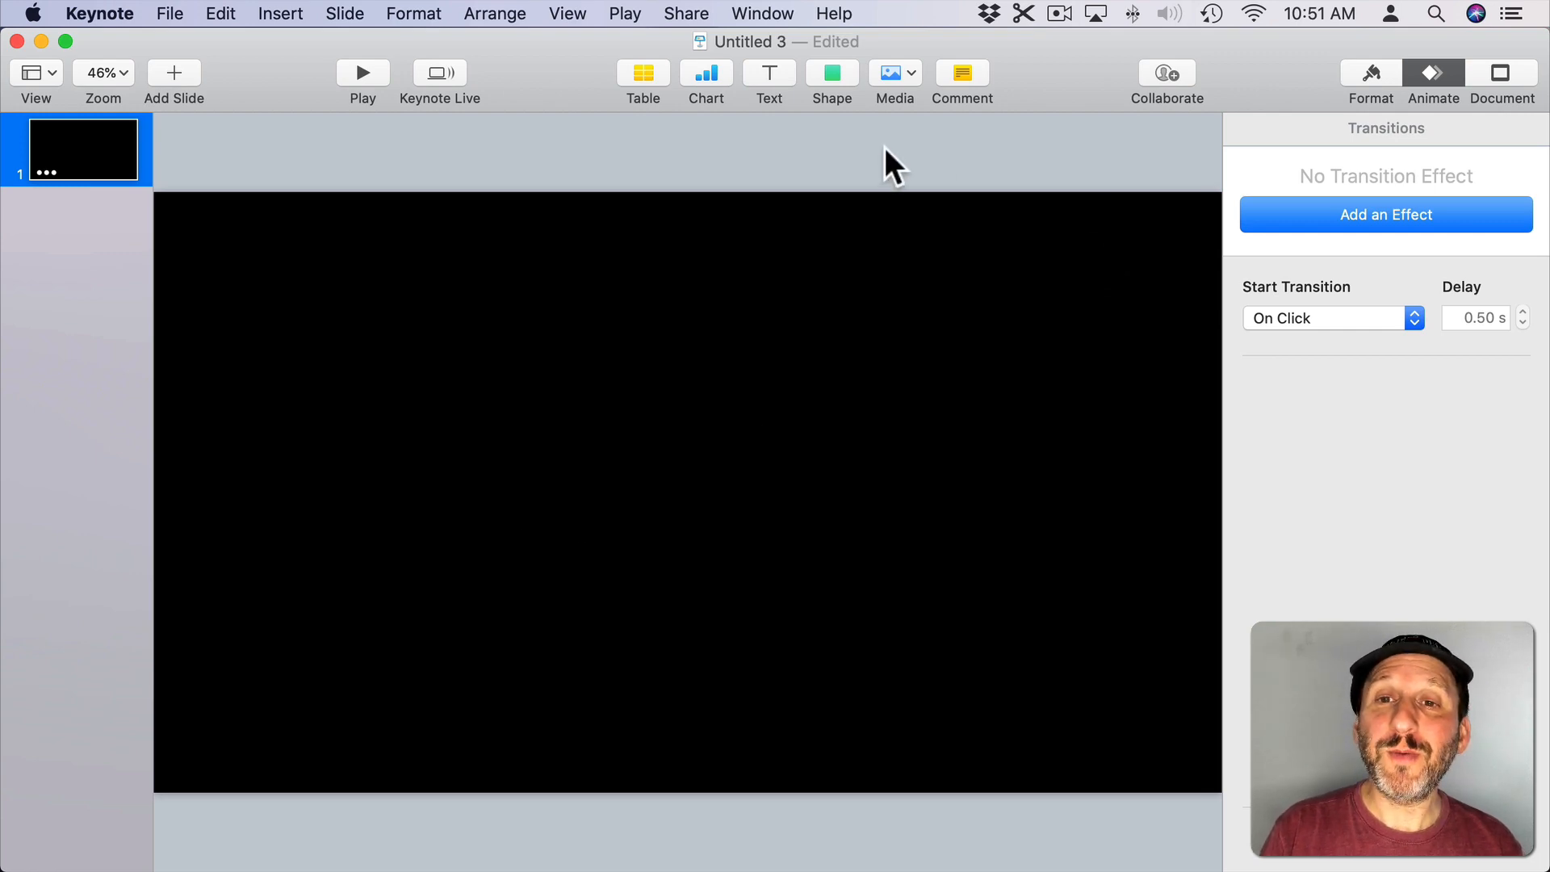
pyautogui.moveTo(652, 836)
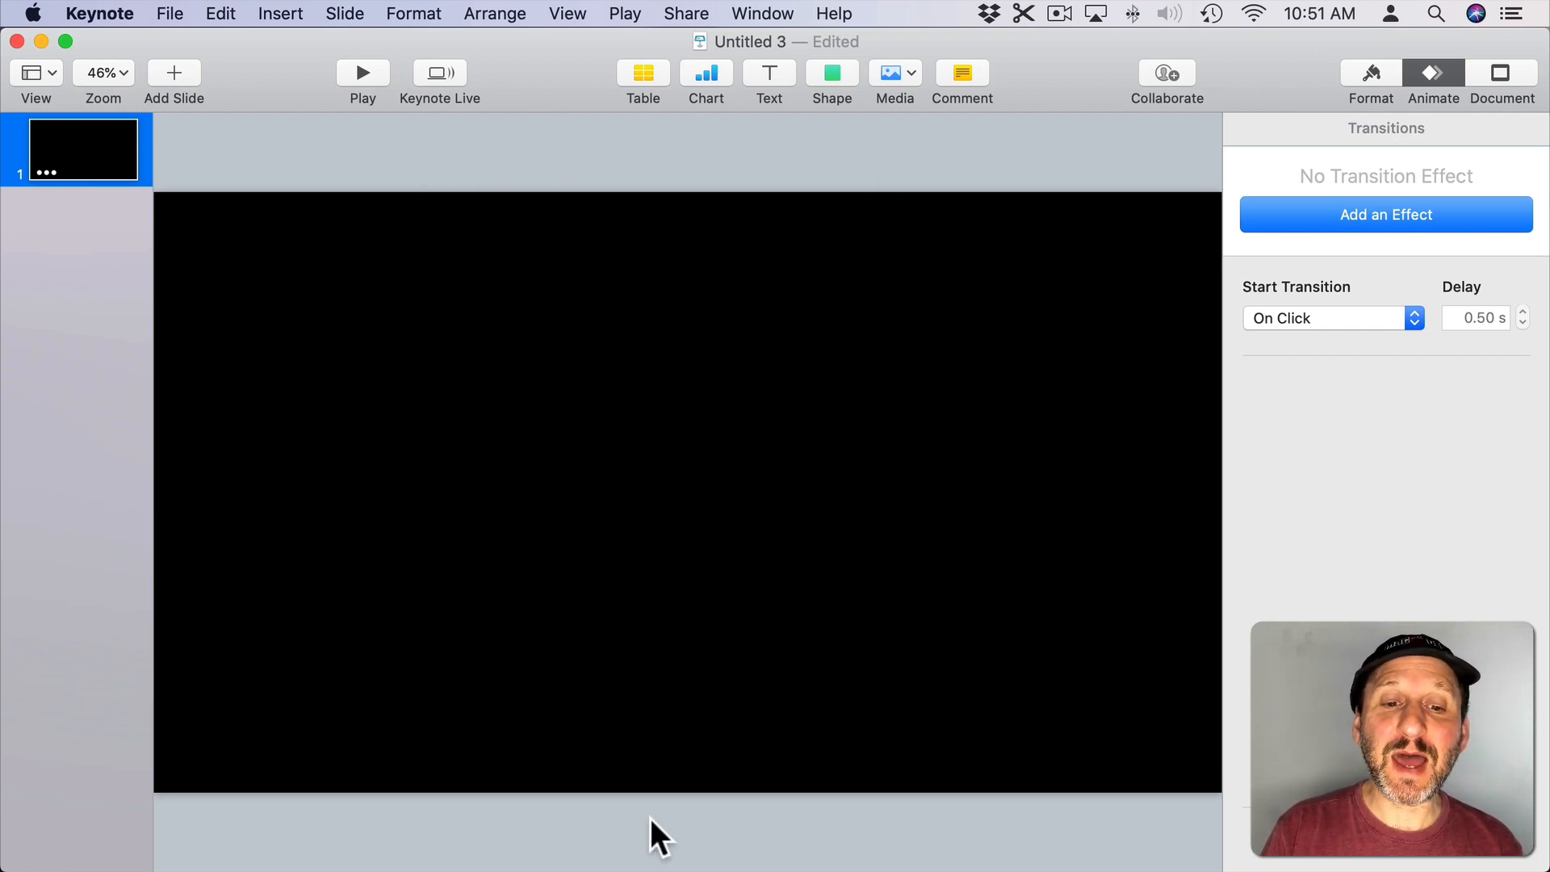
pyautogui.moveTo(617, 148)
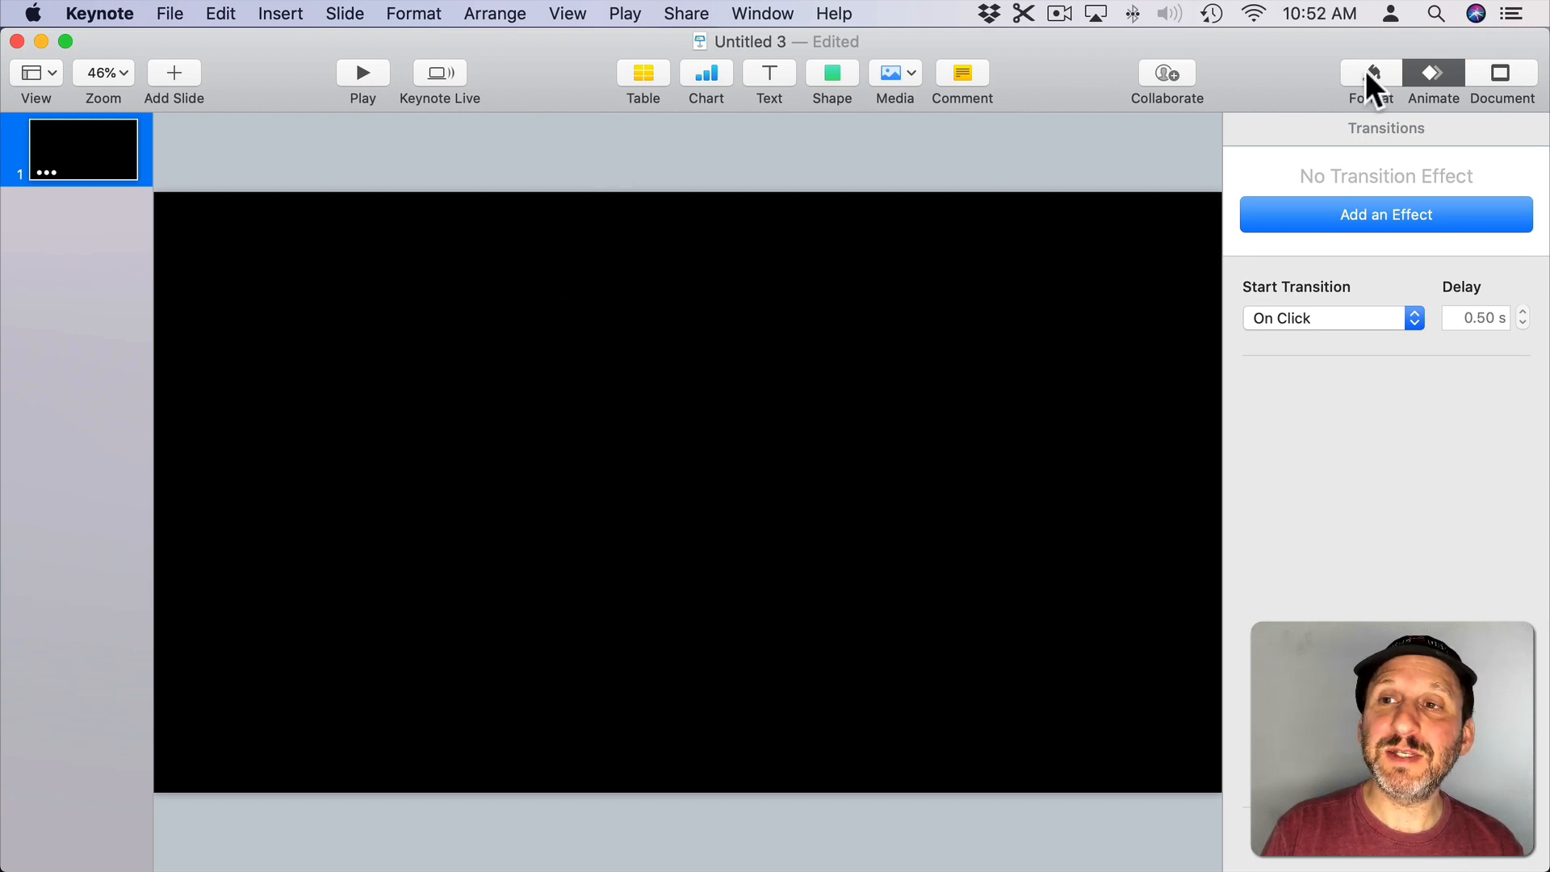
# Step: Set the slide background to No Fill and bring up the File menu for export
pyautogui.click(1369, 75)
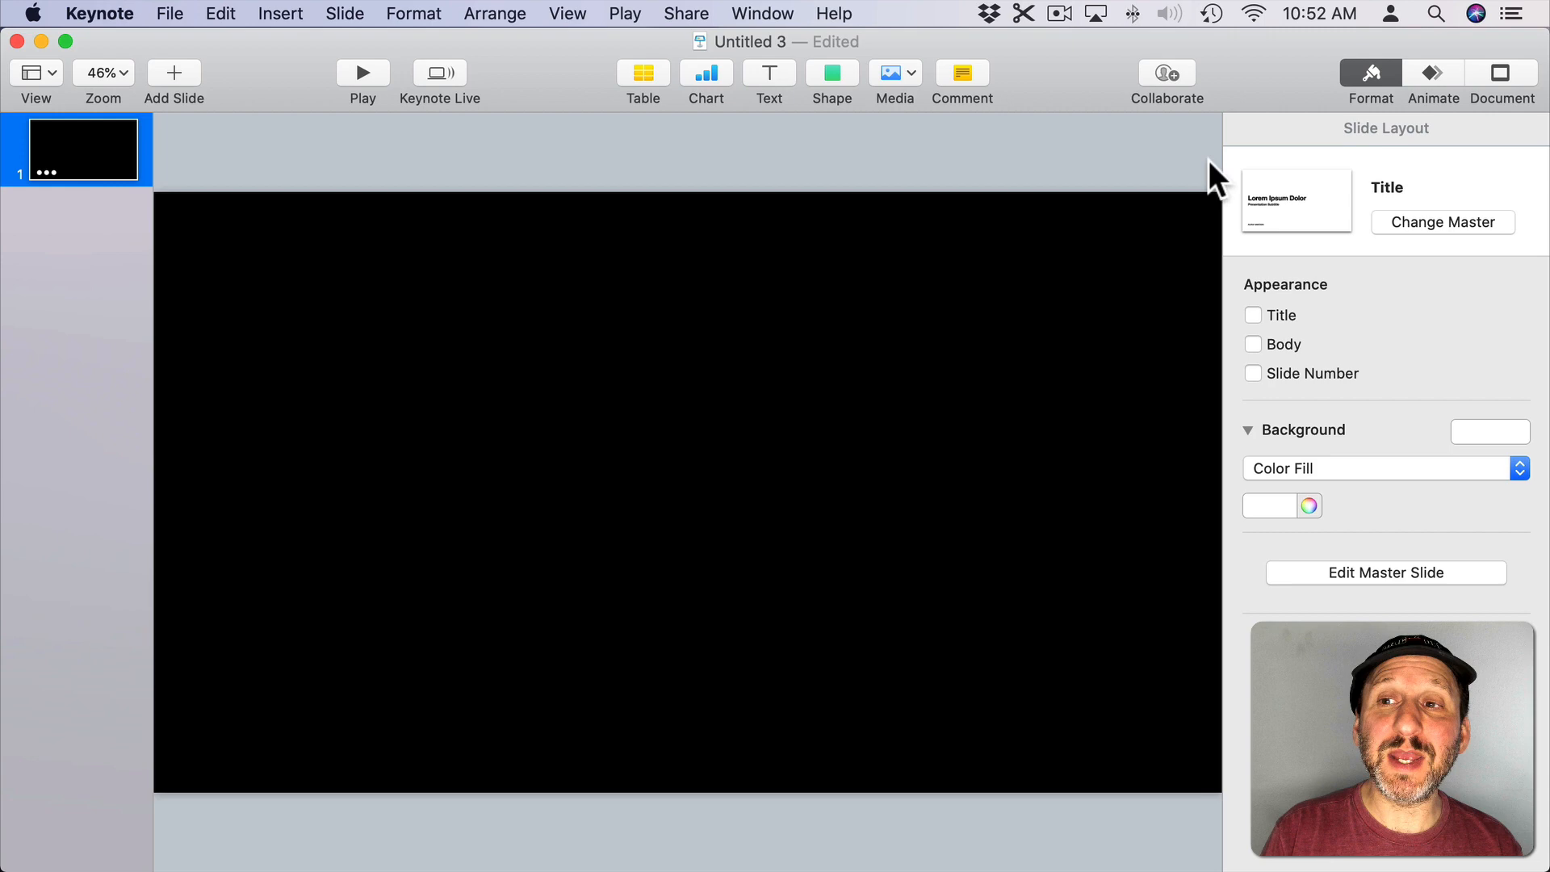
pyautogui.moveTo(662, 155)
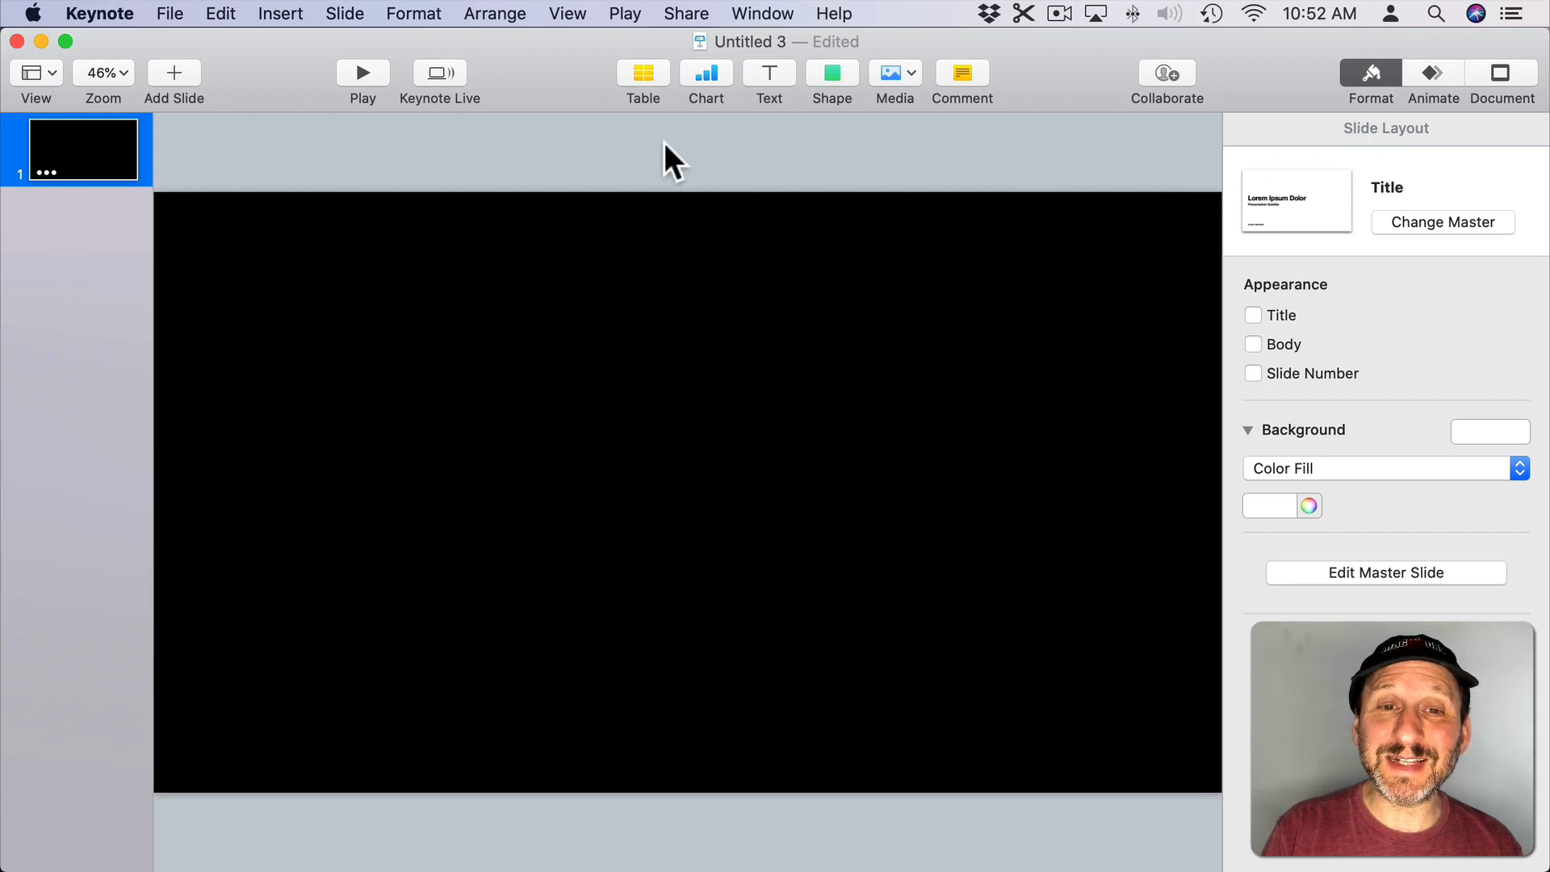
pyautogui.moveTo(752, 250)
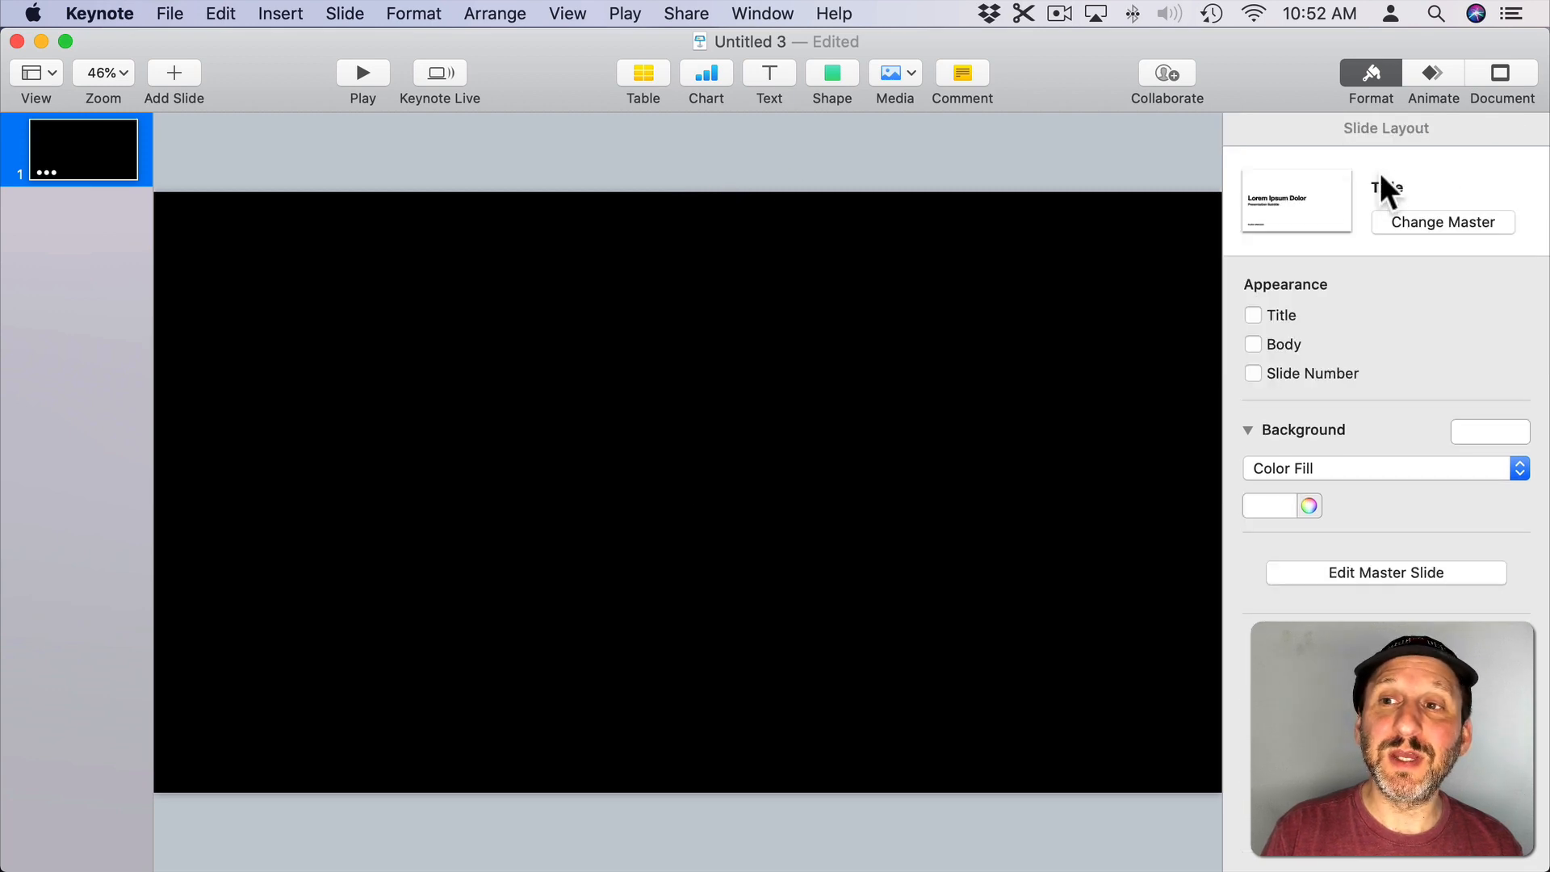
pyautogui.moveTo(1323, 375)
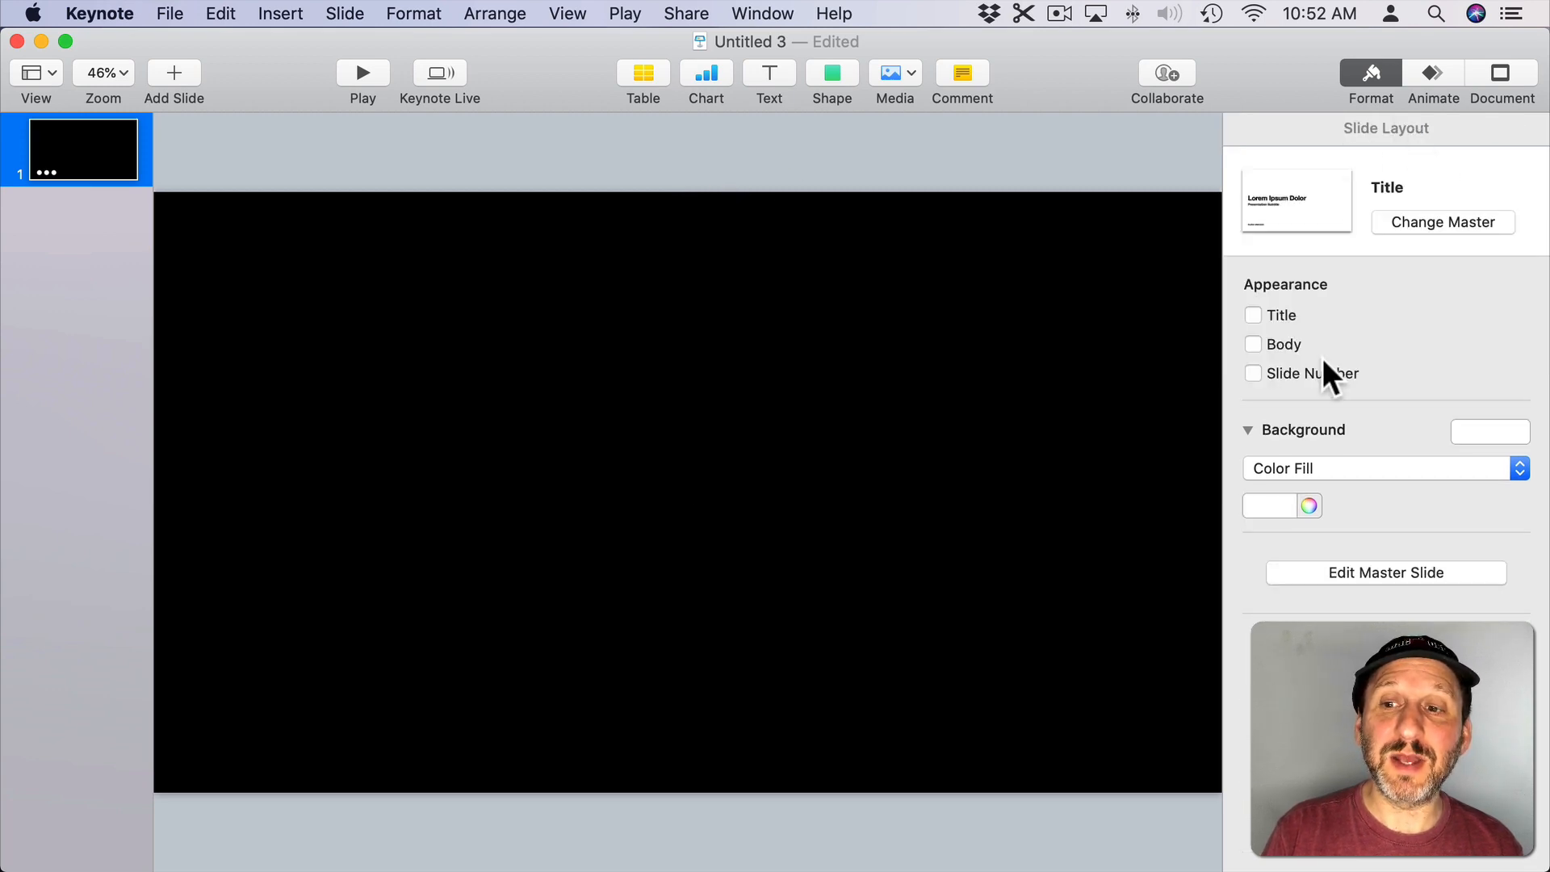
pyautogui.click(1376, 468)
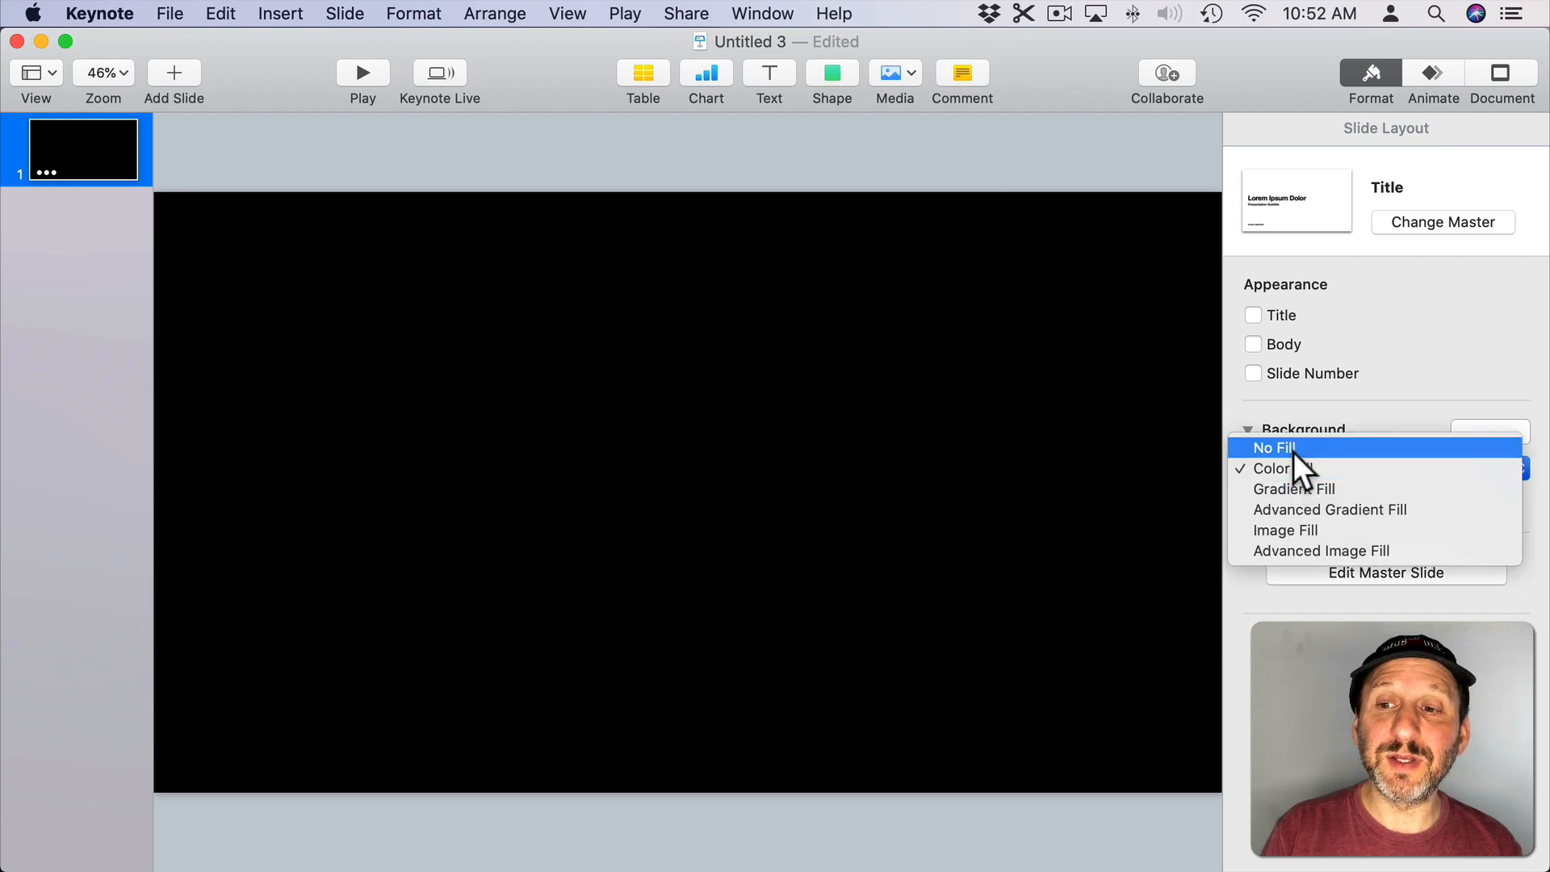
pyautogui.click(1275, 449)
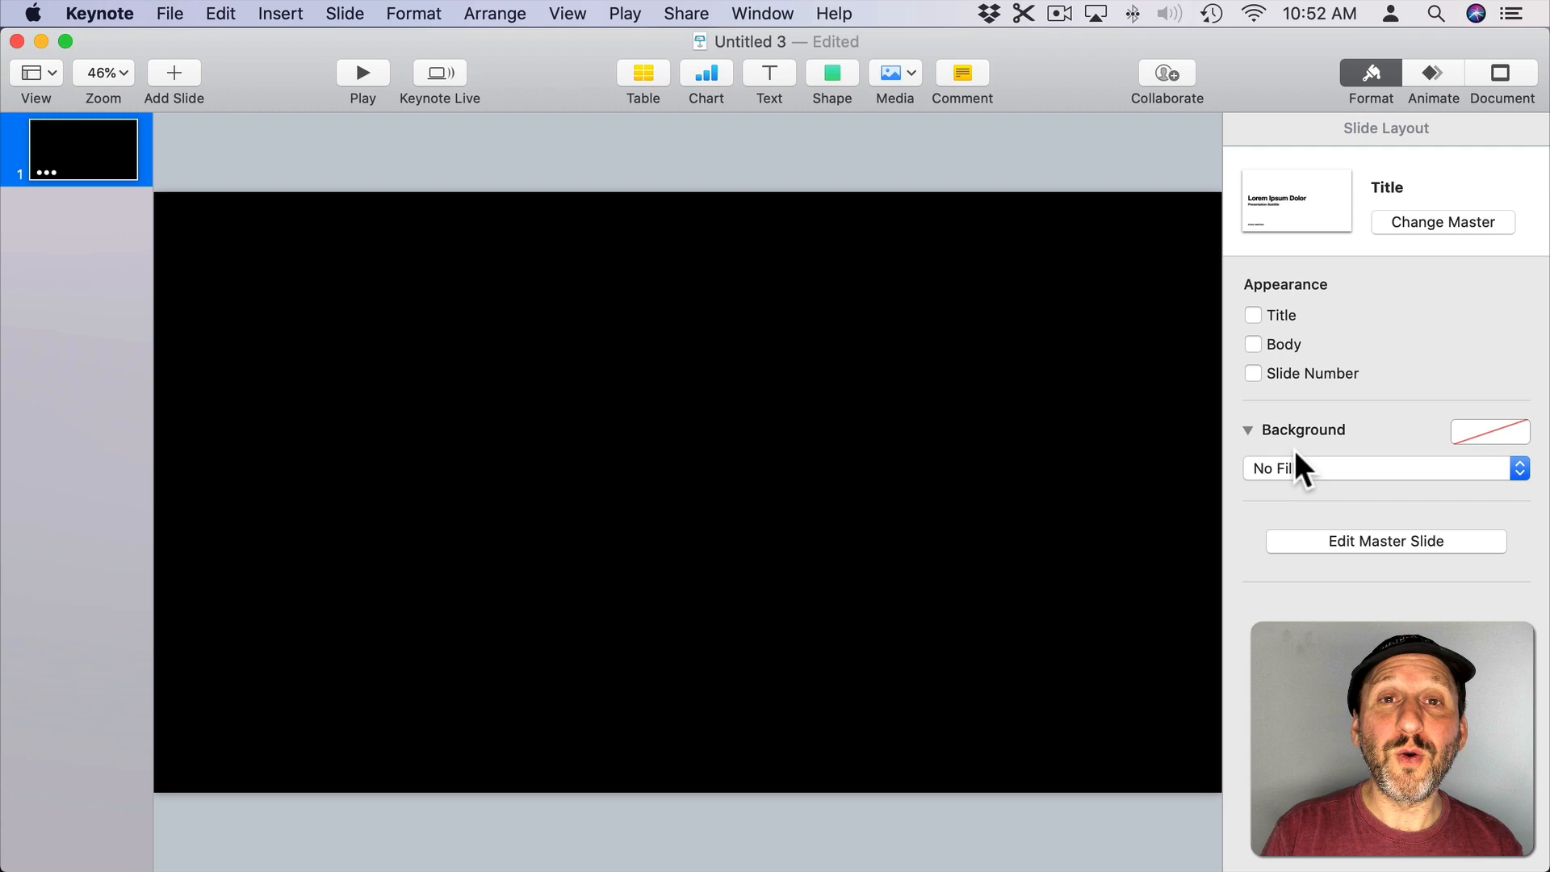
pyautogui.moveTo(701, 202)
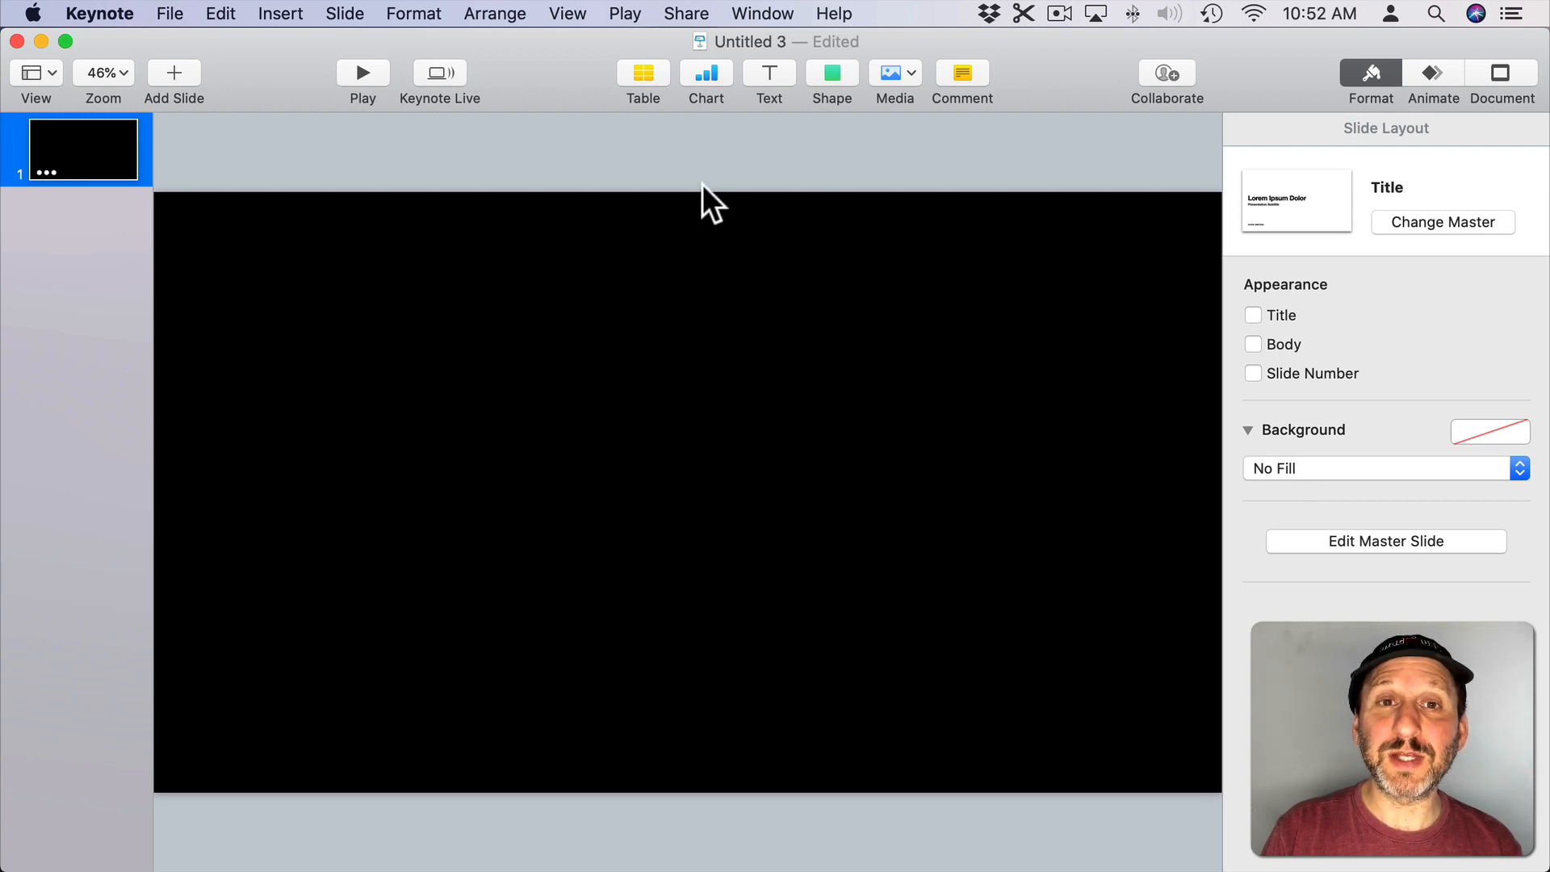
pyautogui.click(168, 13)
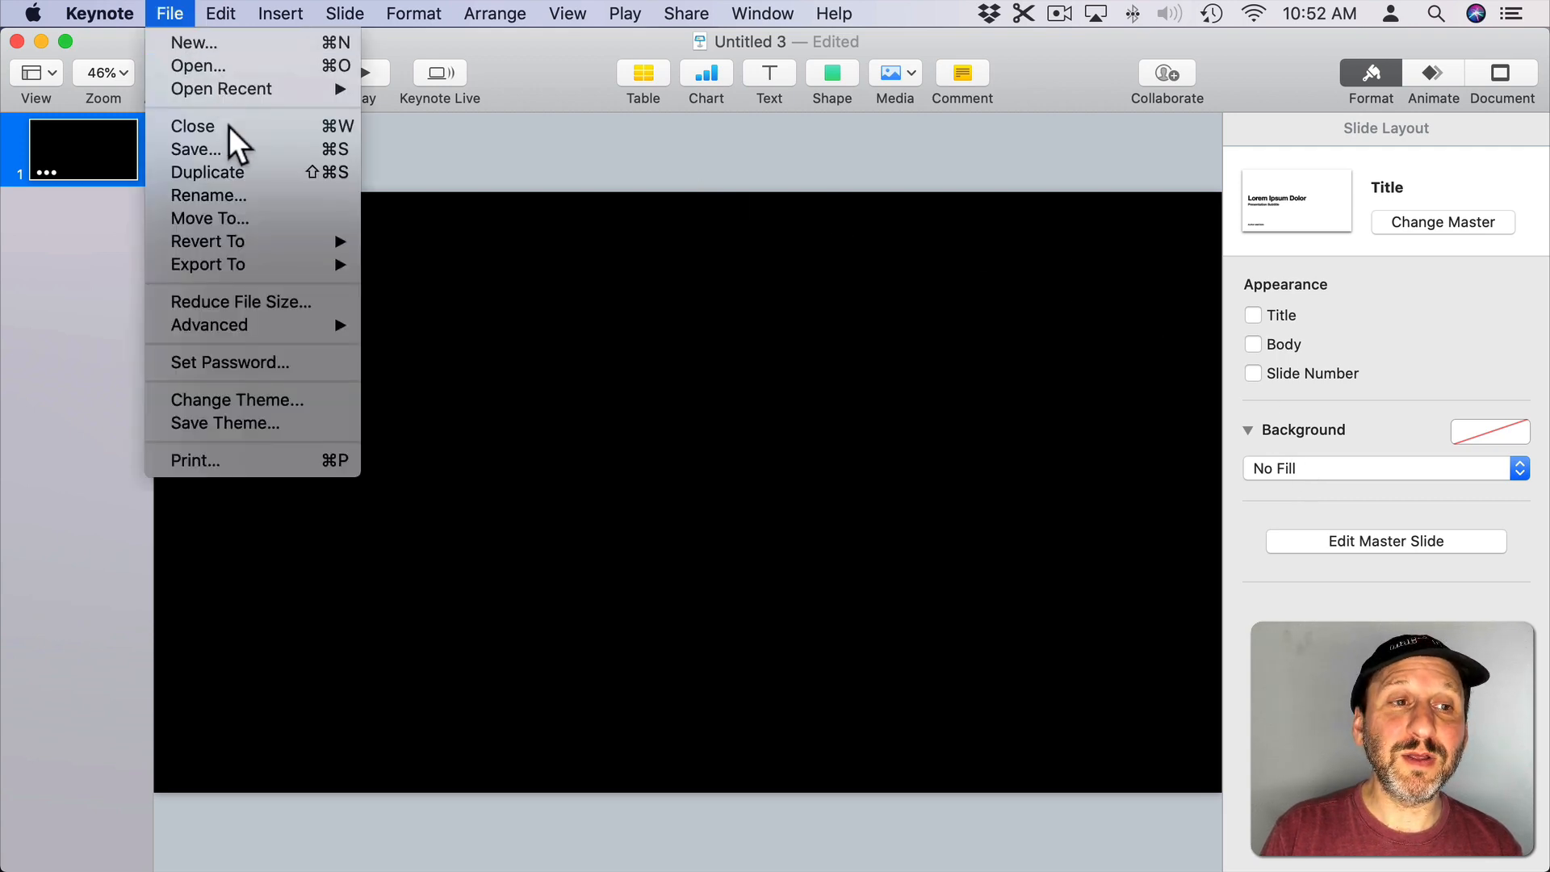
pyautogui.moveTo(207, 265)
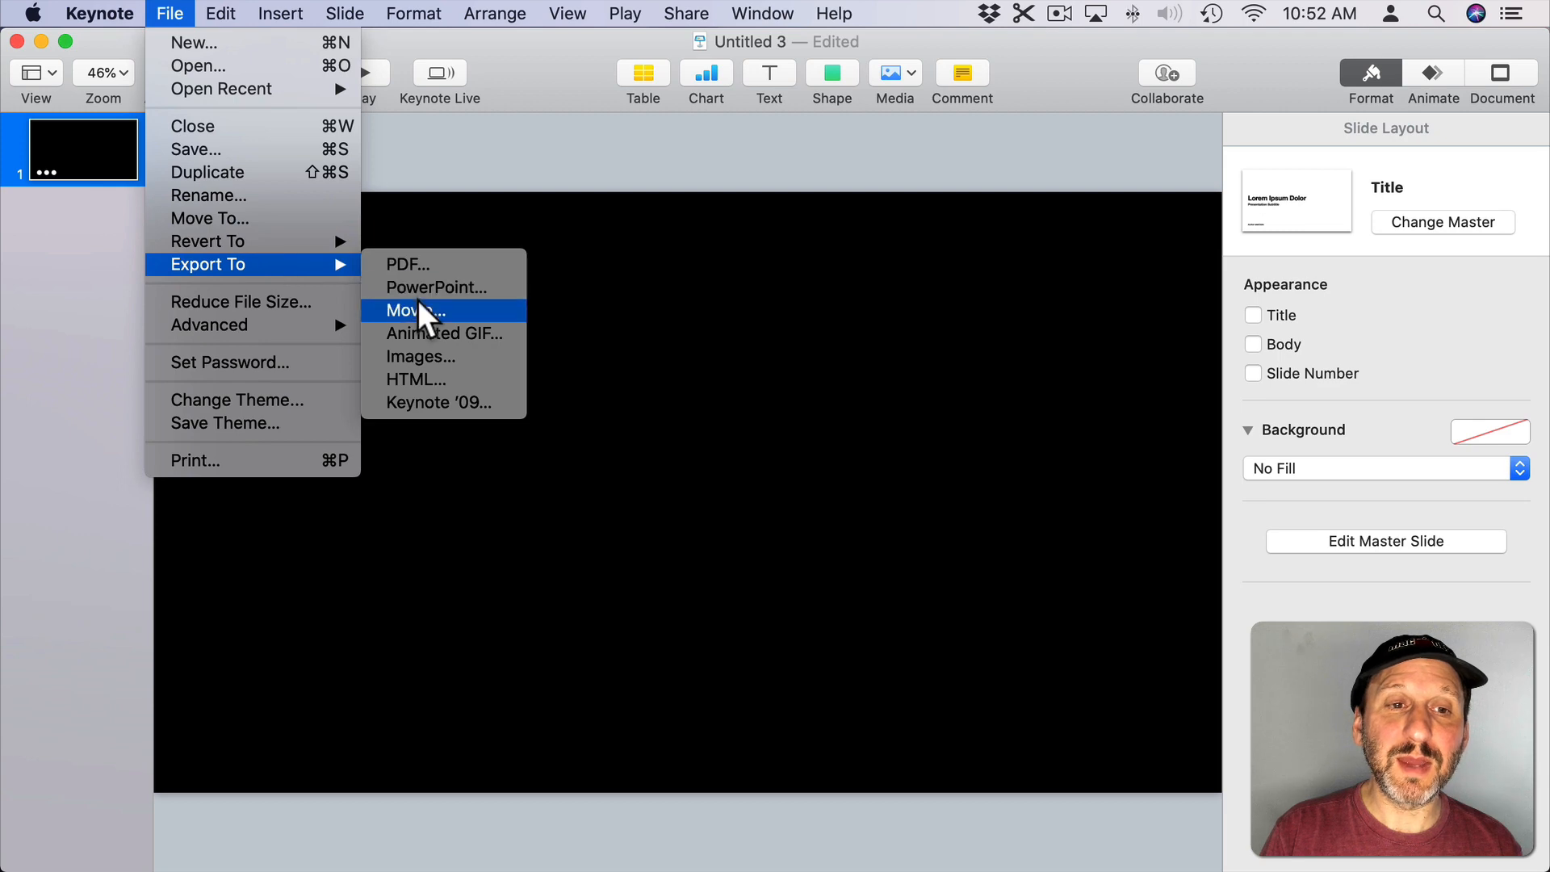
# Step: Set the movie export to custom 1920×1080 resolution with Apple ProRes 4444 compression
pyautogui.click(415, 309)
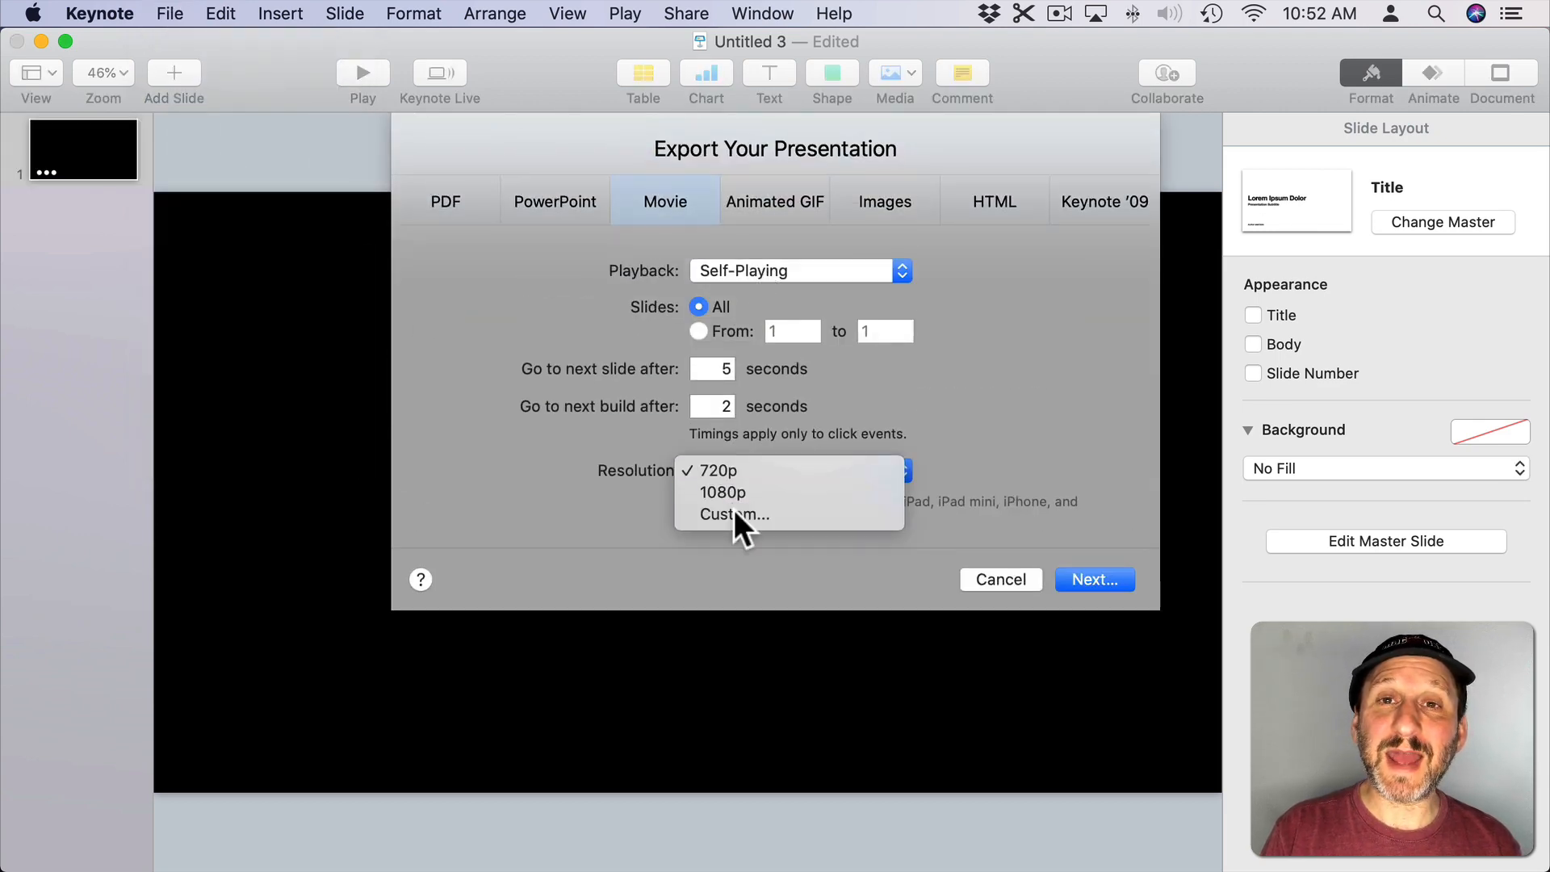
pyautogui.click(734, 515)
pyautogui.write('1080')
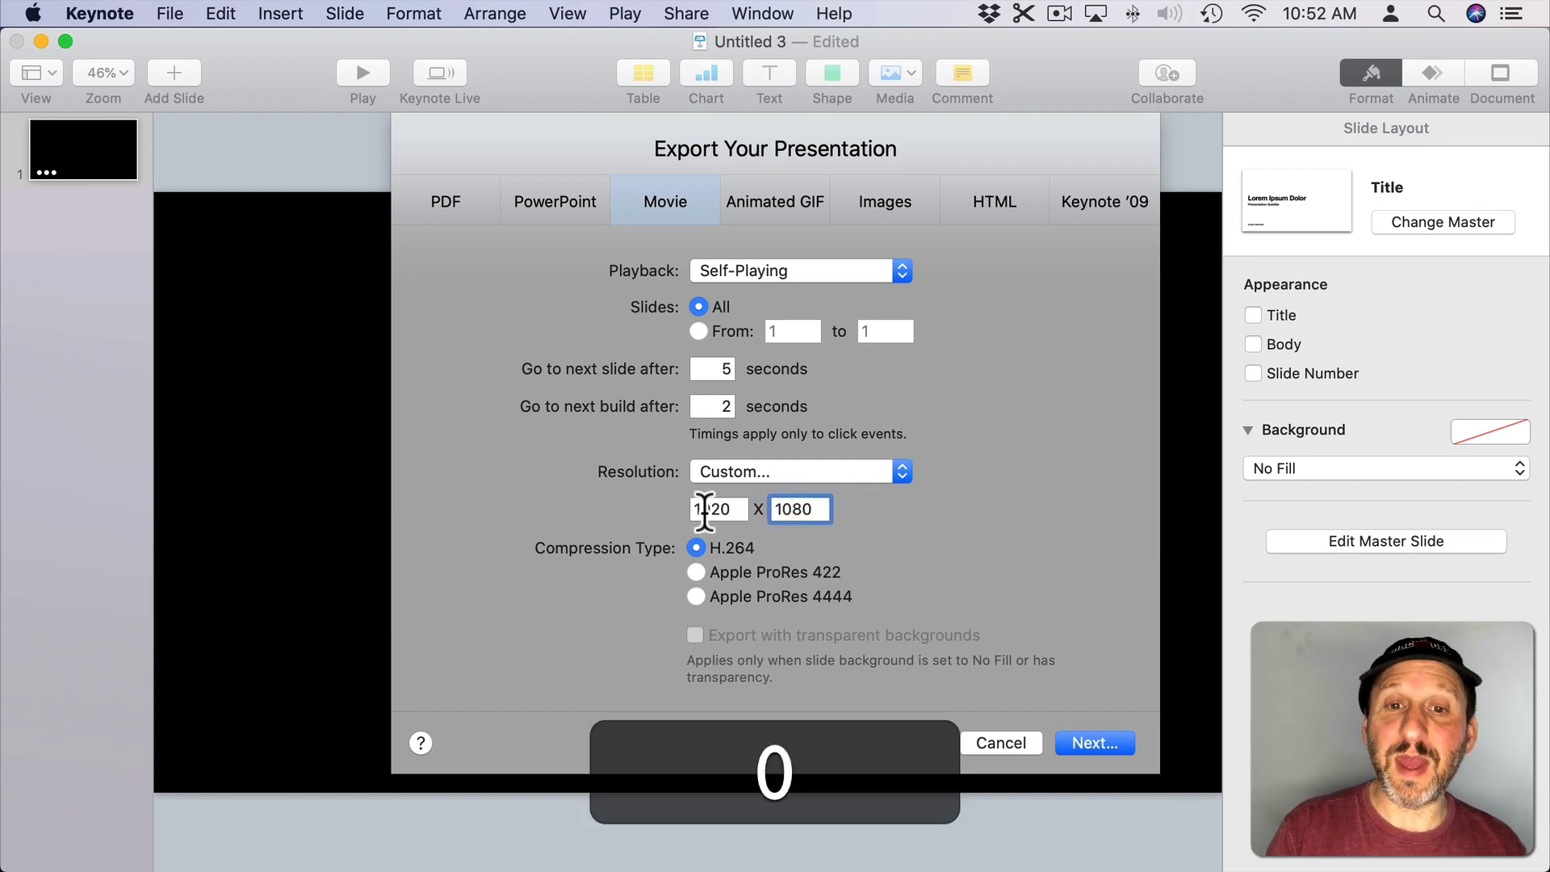
pyautogui.click(696, 597)
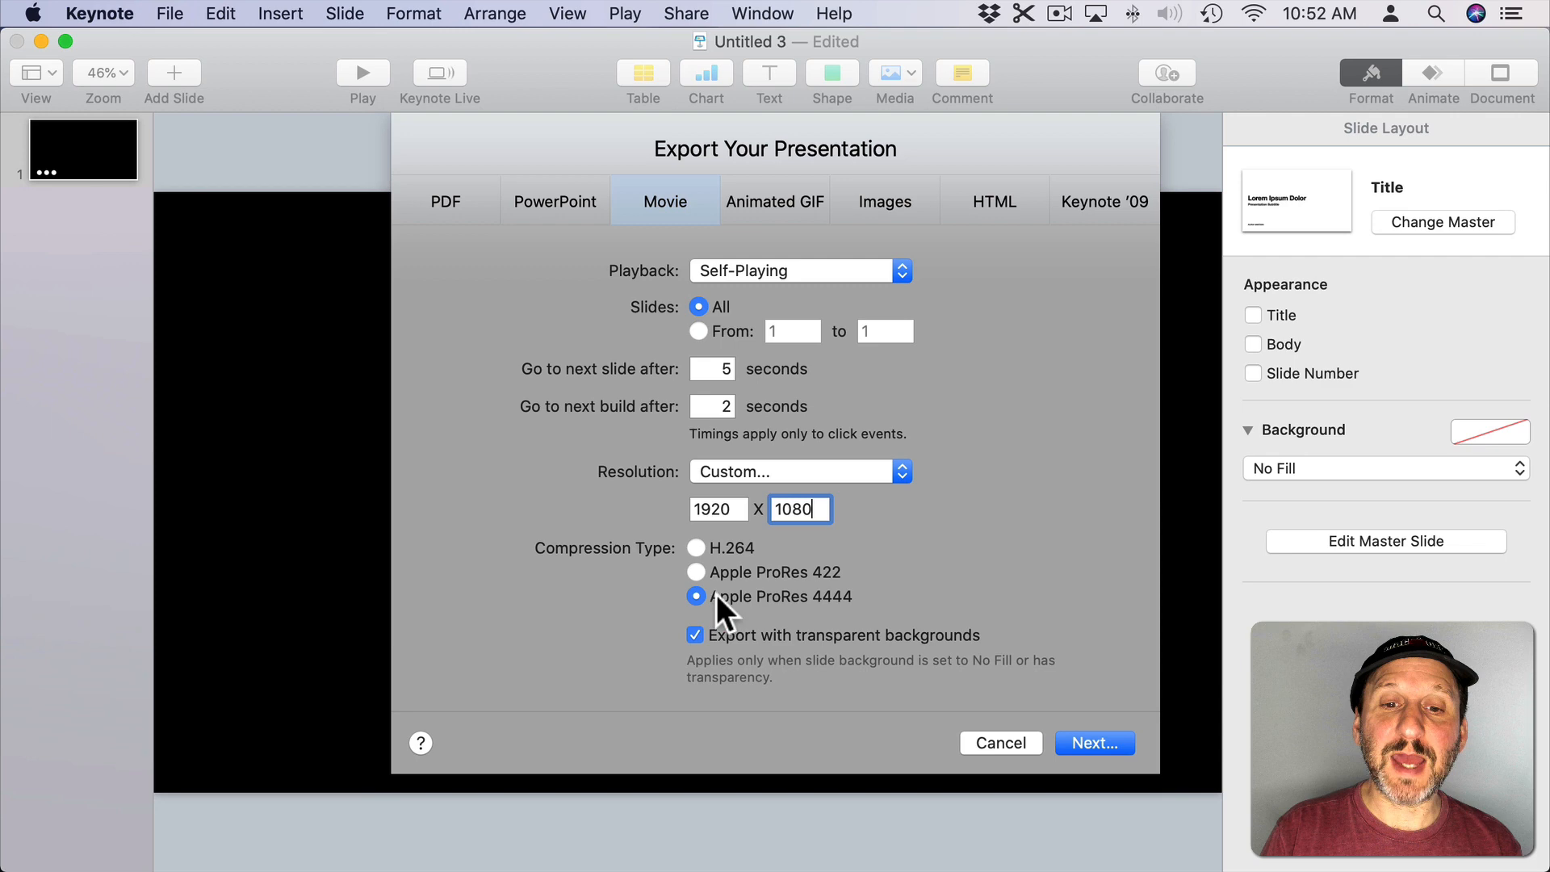
pyautogui.moveTo(861, 617)
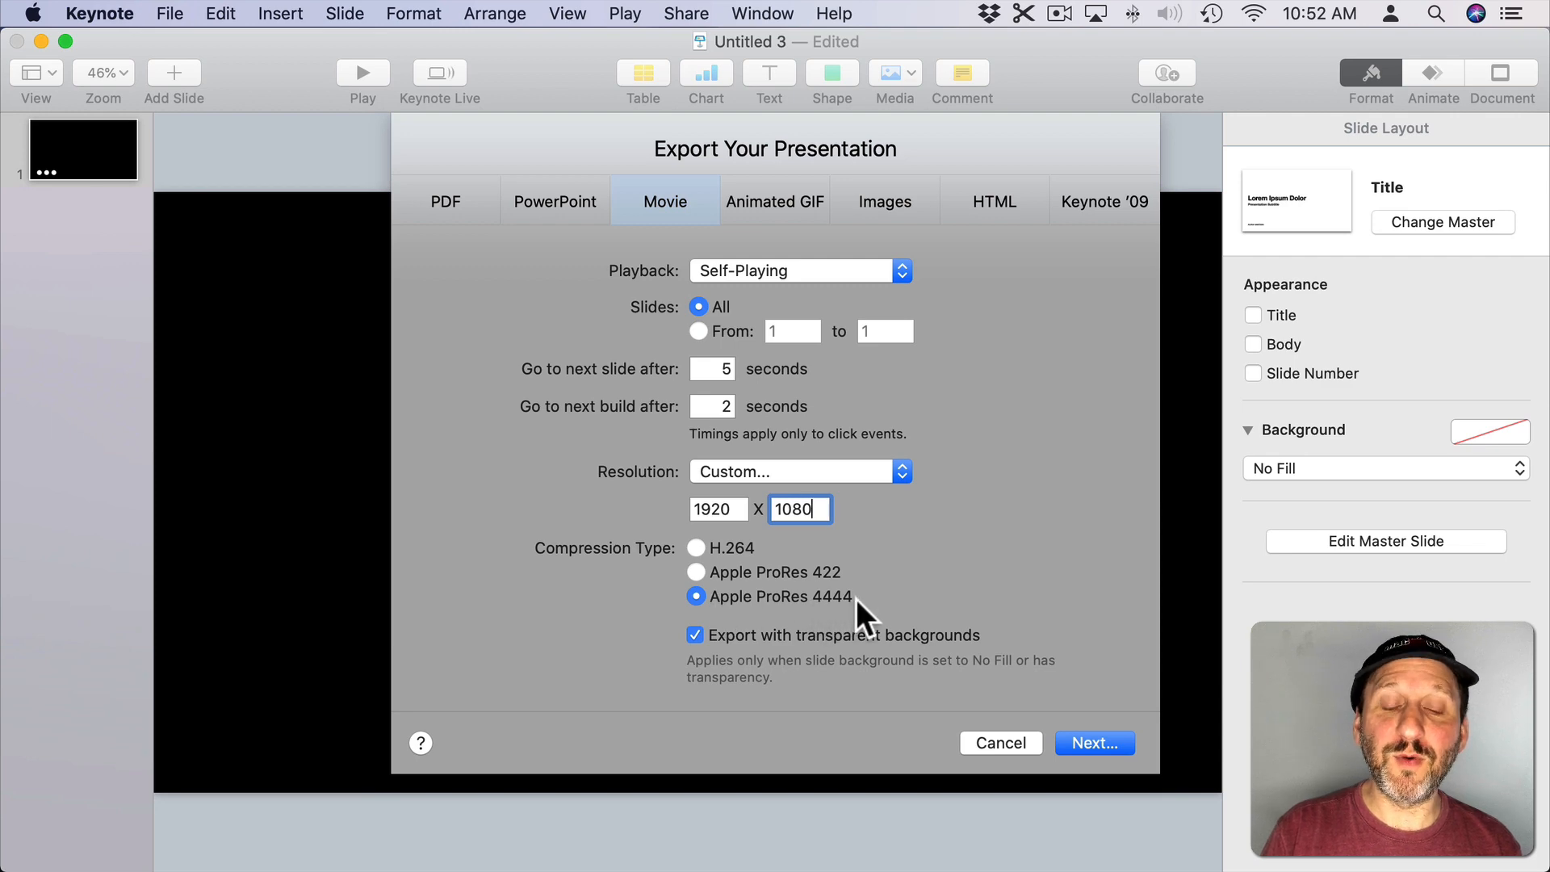
pyautogui.moveTo(723, 660)
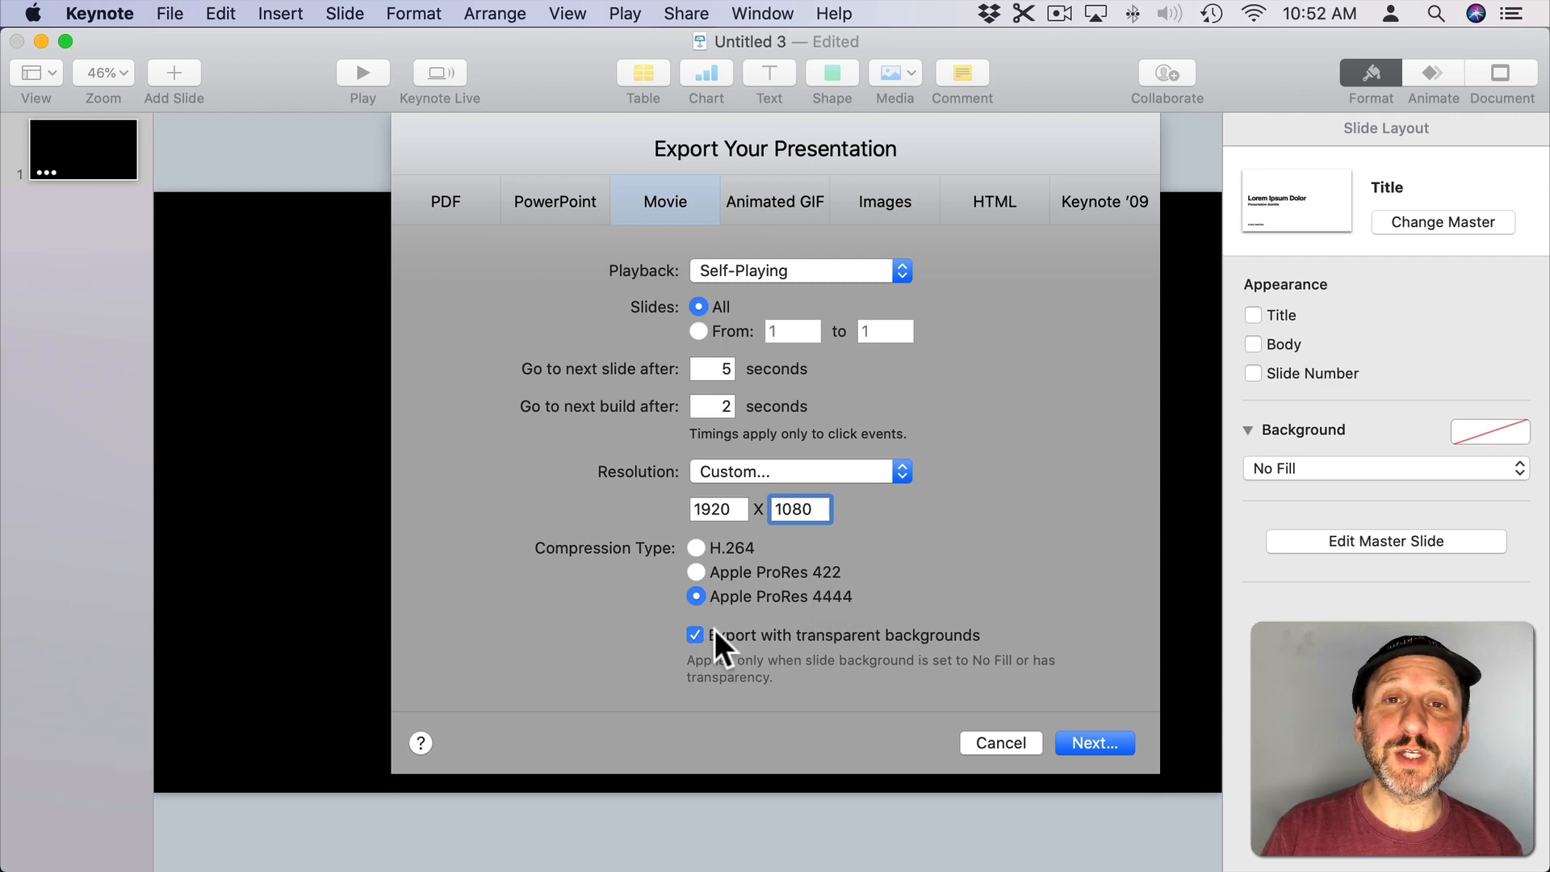
pyautogui.moveTo(952, 649)
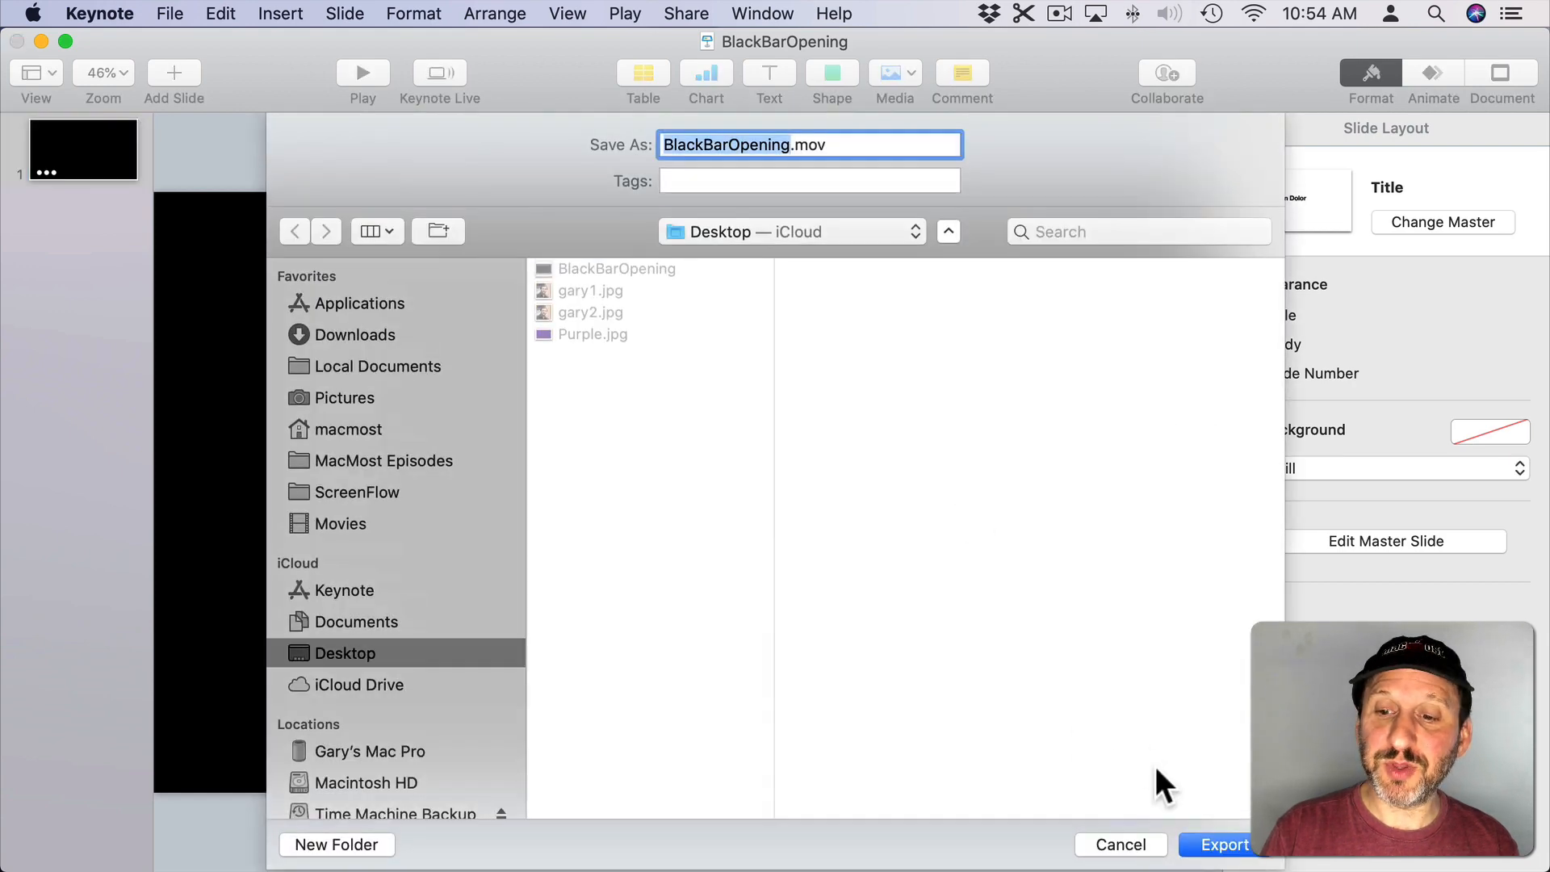
# Step: Export the movie as BlackBarOpening.mov to the Desktop
pyautogui.click(1216, 844)
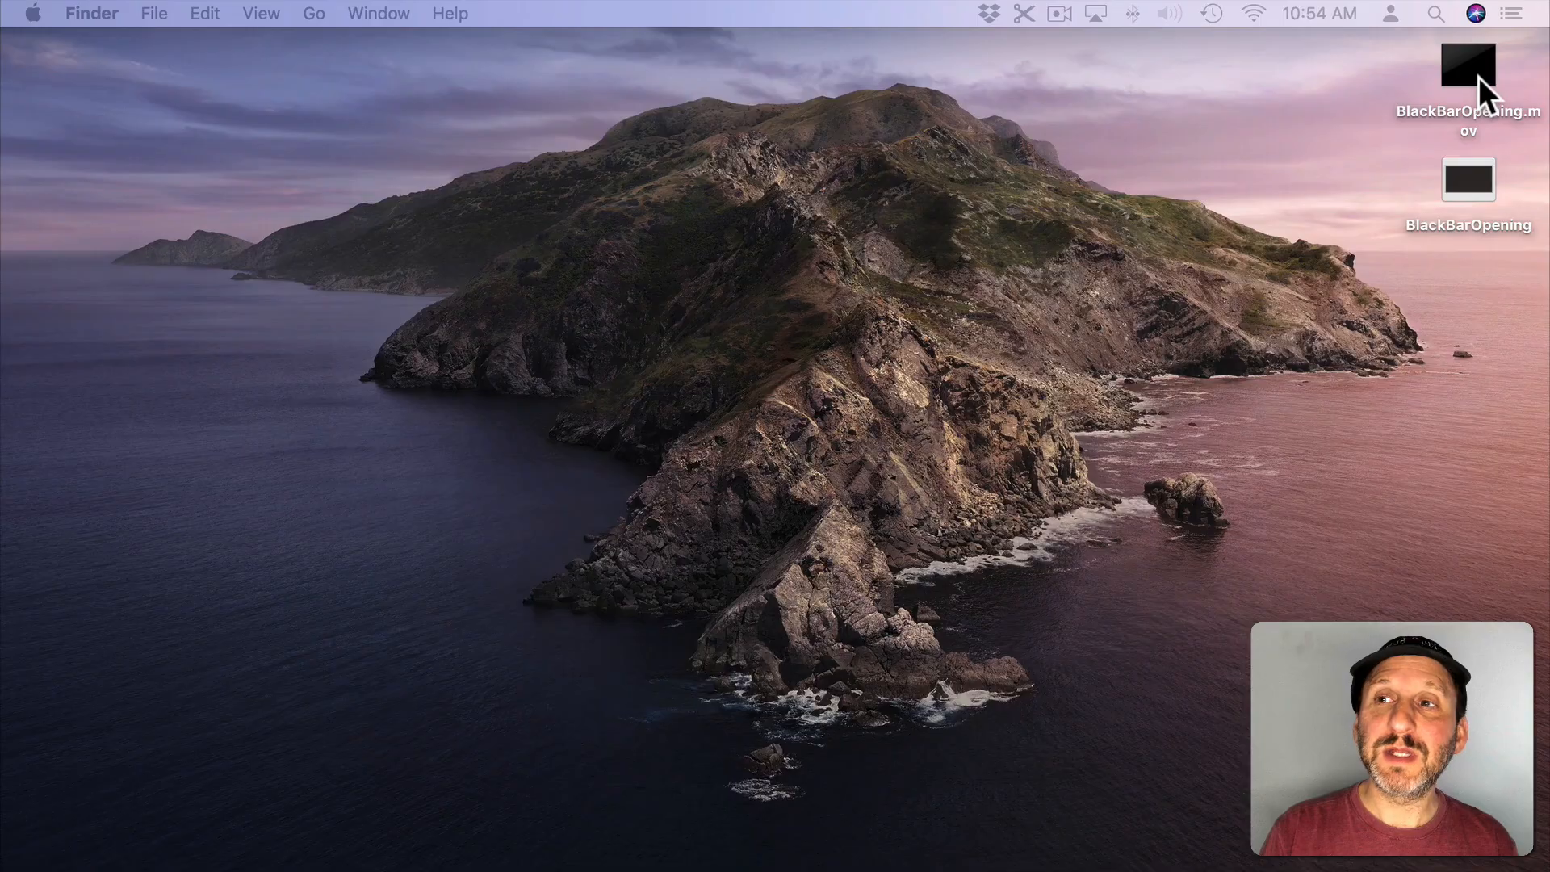
# Step: Select the exported BlackBarOpening.mov on the desktop
pyautogui.click(1469, 67)
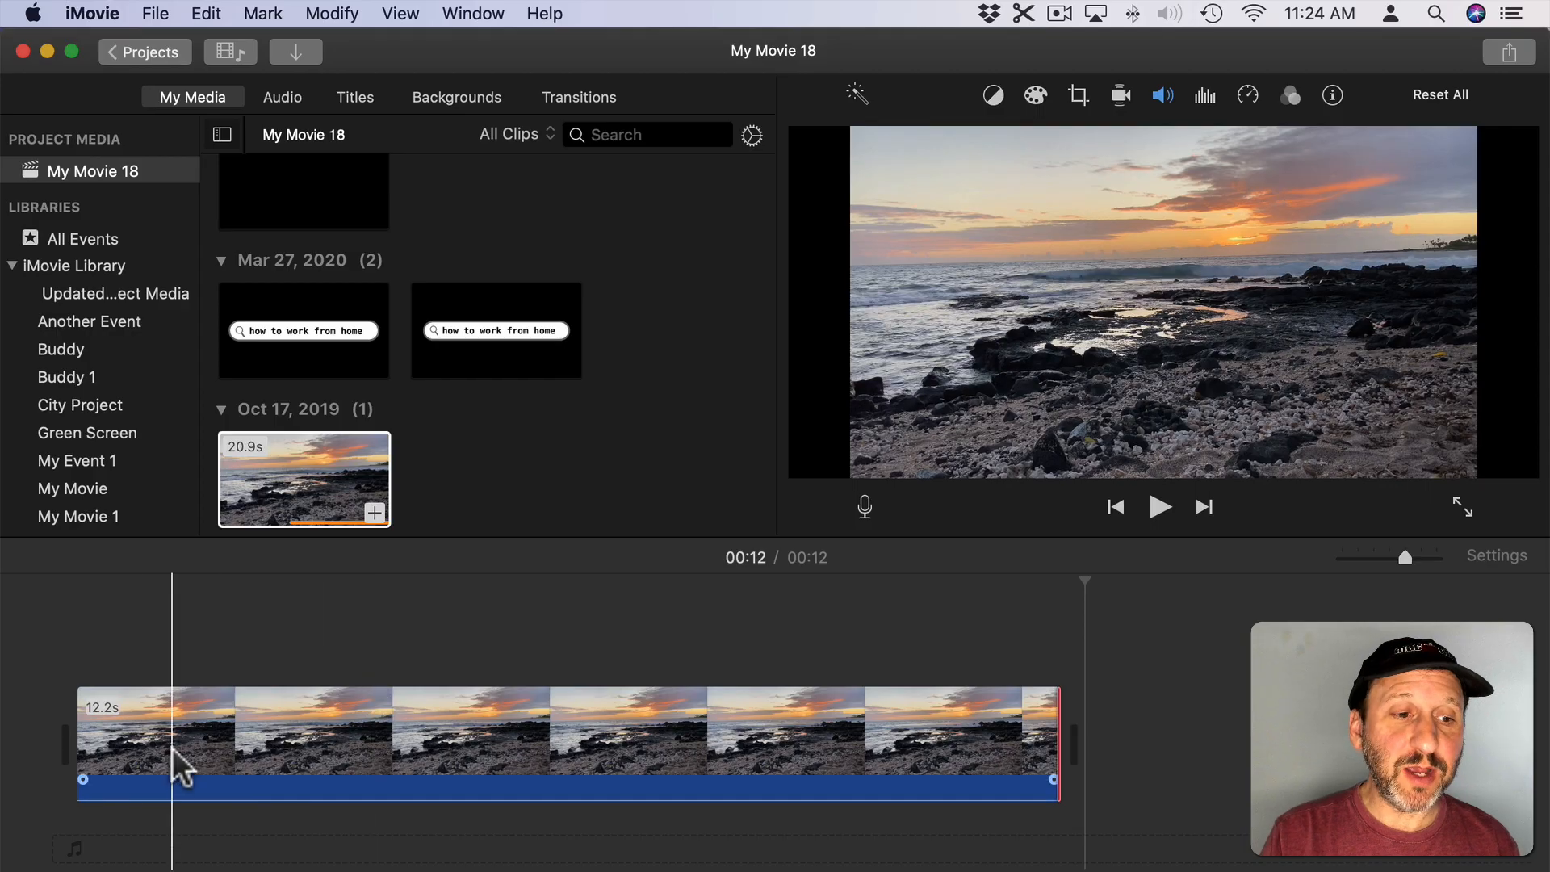
# Step: Place the black-bar movie above the beach clip and trim its right edge shorter than the footage
pyautogui.click(488, 749)
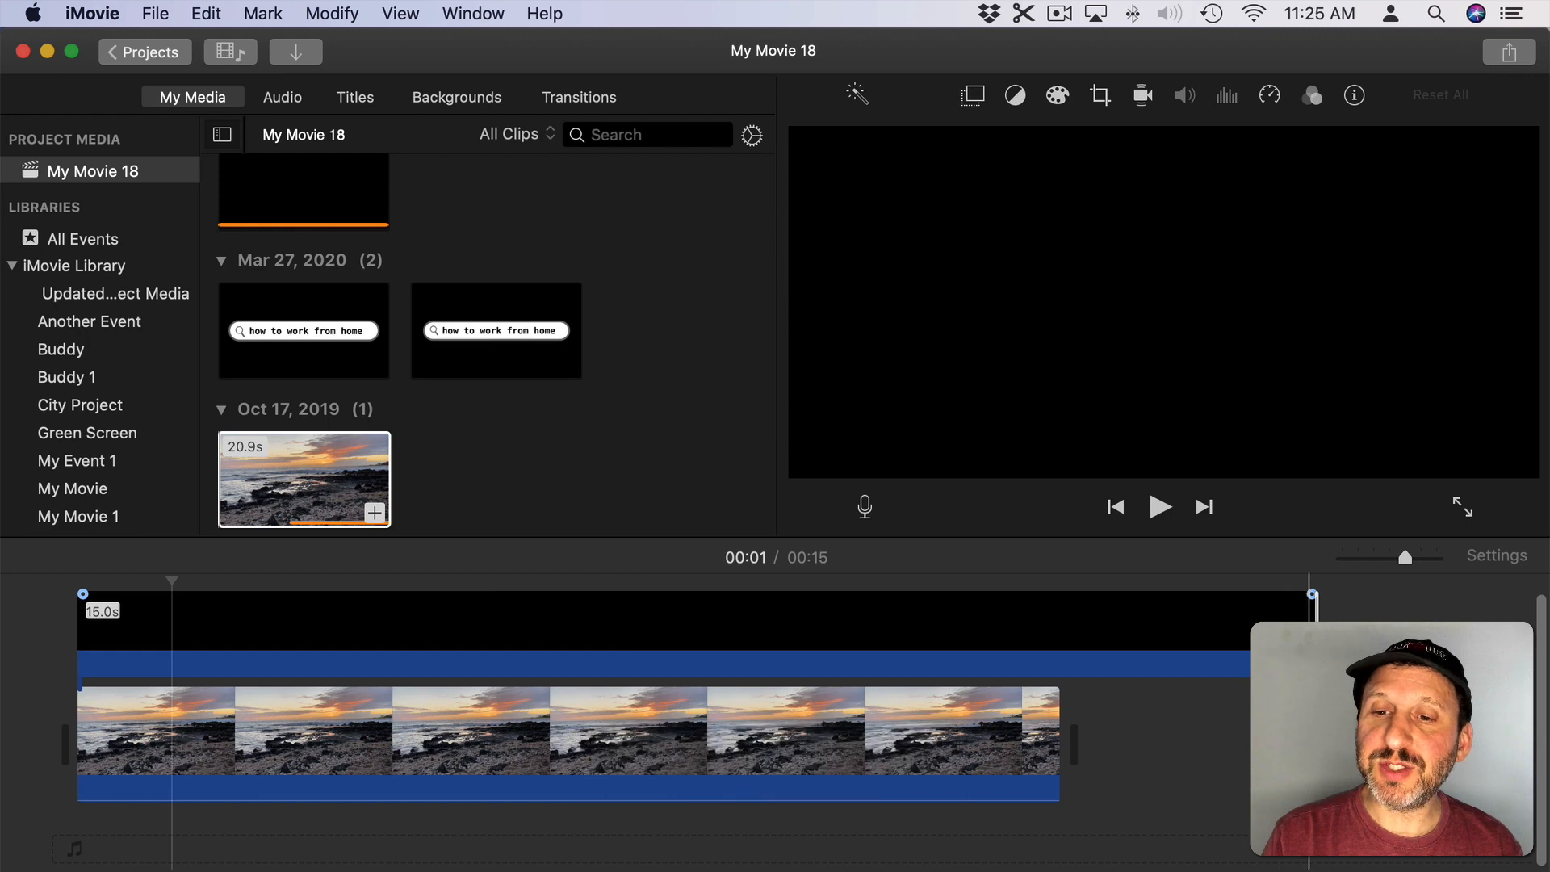
pyautogui.moveTo(1310, 632); pyautogui.dragTo(993, 633)
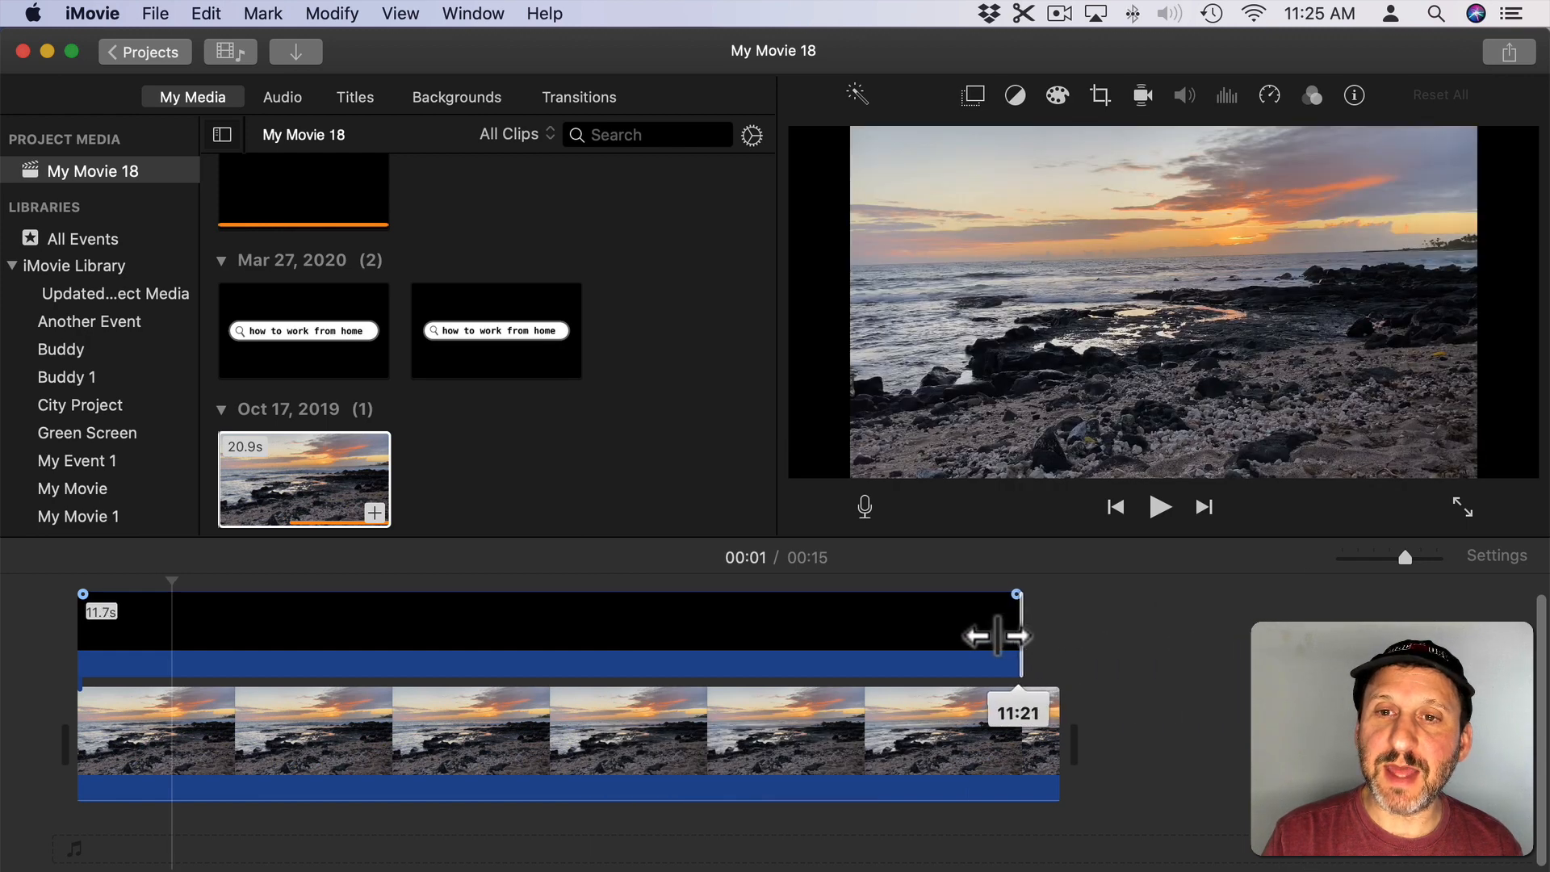
pyautogui.moveTo(998, 636); pyautogui.dragTo(834, 643)
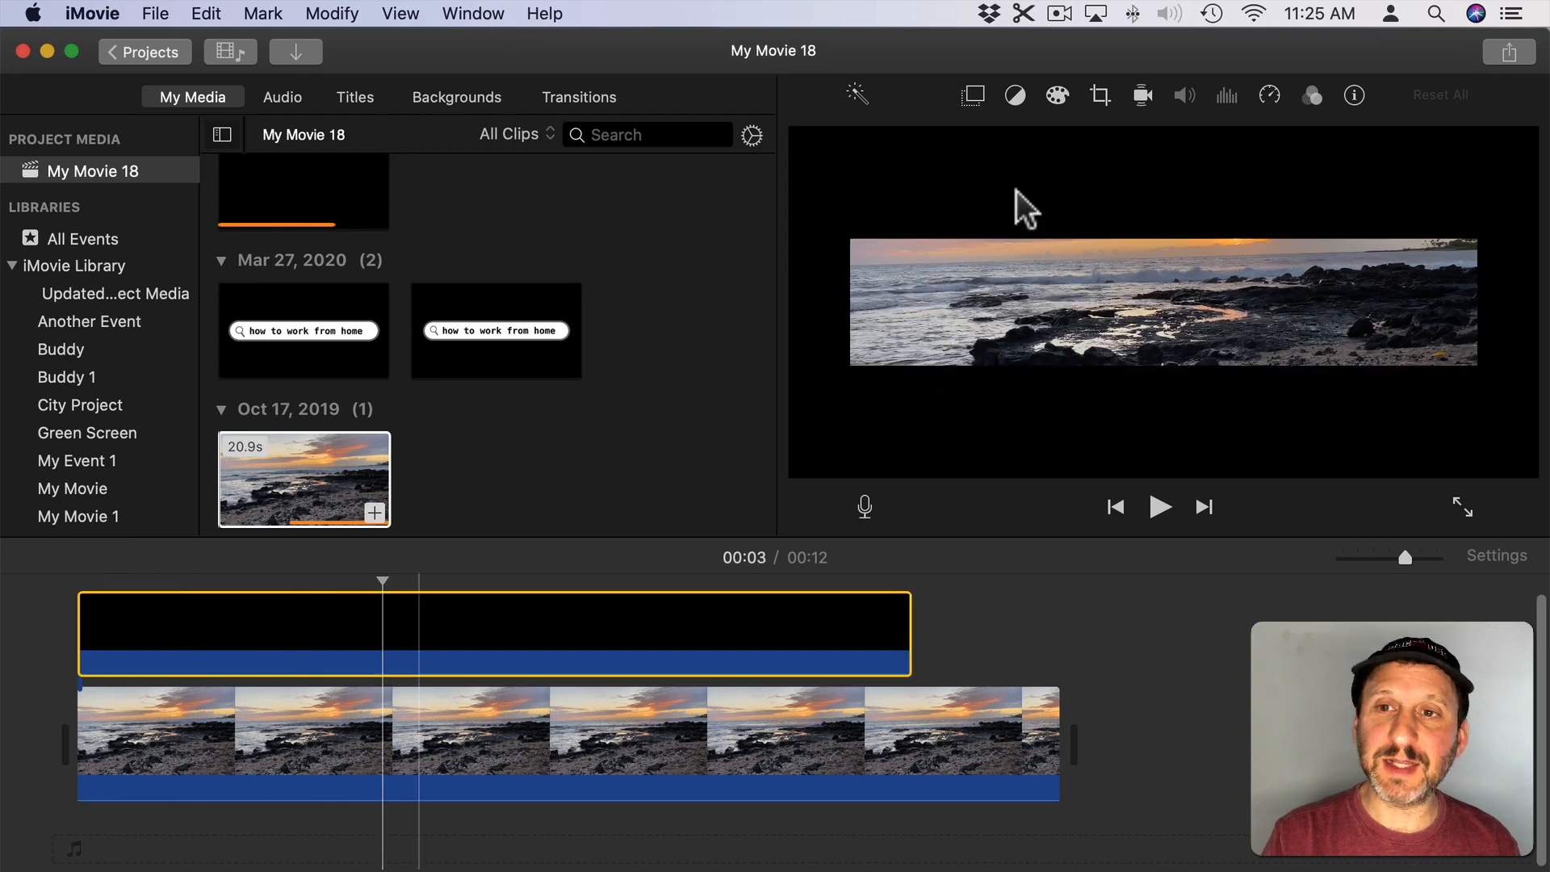
# Step: Set the overlay's speed to Fast, then try faster and custom-percentage options
pyautogui.click(1269, 94)
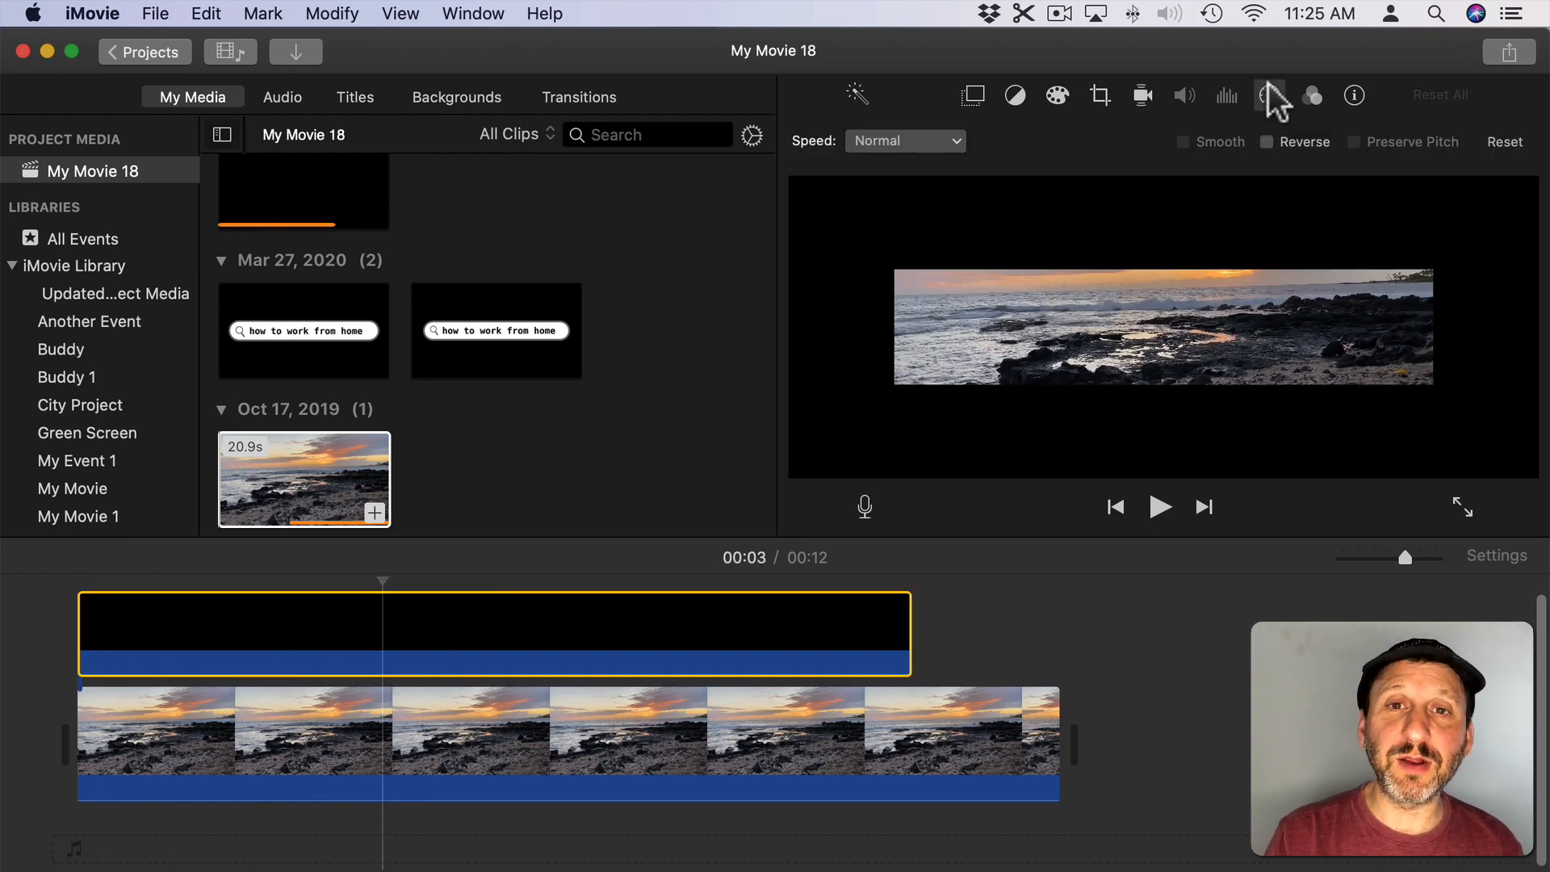
pyautogui.click(904, 140)
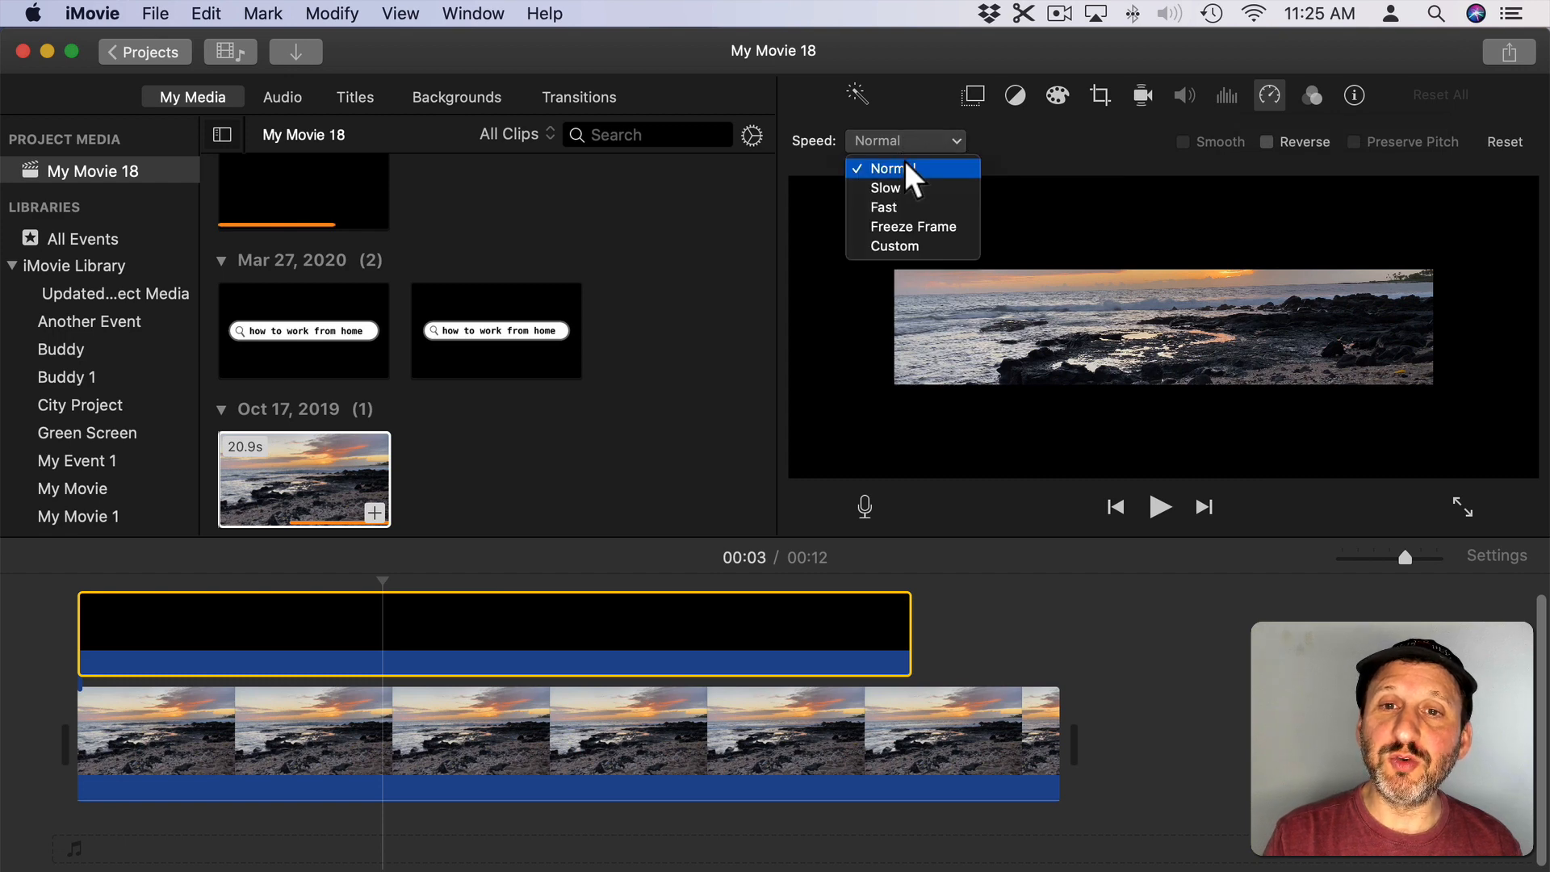
pyautogui.click(883, 206)
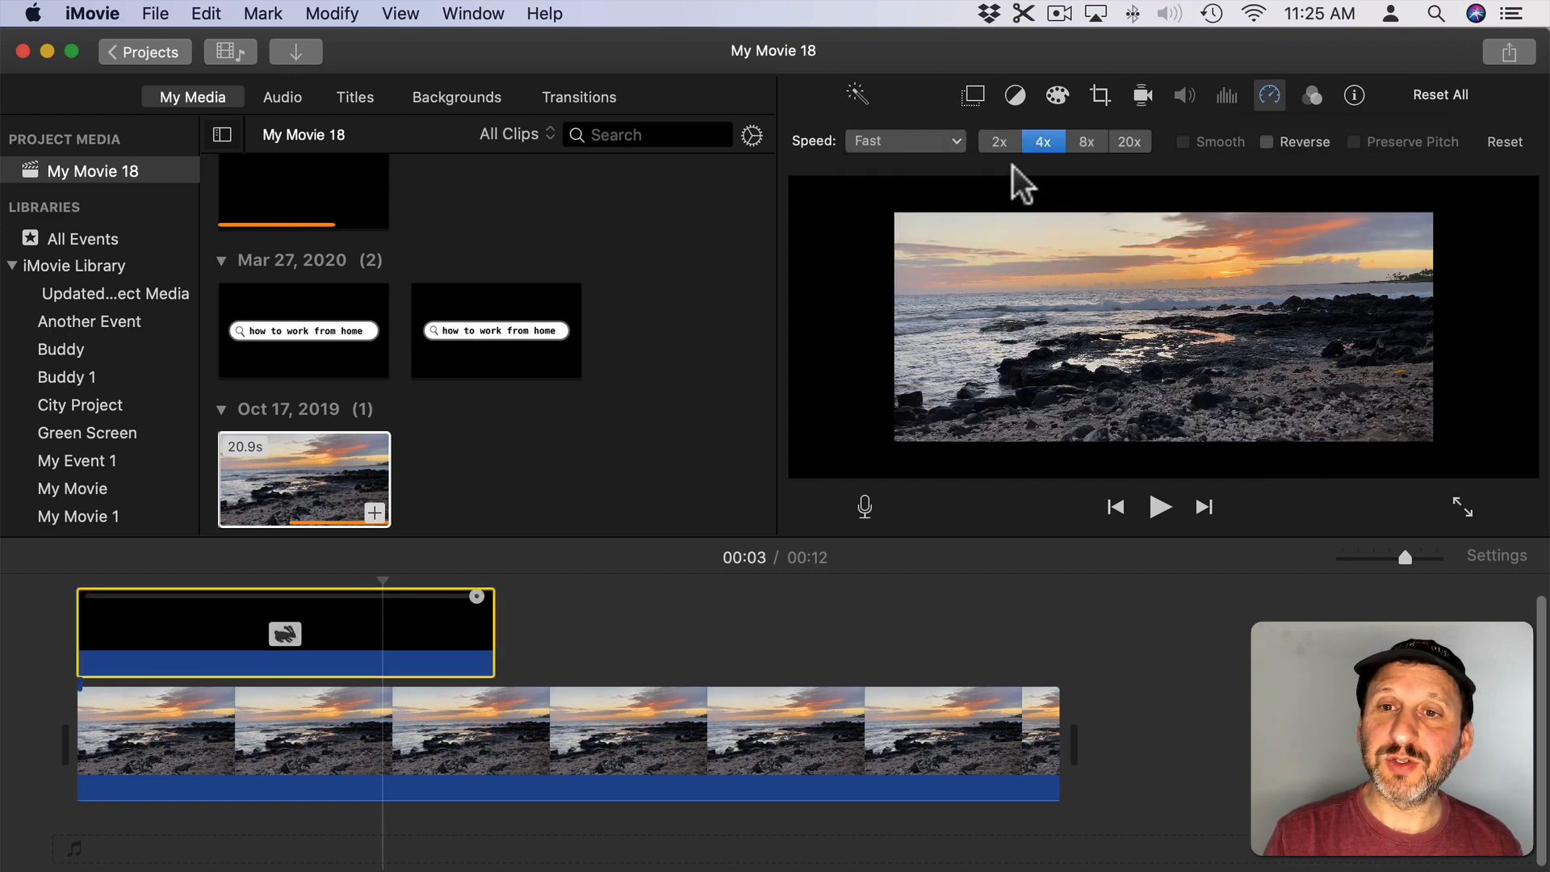
pyautogui.click(999, 142)
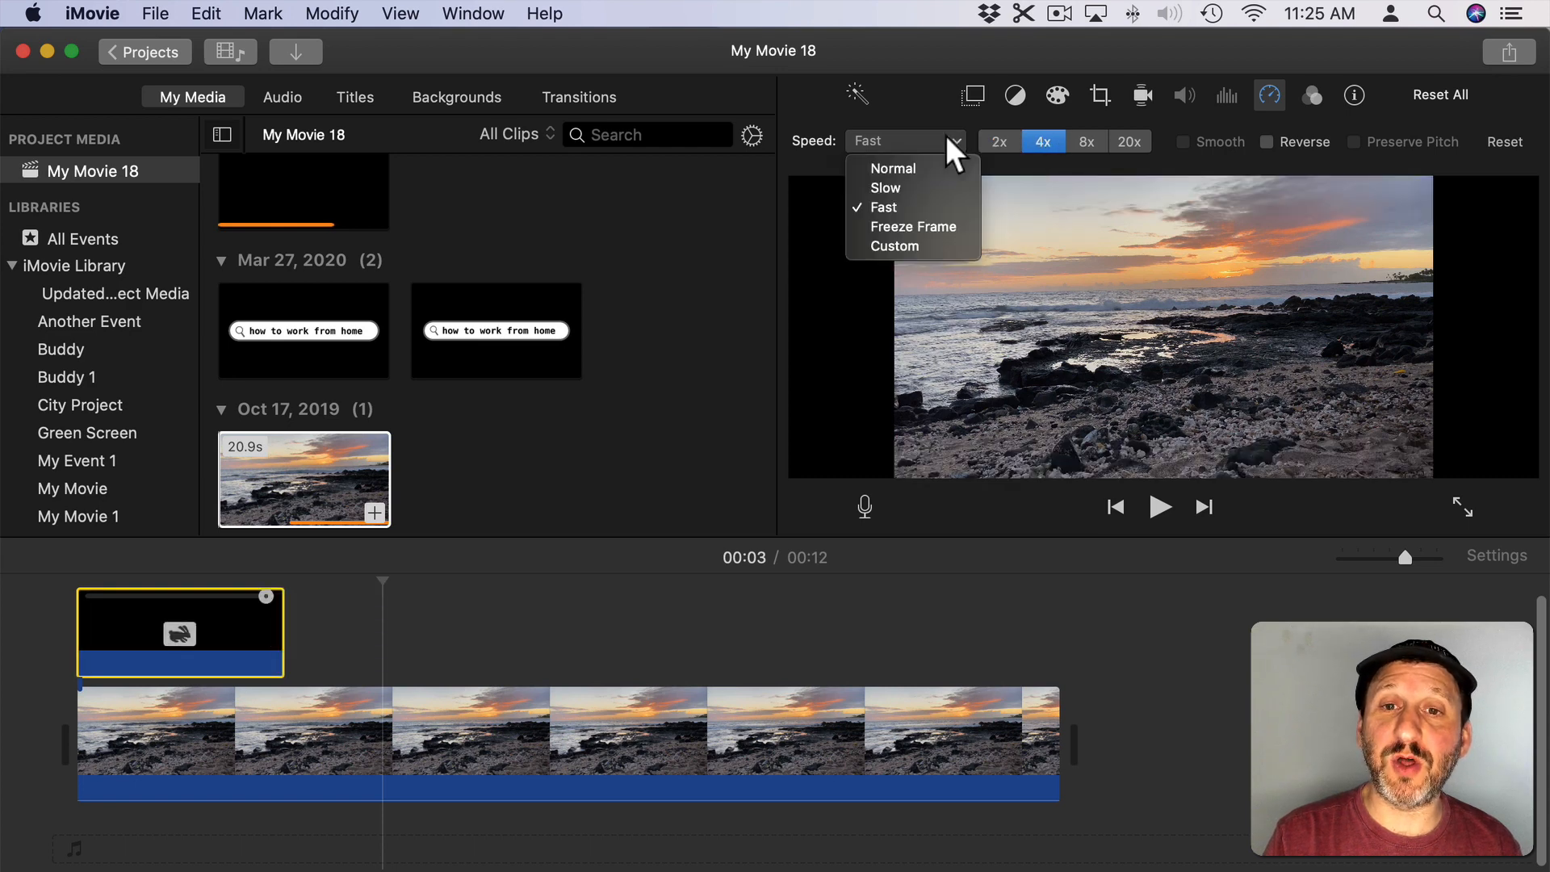
pyautogui.click(894, 245)
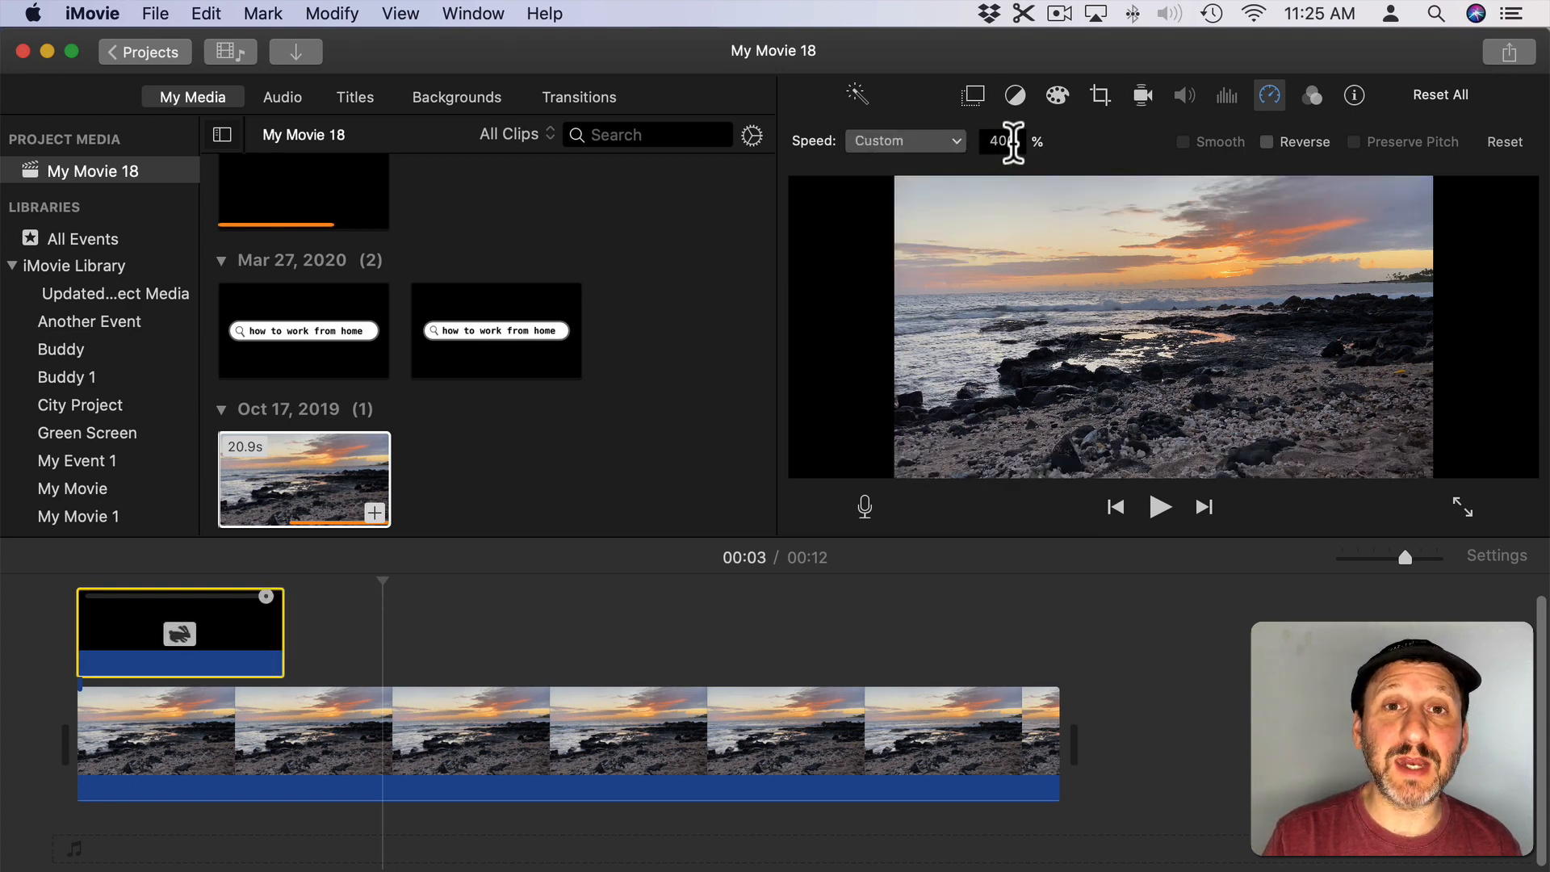
# Step: Try Slow, then settle the overlay on Fast 4x playback and preview it
pyautogui.click(904, 141)
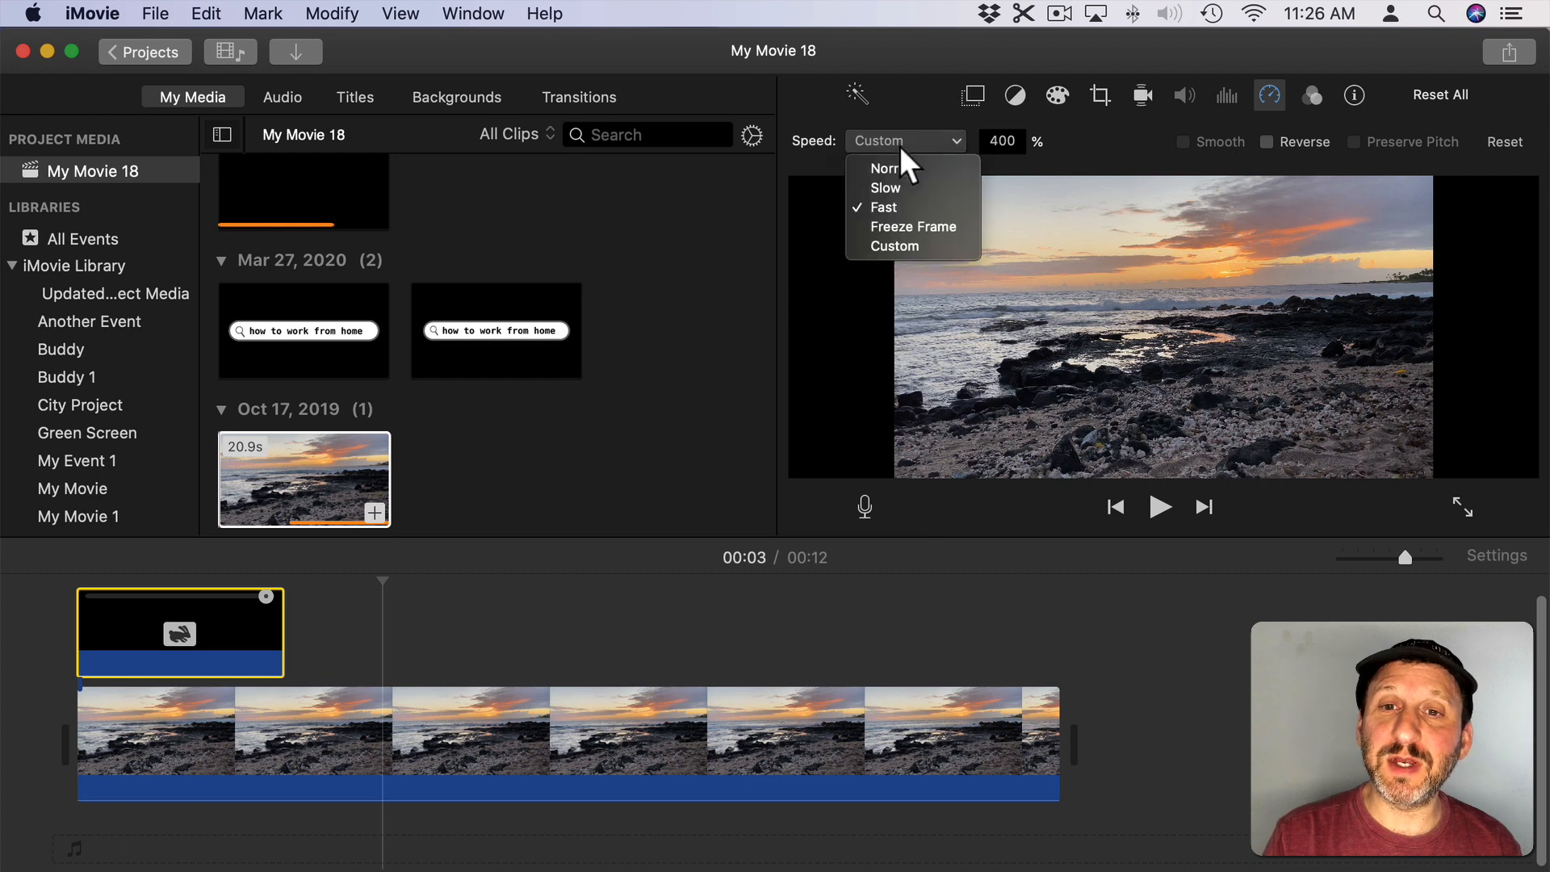
pyautogui.click(884, 187)
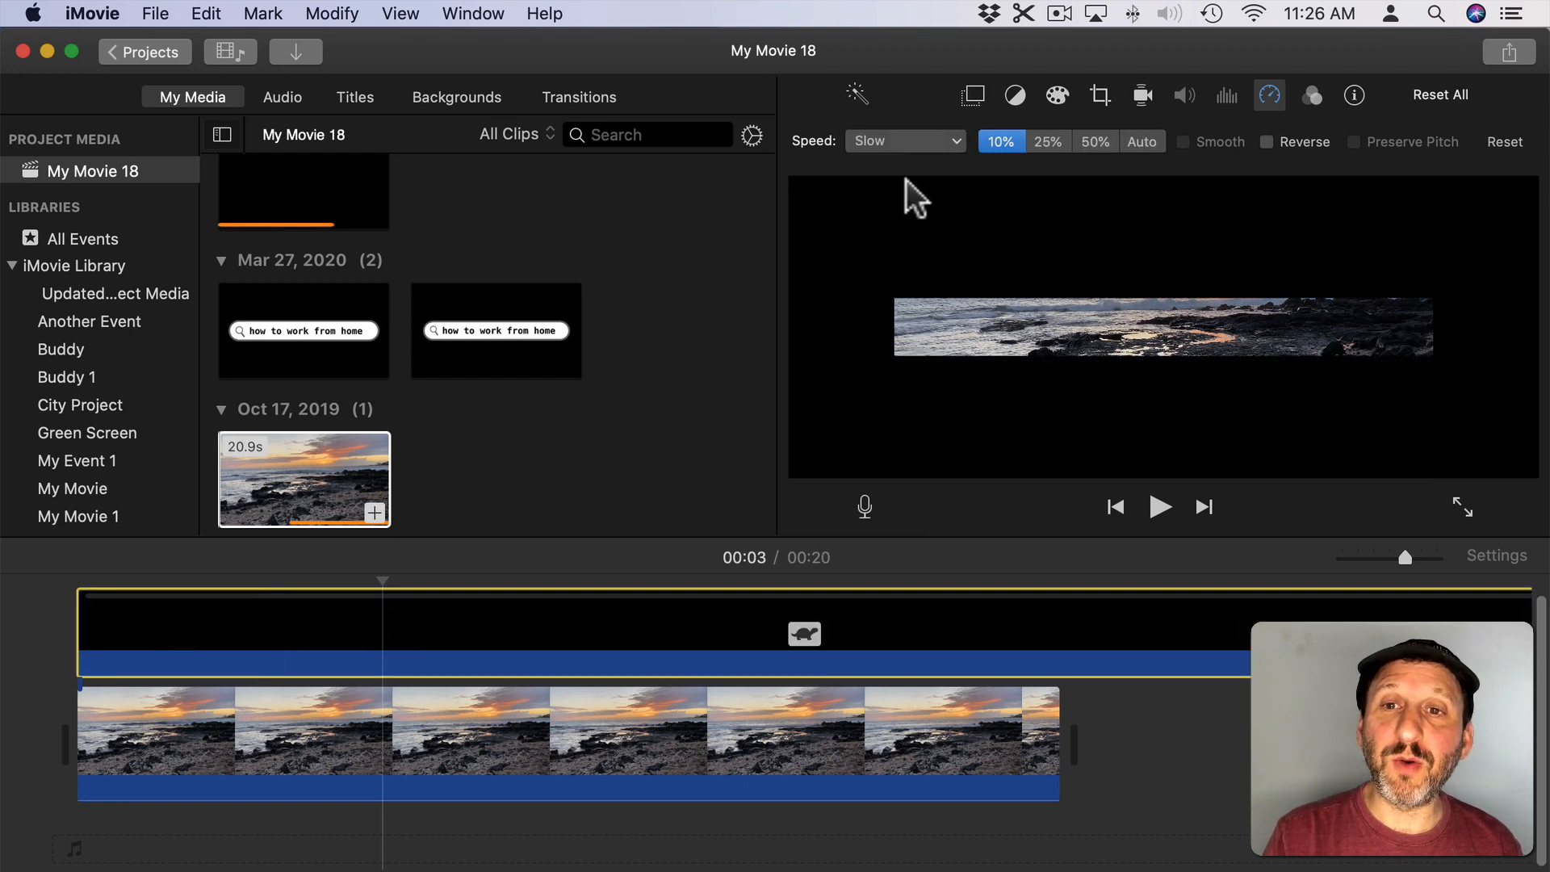
pyautogui.click(905, 142)
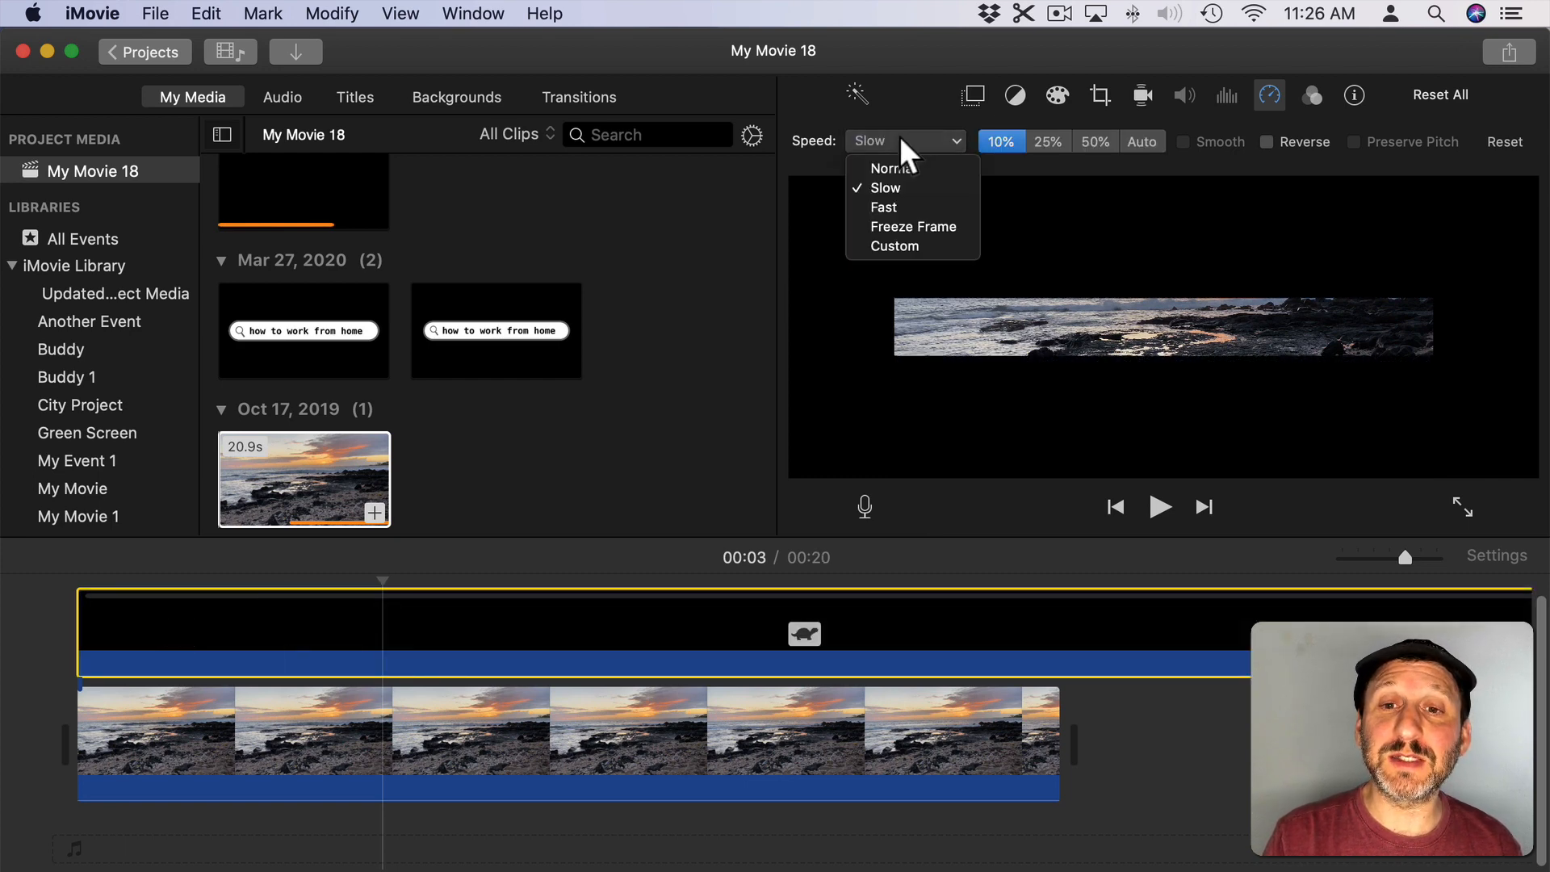
pyautogui.click(883, 207)
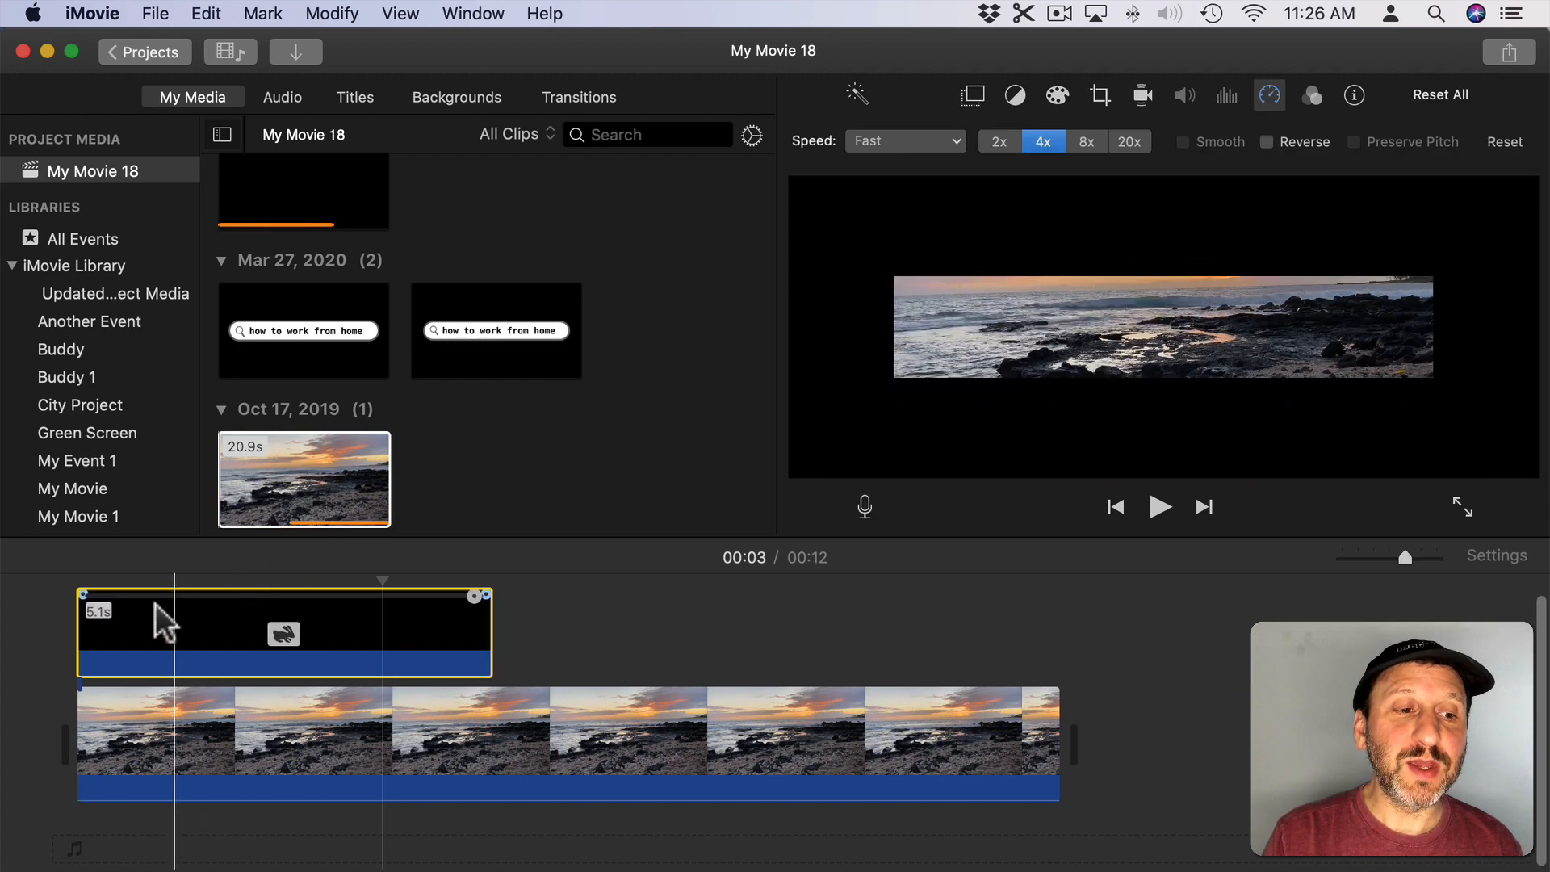
pyautogui.click(1159, 506)
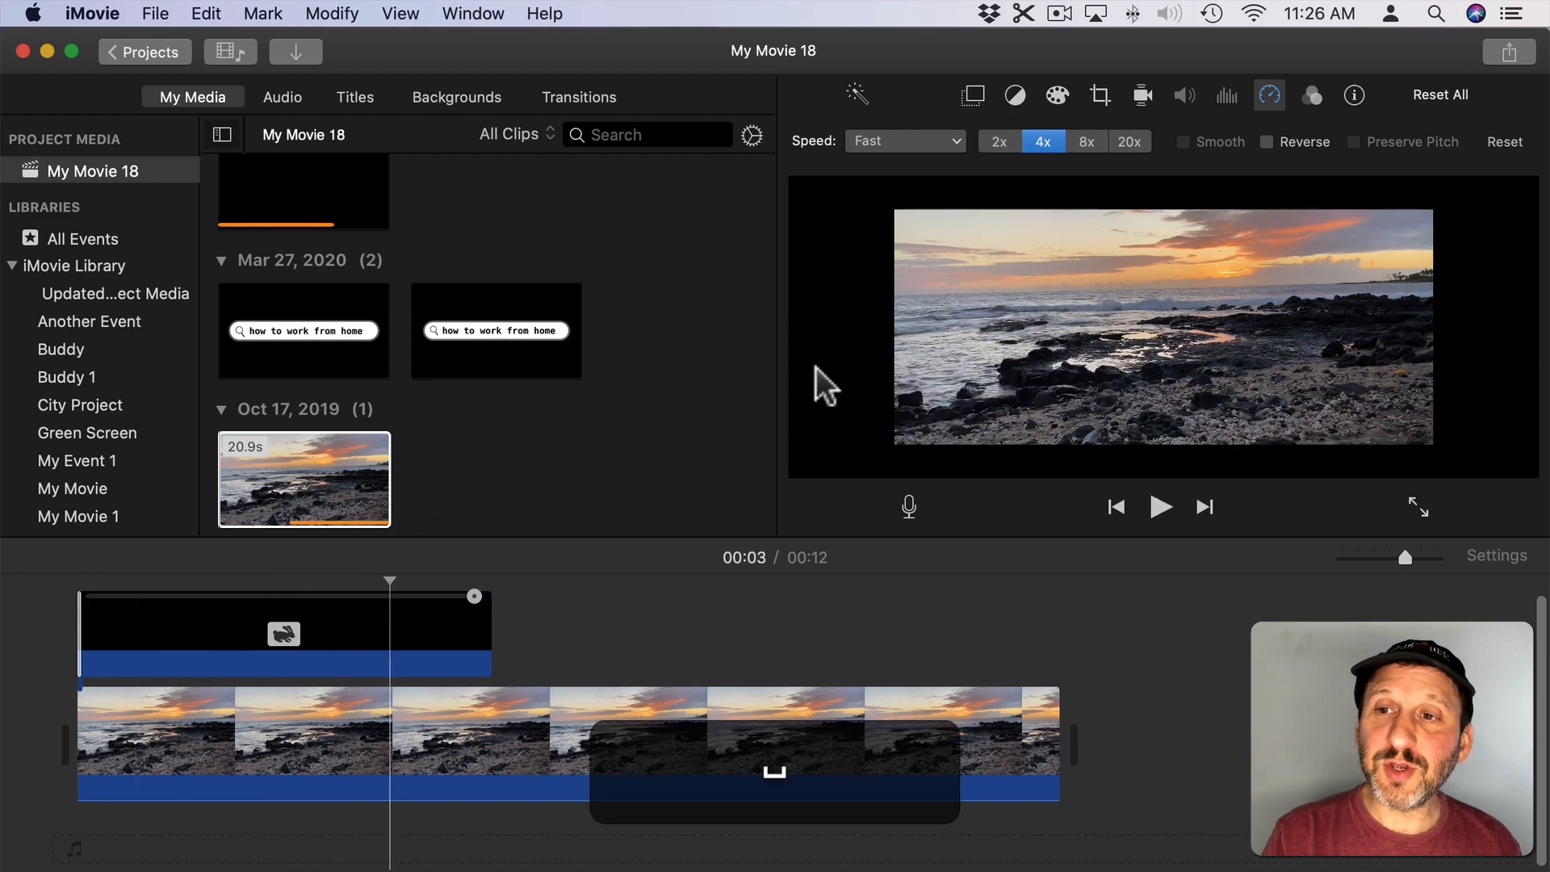
# Step: Enable Reverse so the bars close in at 4x, then play and stop the preview
pyautogui.click(1267, 142)
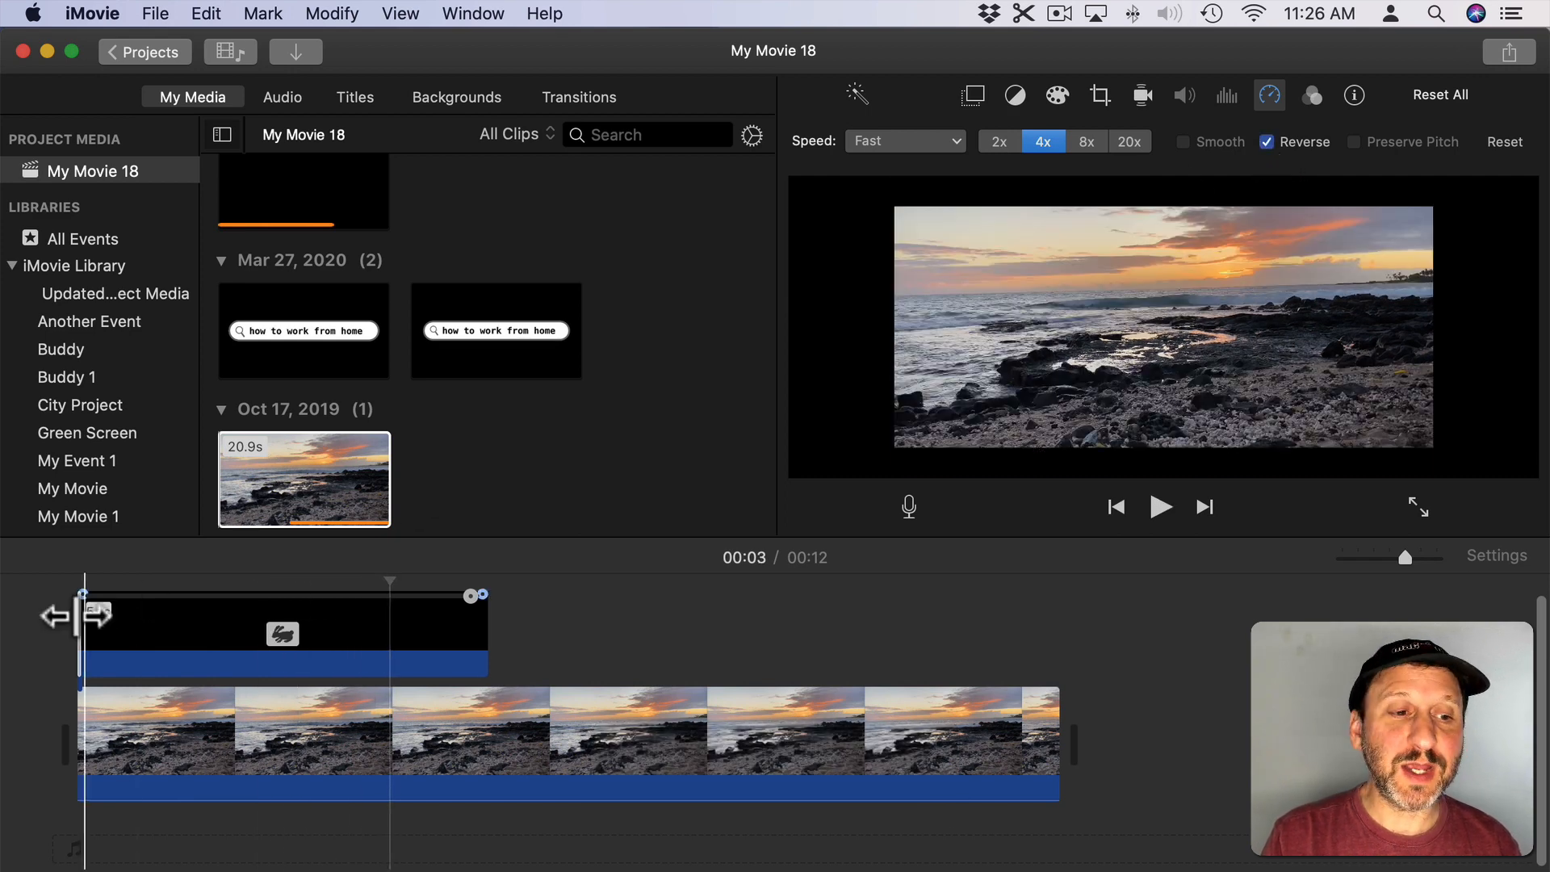
pyautogui.click(1161, 505)
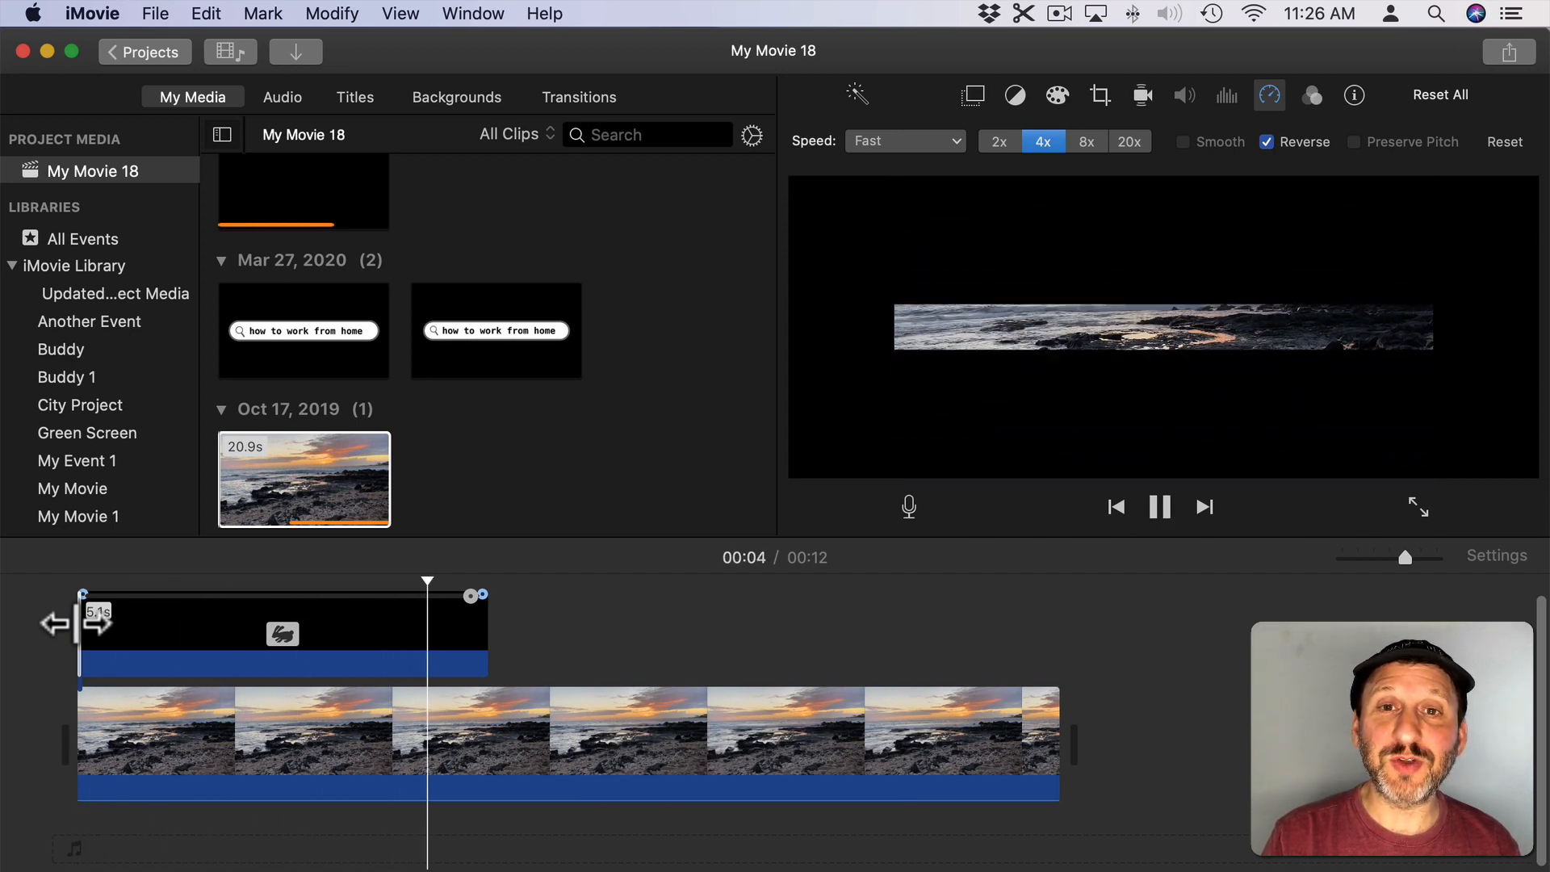
pyautogui.click(1159, 506)
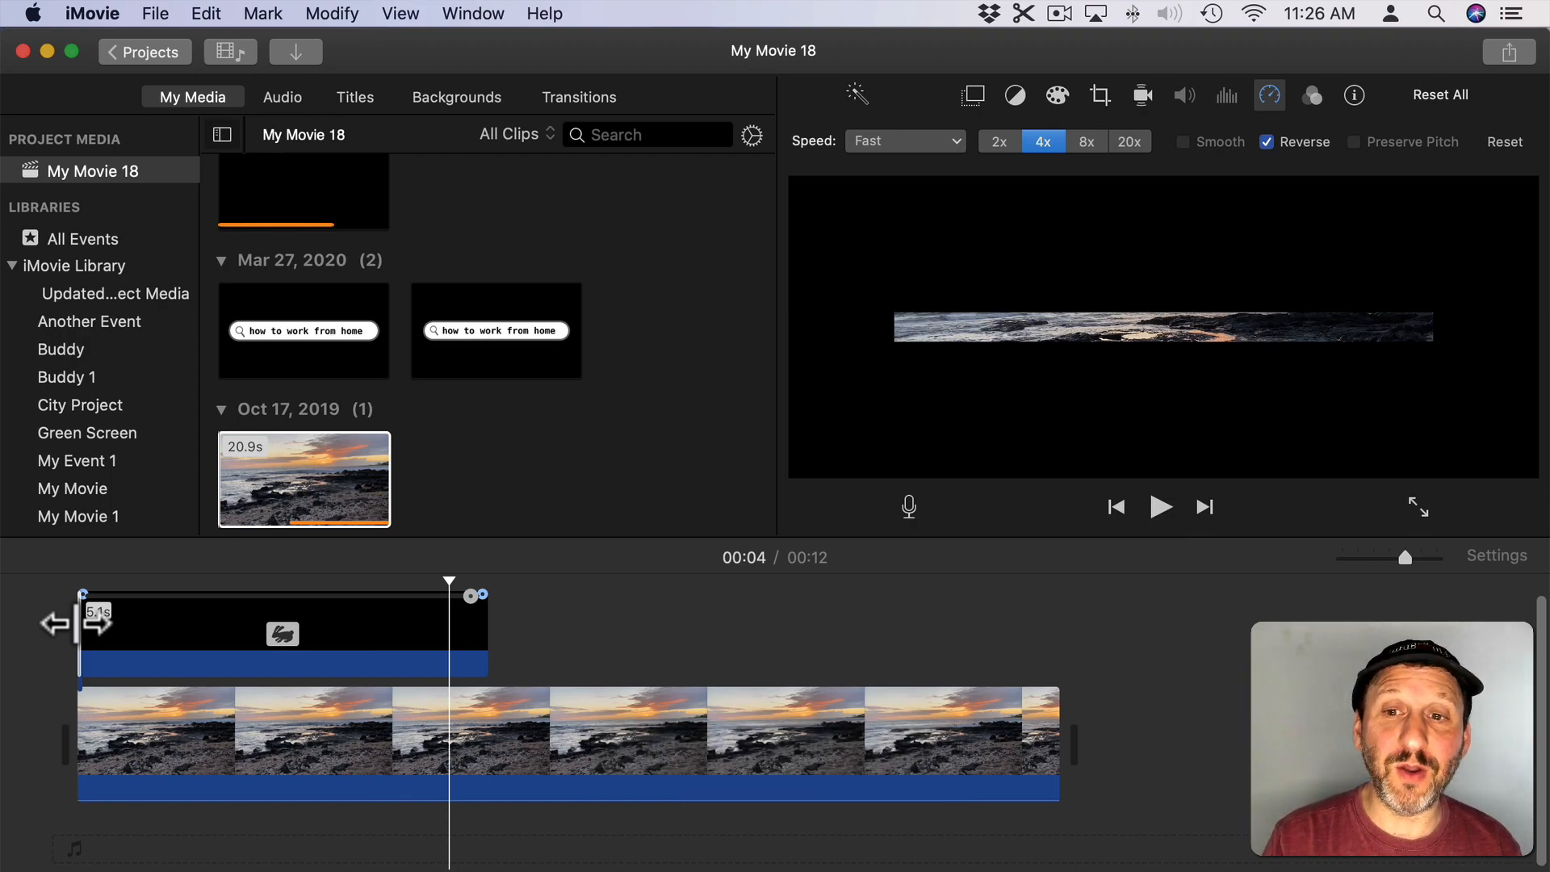